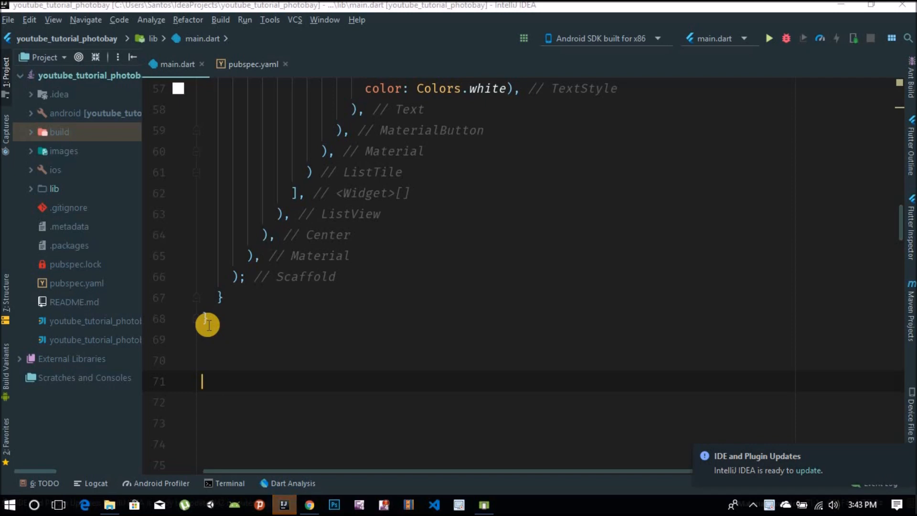
pyautogui.moveTo(209, 331)
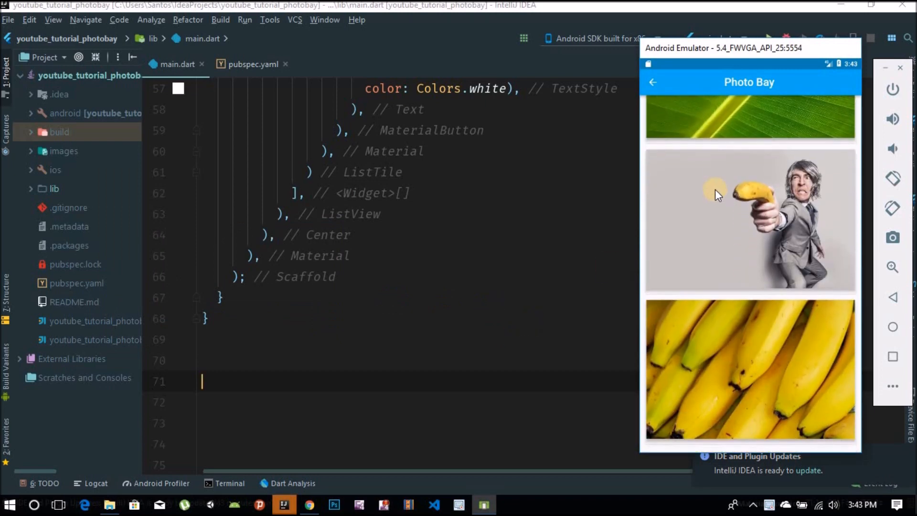
# Scroll through the Photo Bay image list in the Android Emulator
pyautogui.scroll(-3)
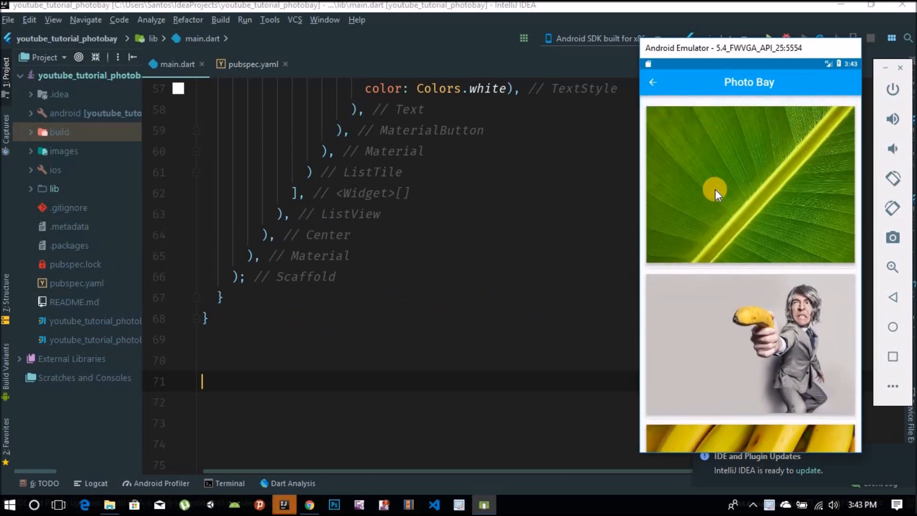
pyautogui.scroll(-3)
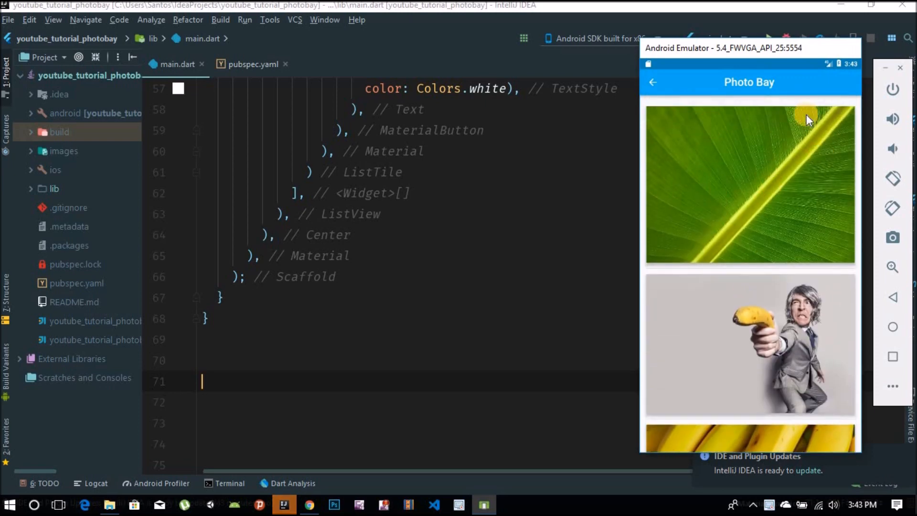
pyautogui.moveTo(757, 113)
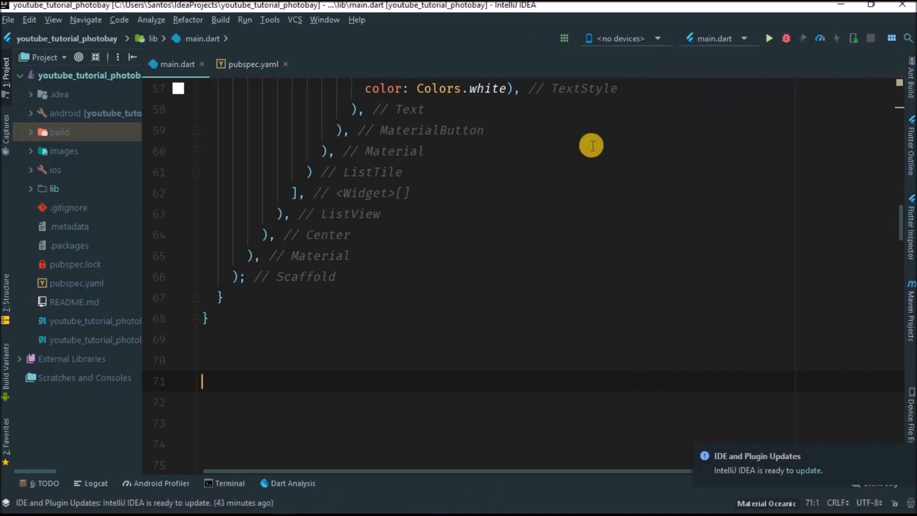
pyautogui.moveTo(514, 343)
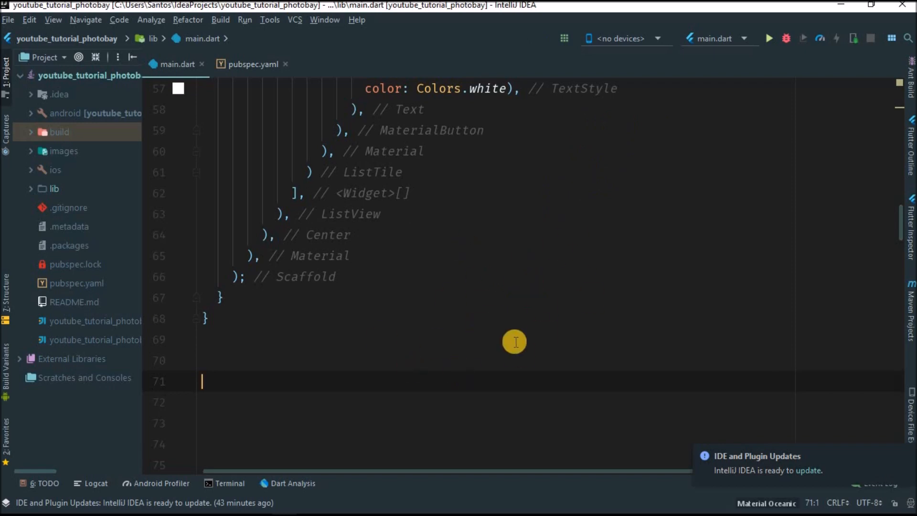
pyautogui.moveTo(651, 44)
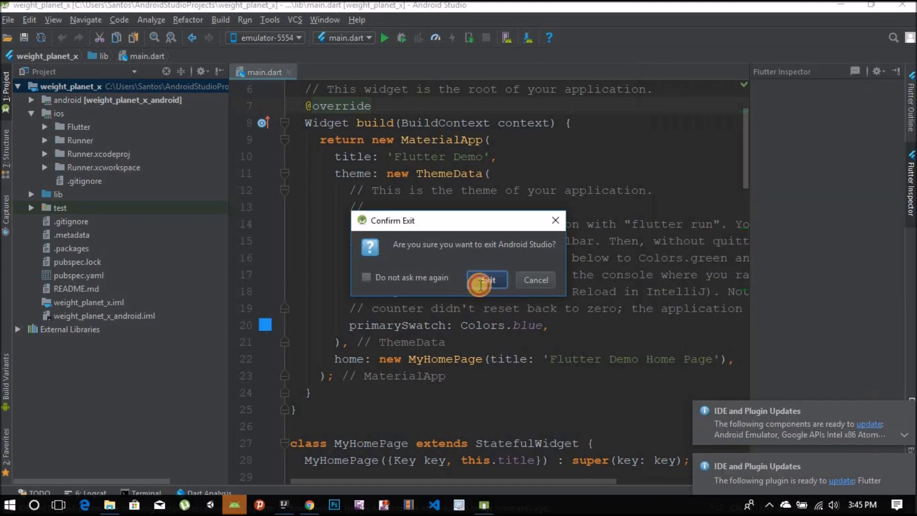
# Confirm exiting Android Studio in the Confirm Exit dialog
pyautogui.click(533, 280)
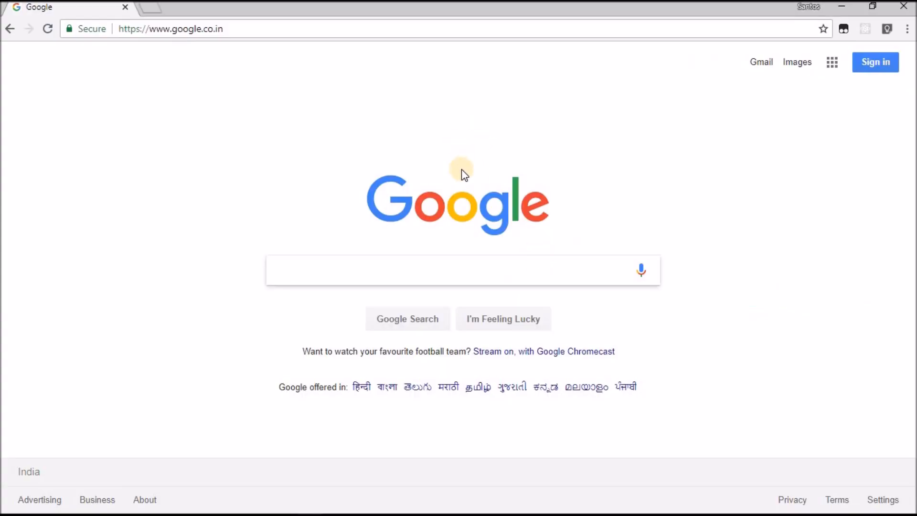
pyautogui.moveTo(366, 202)
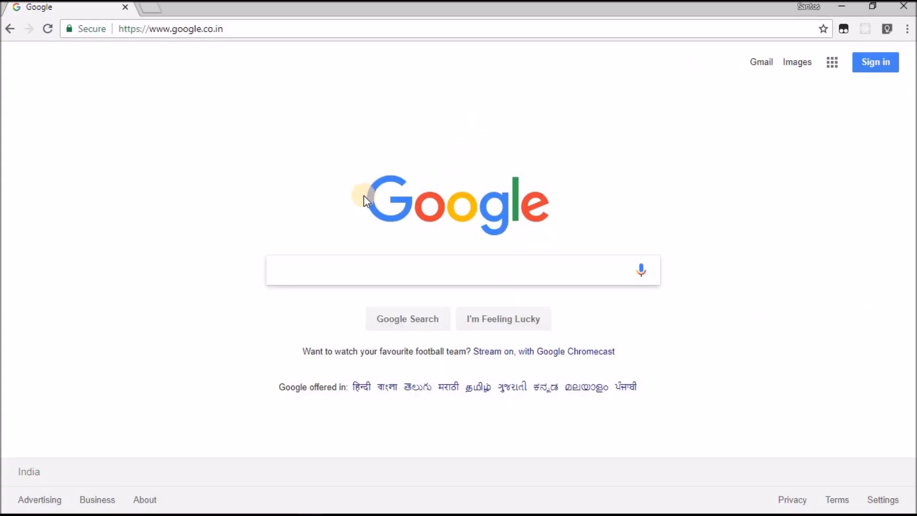
# Search Google for 'pixabay api' and go to the Pixabay Developer API result
pyautogui.write('pi')
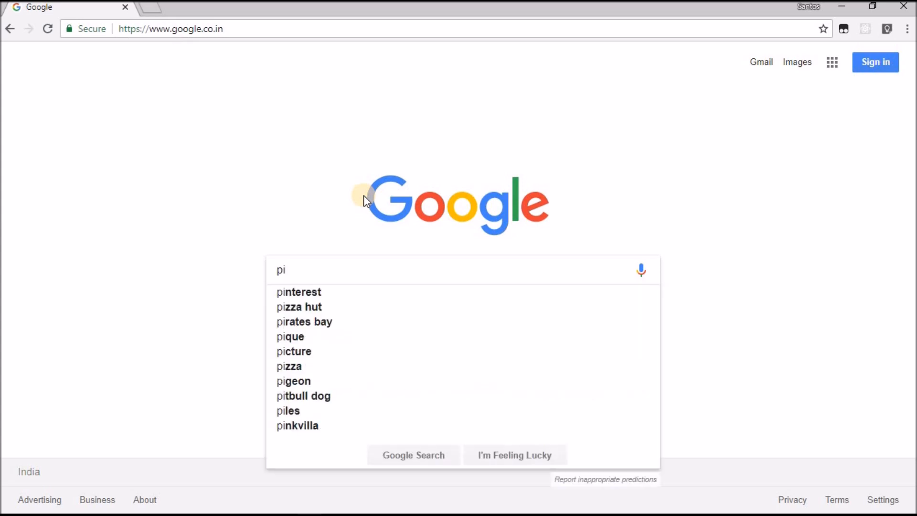
pyautogui.write('xabay api')
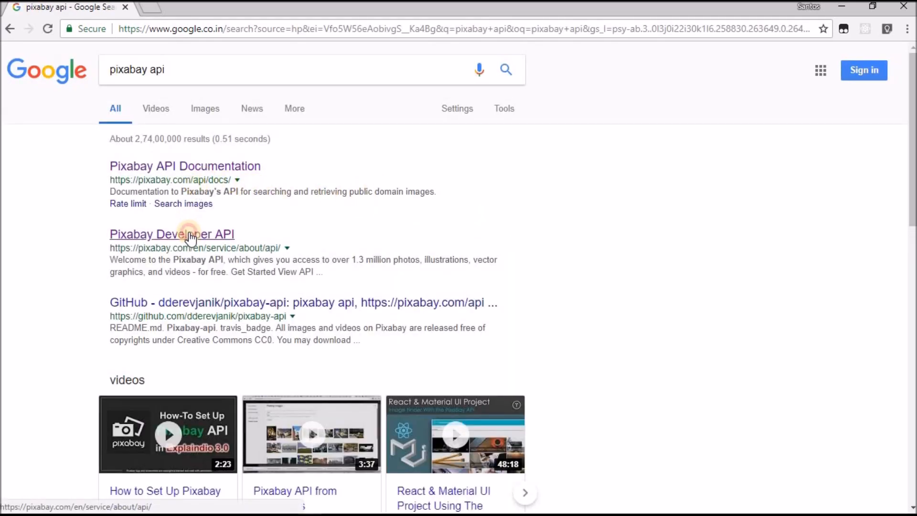
pyautogui.click(171, 234)
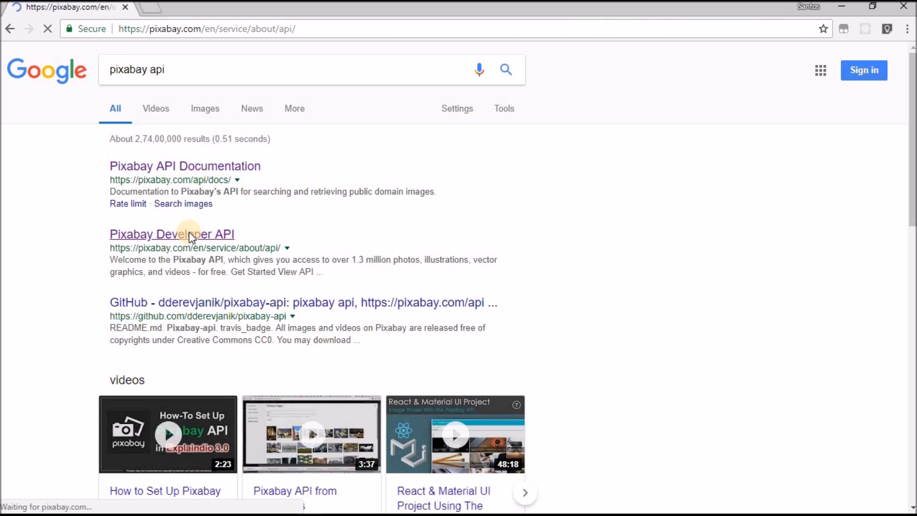
pyautogui.click(171, 234)
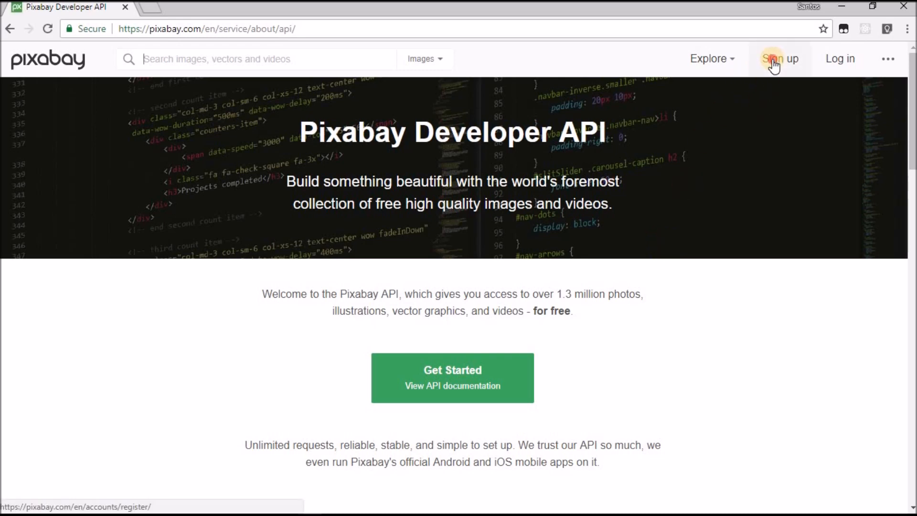
# Start Pixabay sign-up and enter the username 'youtube_santos_enoque'
pyautogui.click(775, 58)
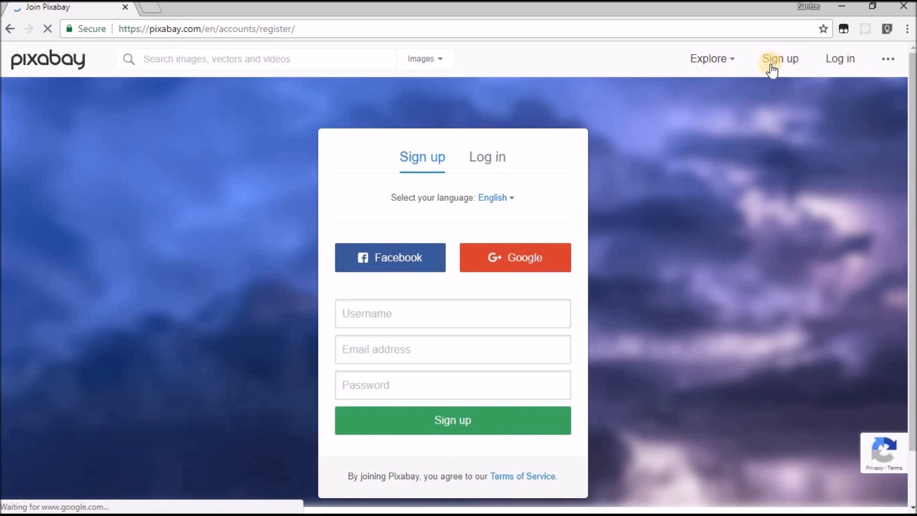
pyautogui.moveTo(812, 182)
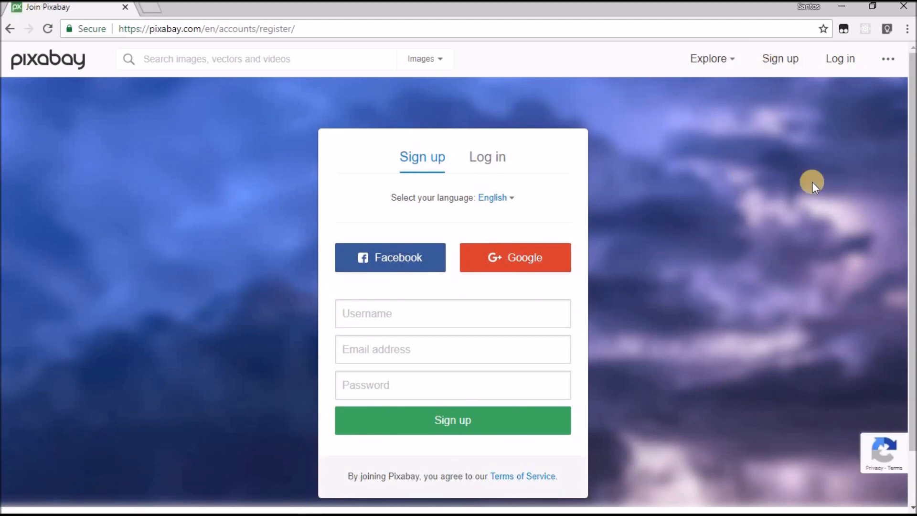
pyautogui.moveTo(439, 309)
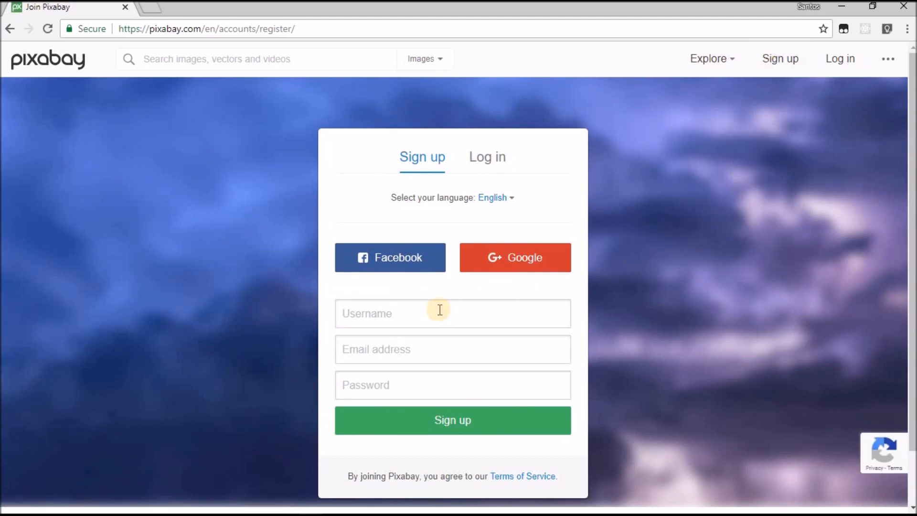
pyautogui.click(452, 314)
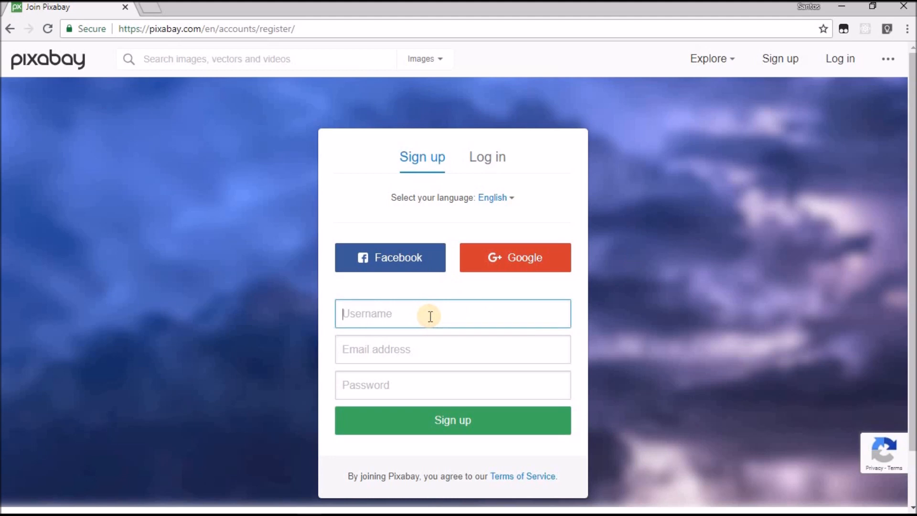
pyautogui.write('youtu')
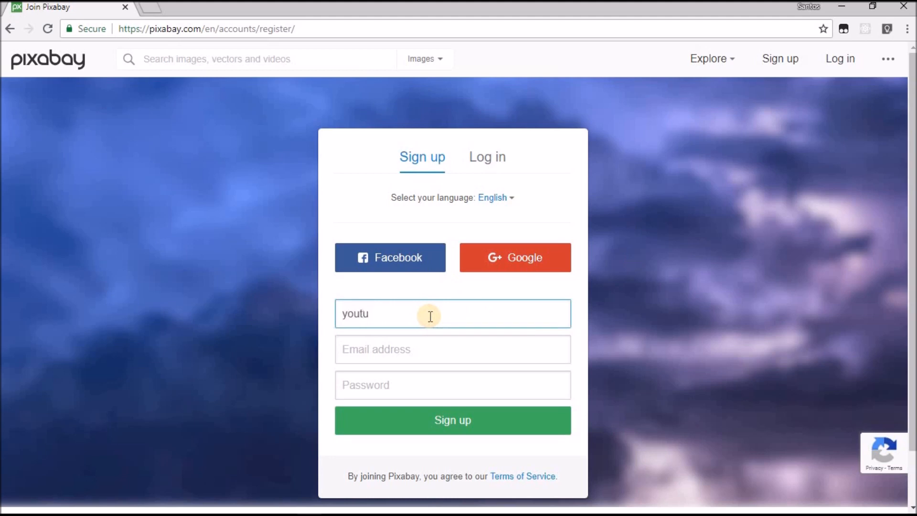
pyautogui.write('be_')
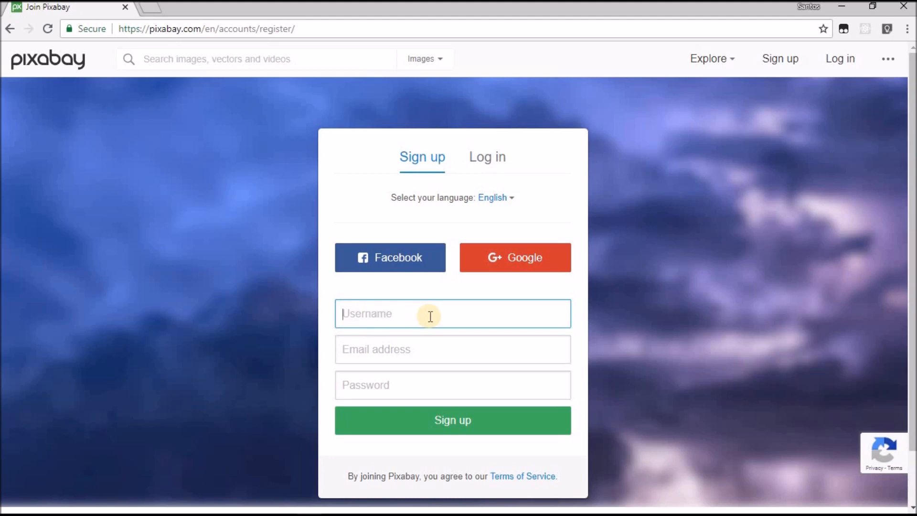
pyautogui.write('san')
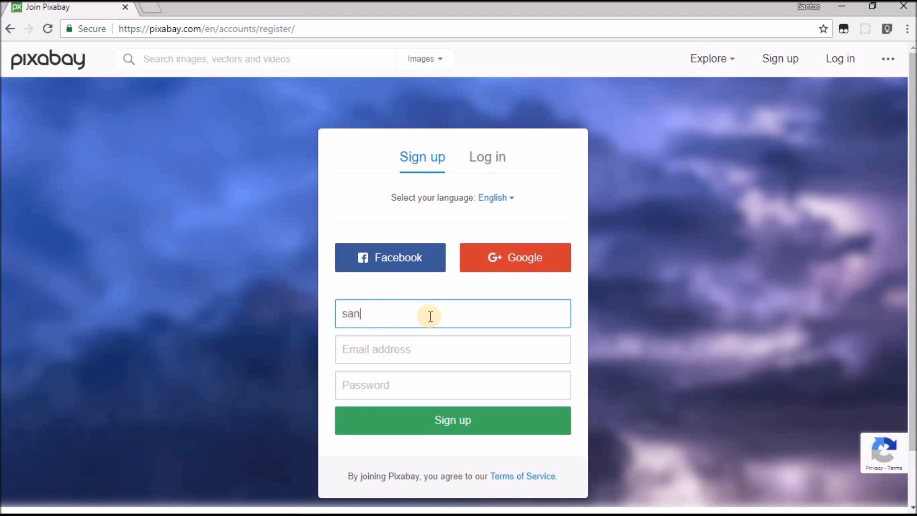
pyautogui.write('tos_')
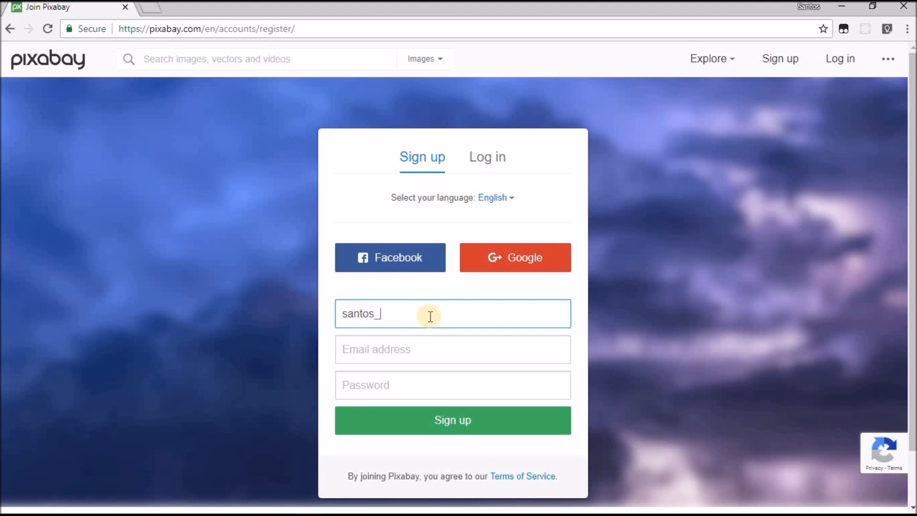
pyautogui.write('enoque')
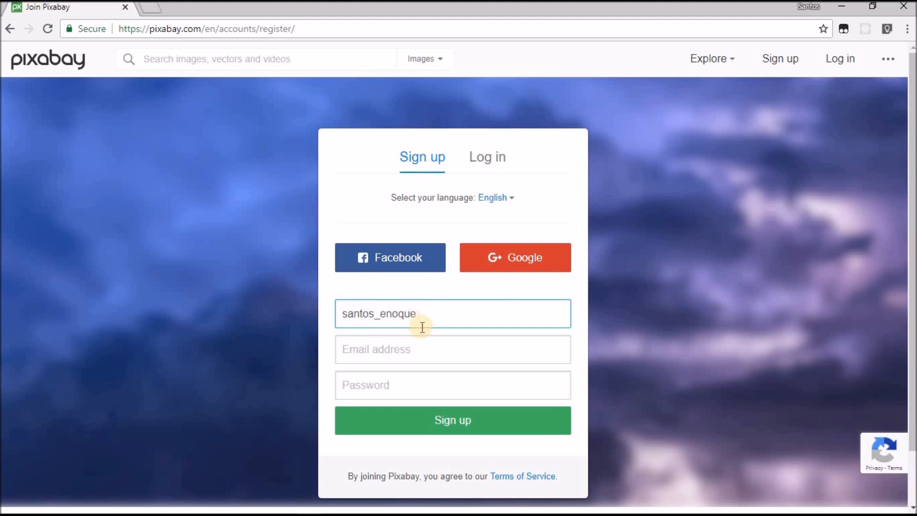
# Fill in the email address and password fields of the registration form
pyautogui.click(452, 350)
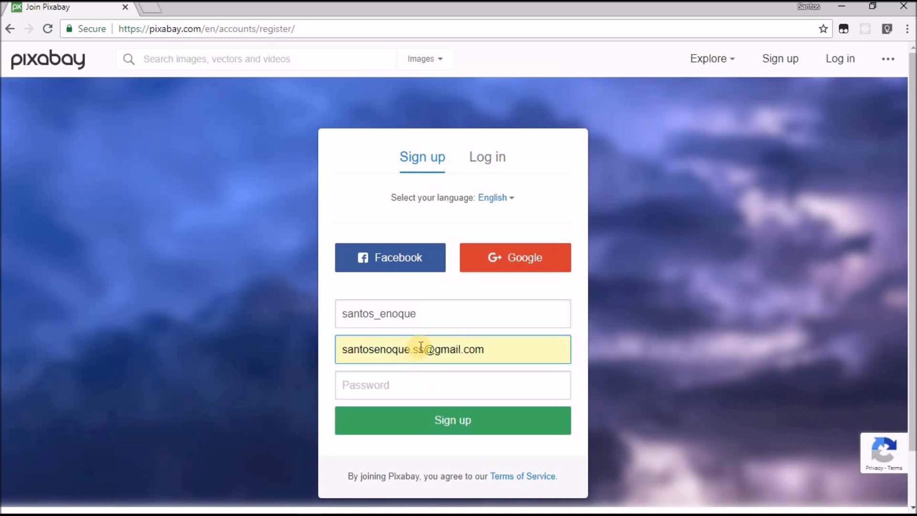
pyautogui.click(453, 349)
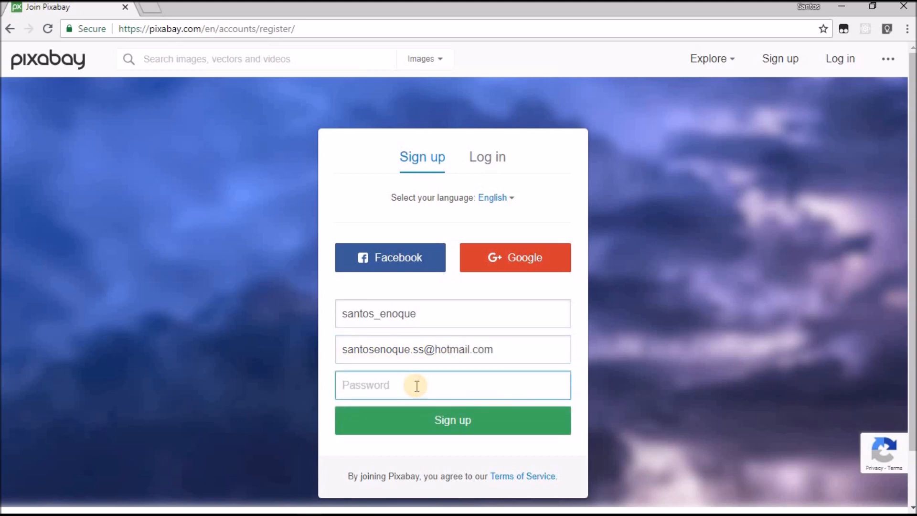
pyautogui.write('••')
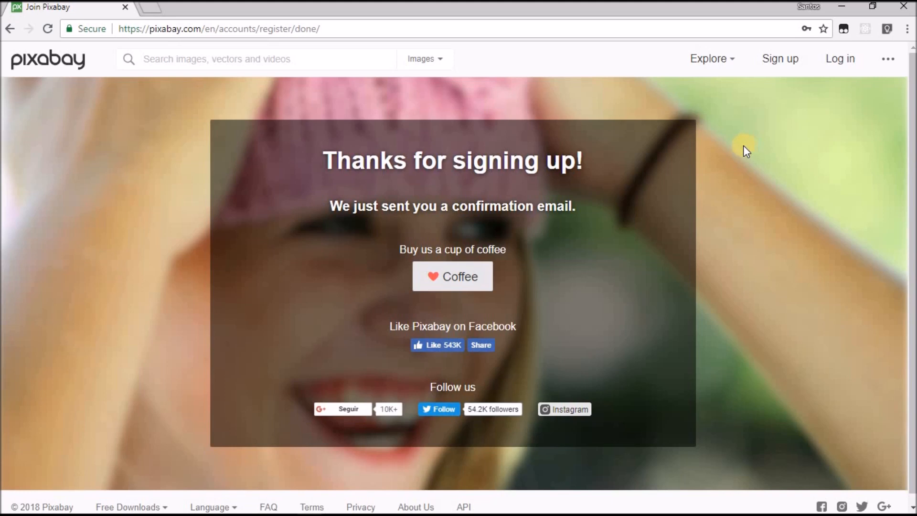
pyautogui.moveTo(535, 153)
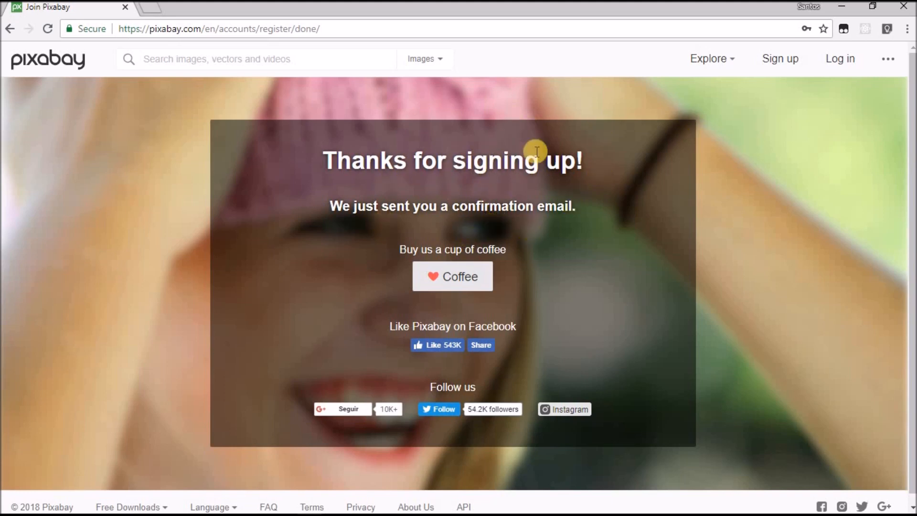
pyautogui.moveTo(427, 247)
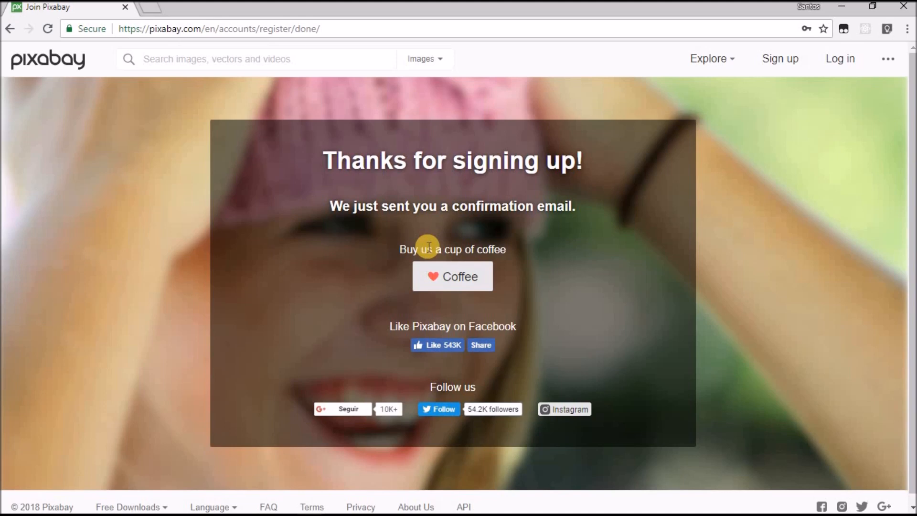
pyautogui.click(234, 59)
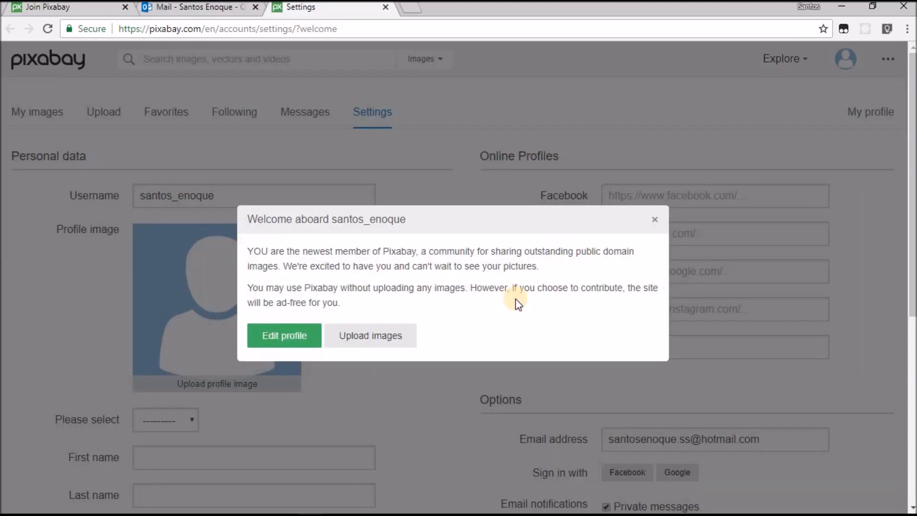
pyautogui.moveTo(283, 399)
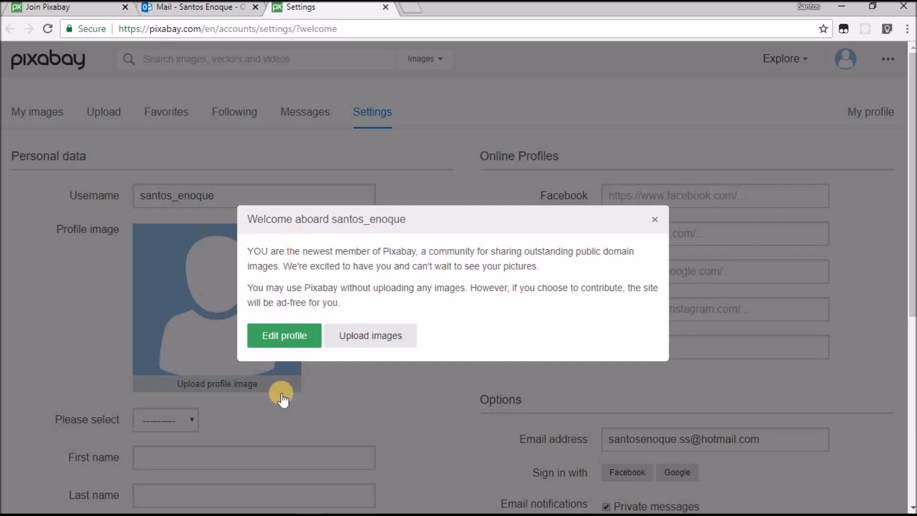
# Dismiss the welcome and Data saved banners and scroll the Settings page to the footer
pyautogui.click(655, 220)
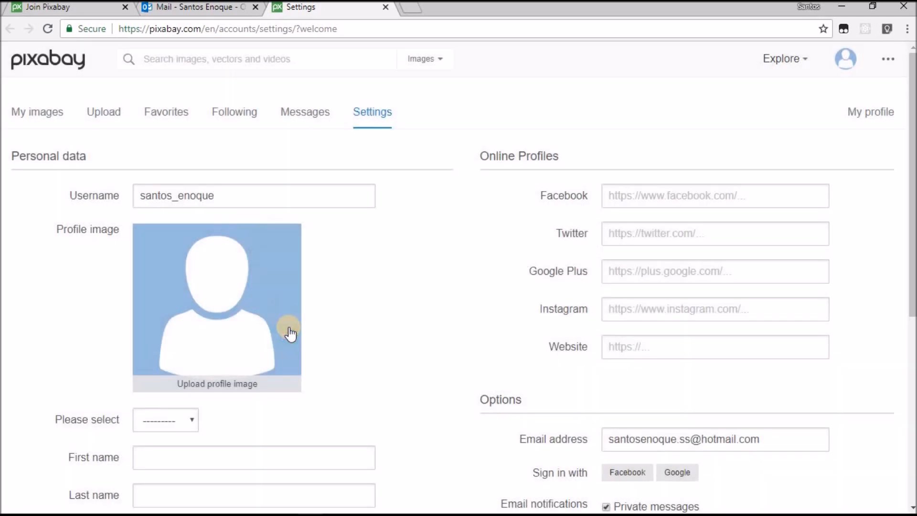
pyautogui.scroll(-3)
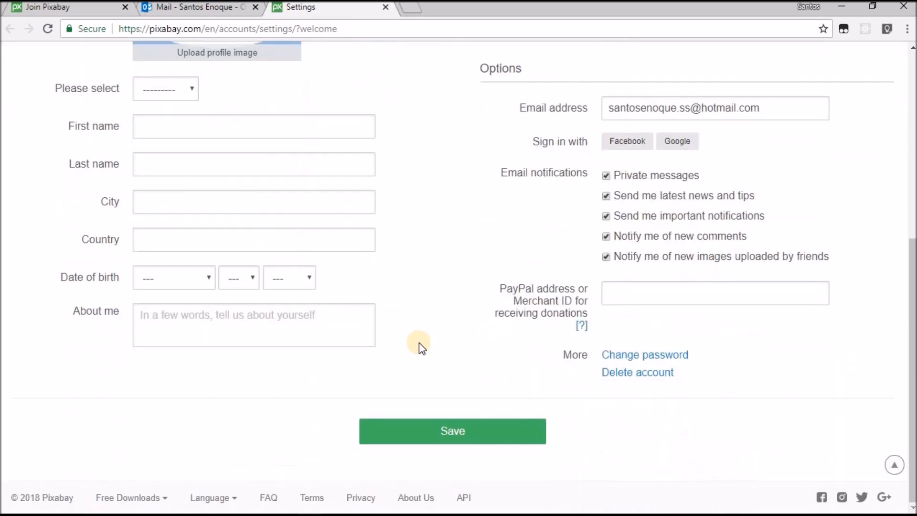
pyautogui.moveTo(423, 434)
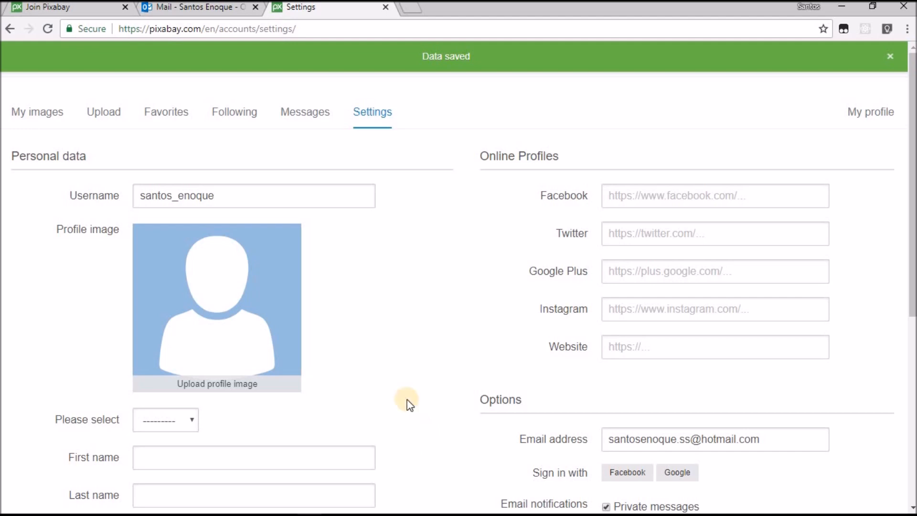
pyautogui.moveTo(176, 230)
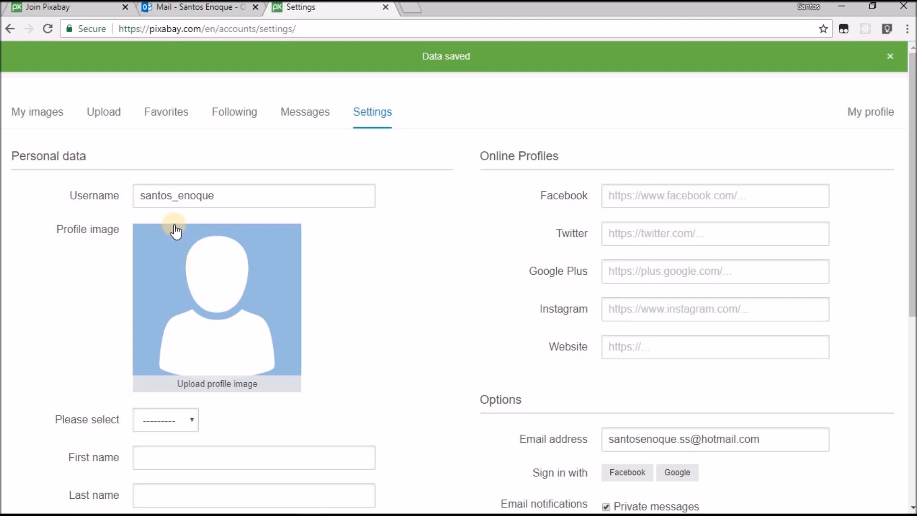
pyautogui.click(890, 56)
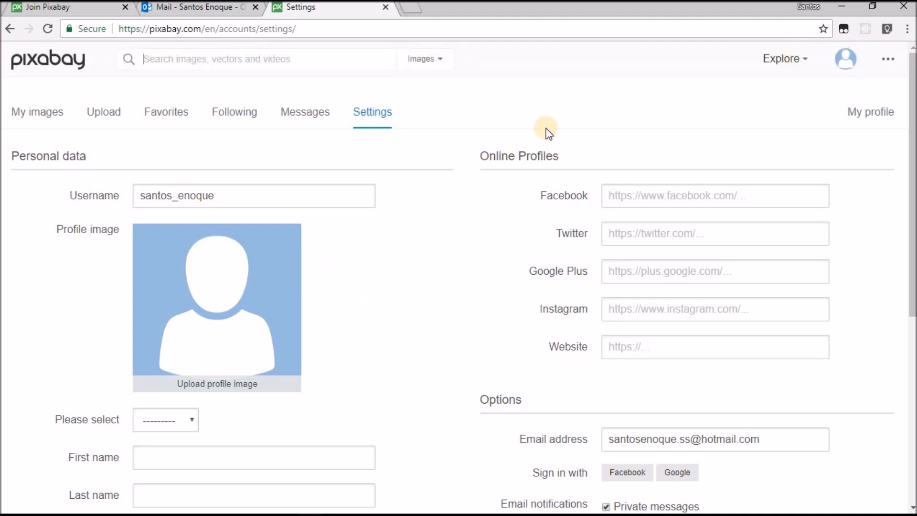
pyautogui.moveTo(416, 209)
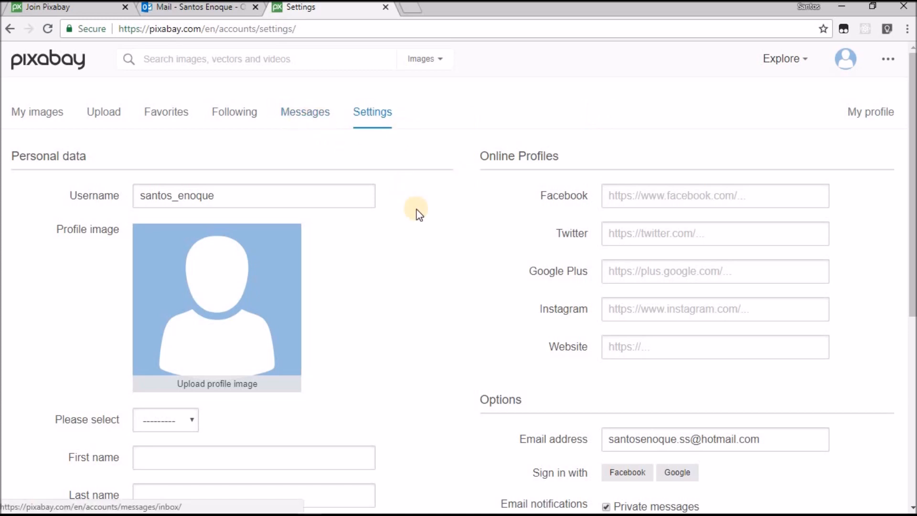
pyautogui.scroll(-3)
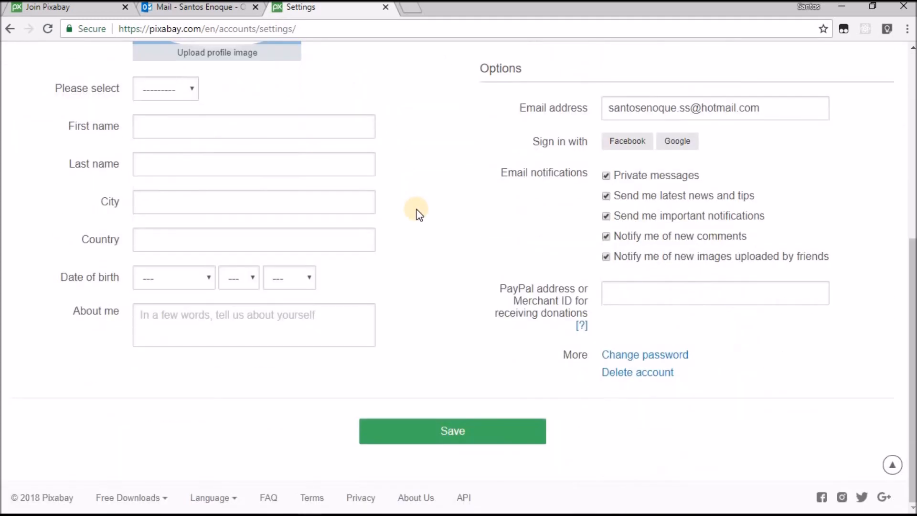
pyautogui.moveTo(552, 303)
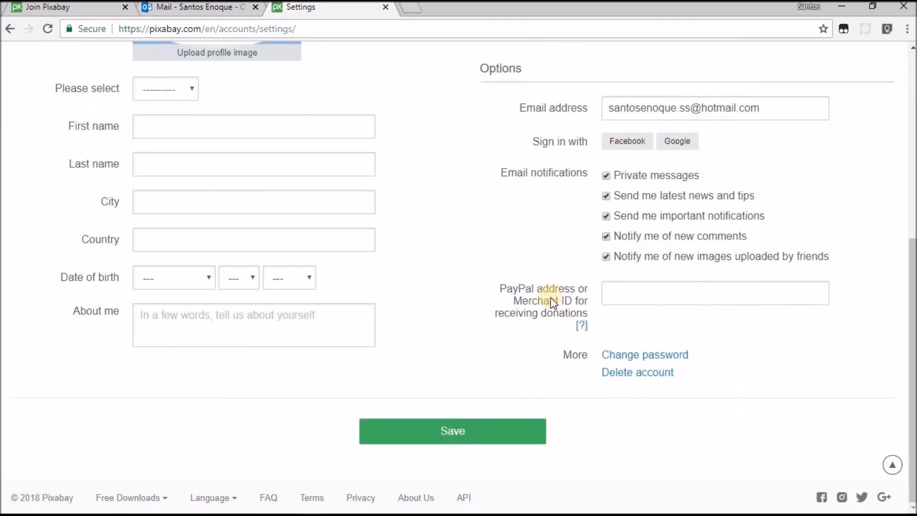
pyautogui.moveTo(465, 497)
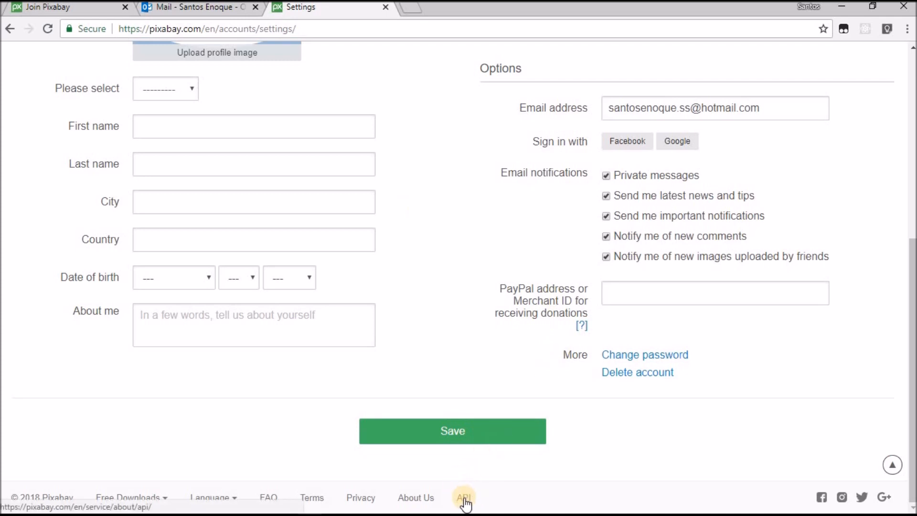
# Go to the Pixabay API page from the footer and enter the API documentation via Get Started
pyautogui.click(464, 497)
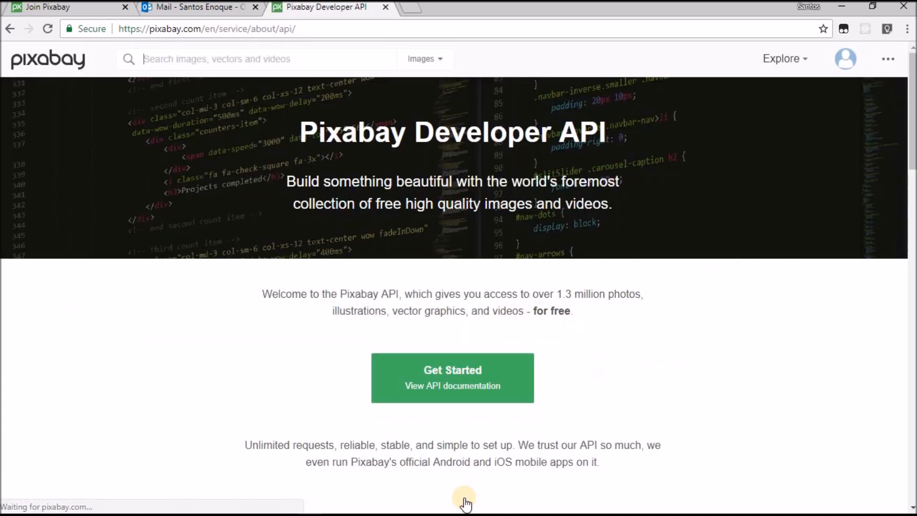
pyautogui.moveTo(609, 374)
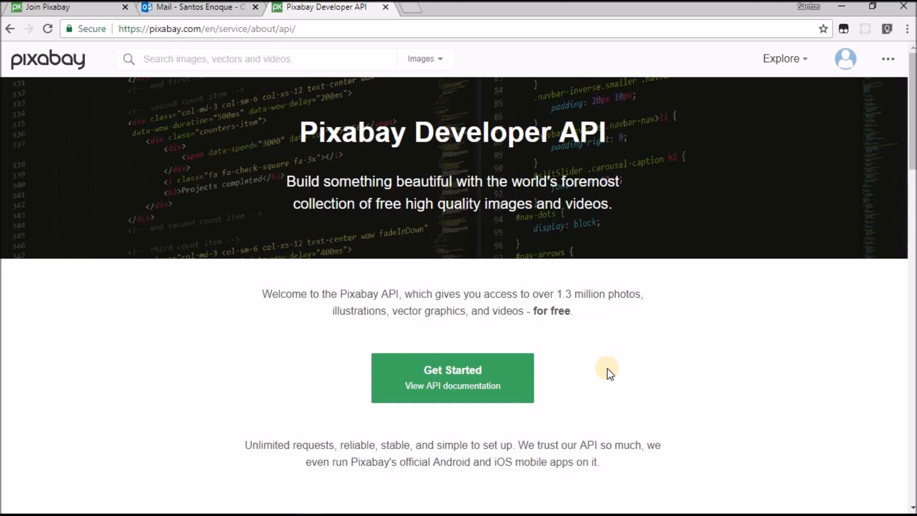
pyautogui.scroll(-3)
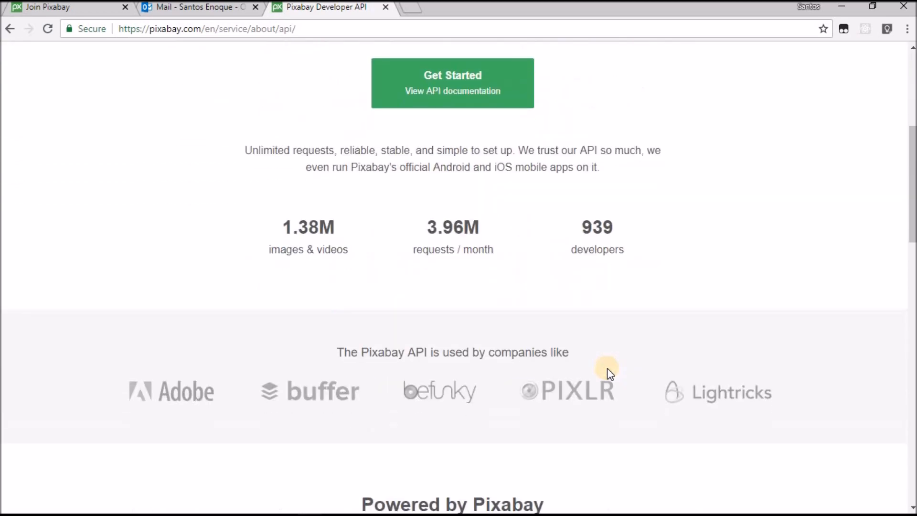
pyautogui.click(452, 82)
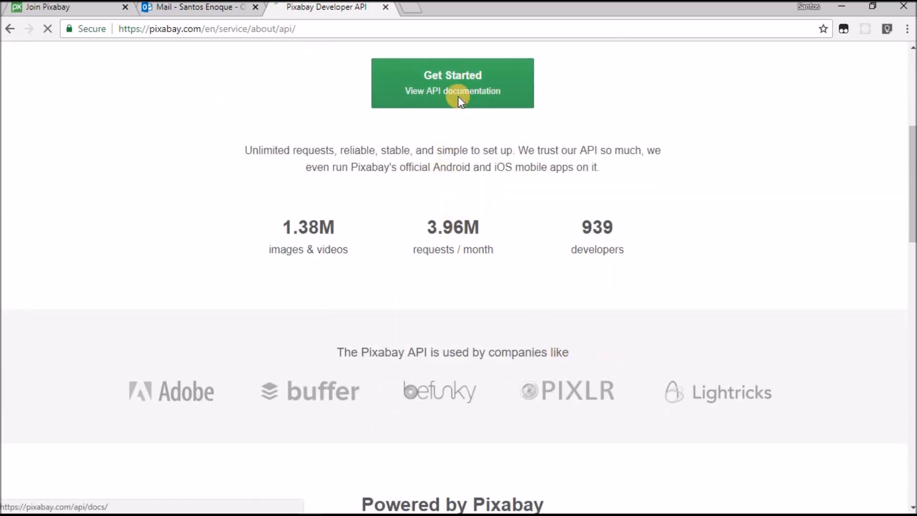
pyautogui.click(451, 83)
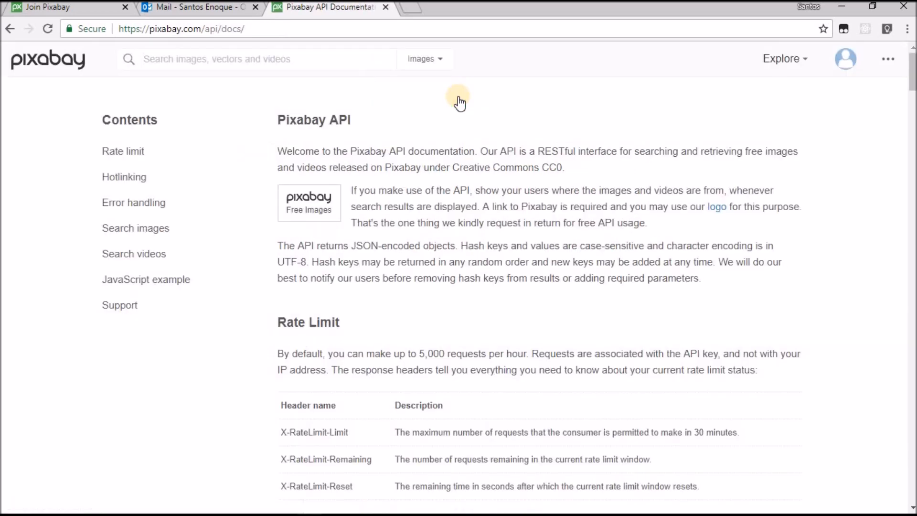
pyautogui.moveTo(427, 197)
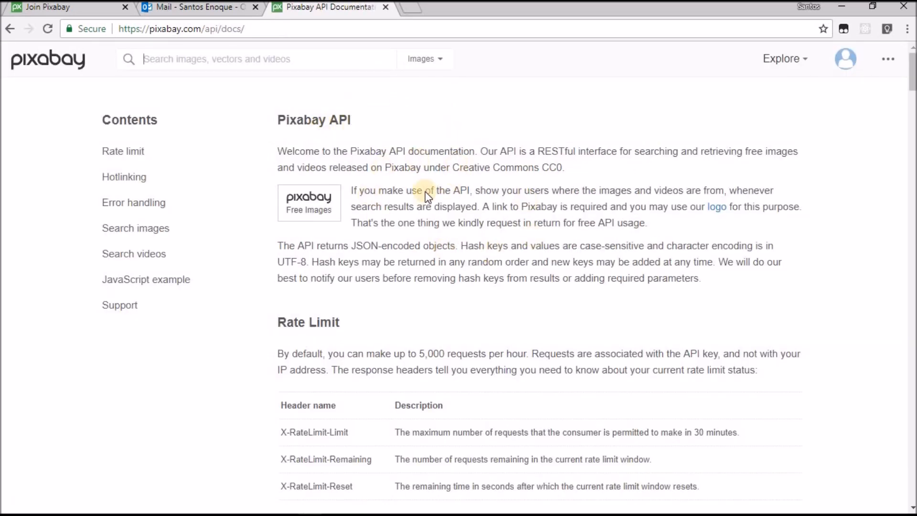
pyautogui.moveTo(543, 207)
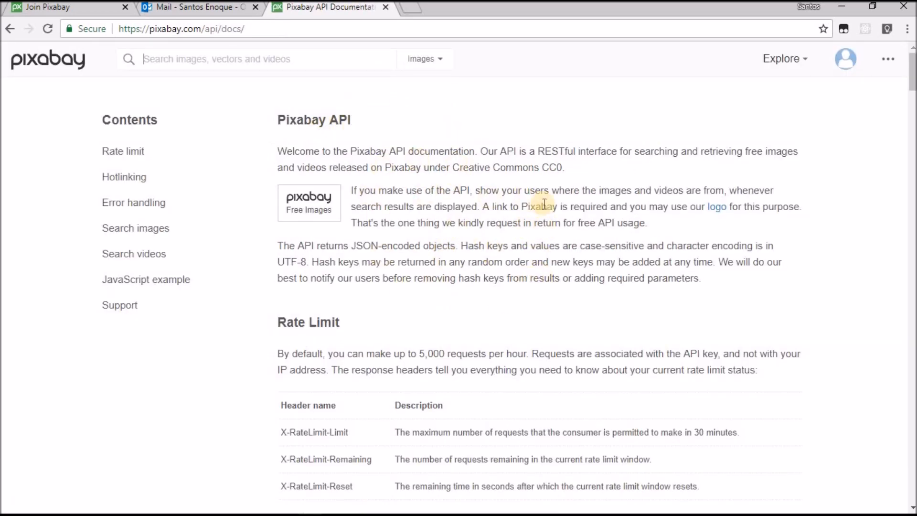
# Scroll to the Search Images parameters showing the personal API key and search Windows for Notepad
pyautogui.scroll(-3)
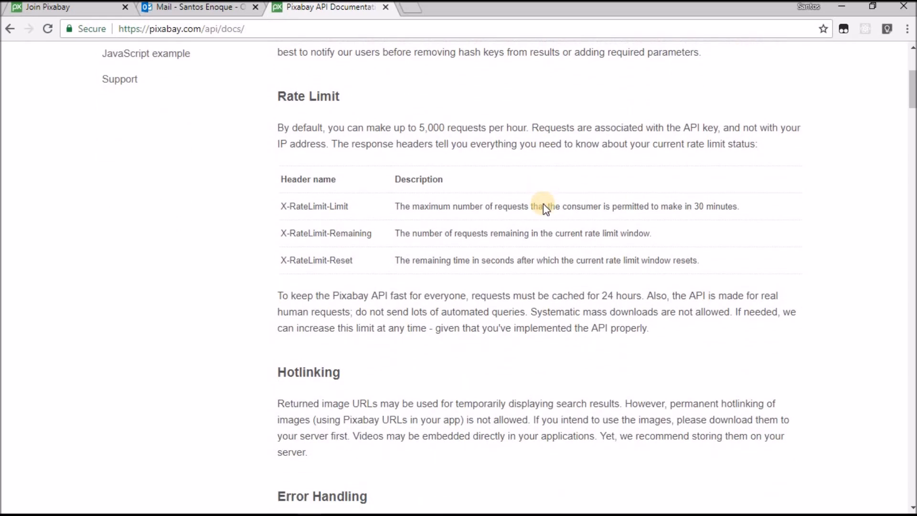
pyautogui.scroll(-3)
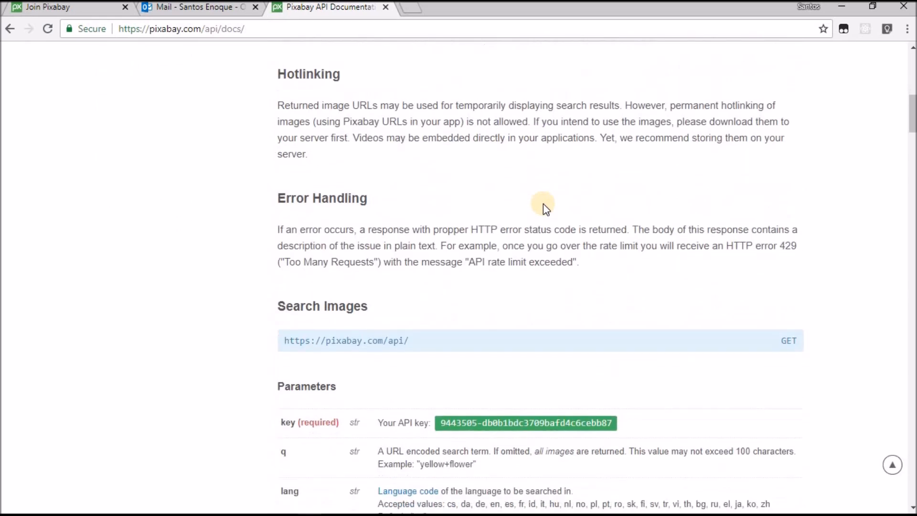
pyautogui.scroll(-3)
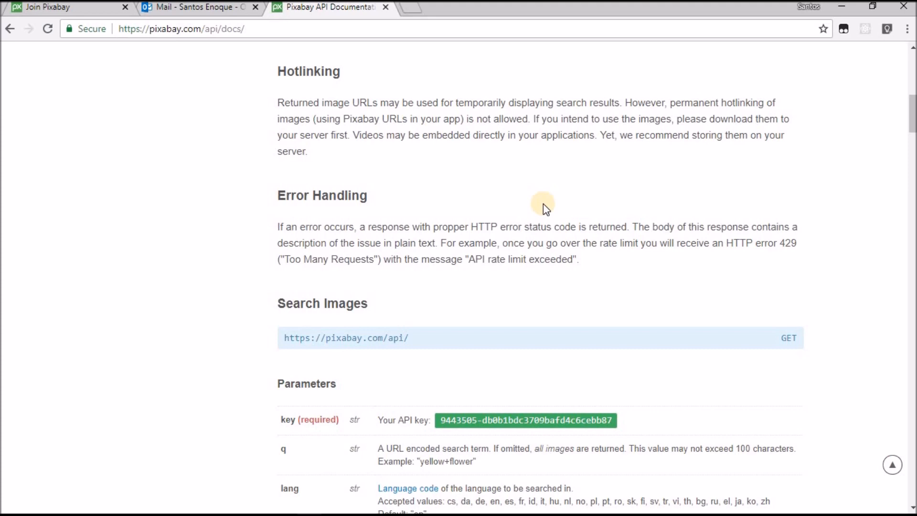
pyautogui.scroll(-3)
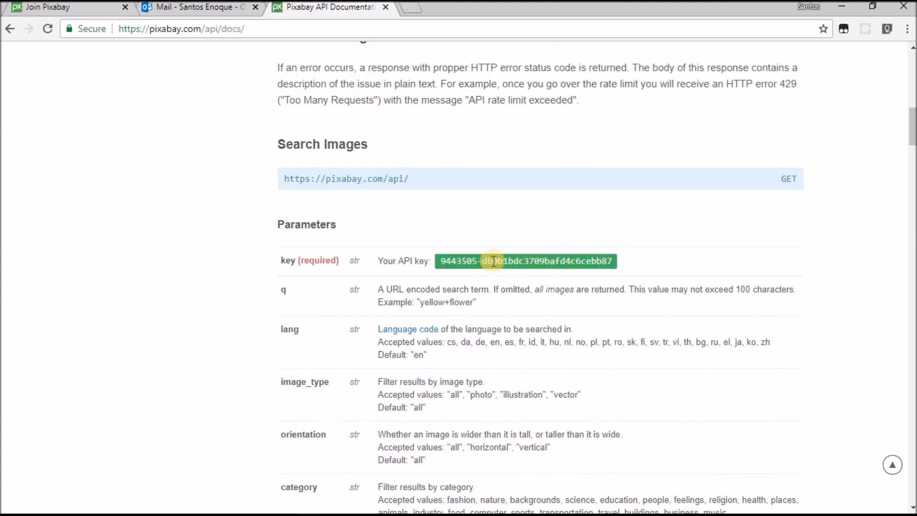
pyautogui.moveTo(555, 217)
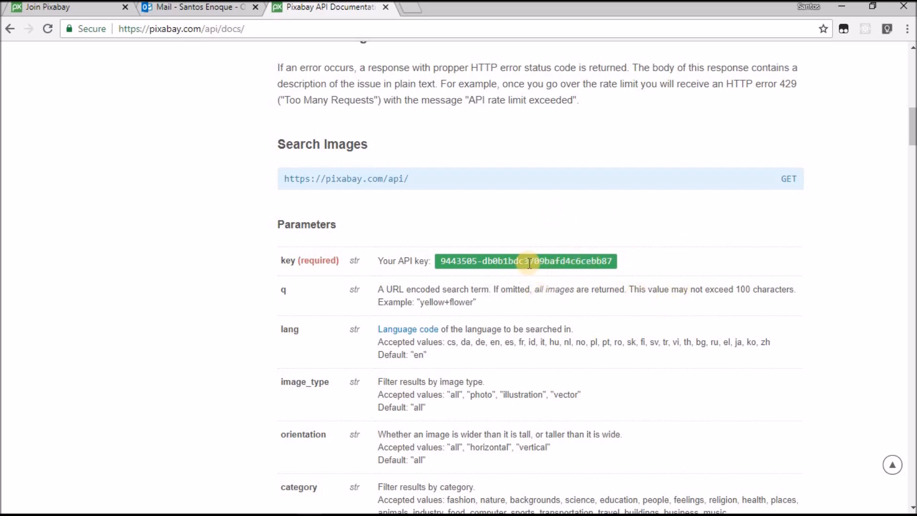
pyautogui.moveTo(623, 242)
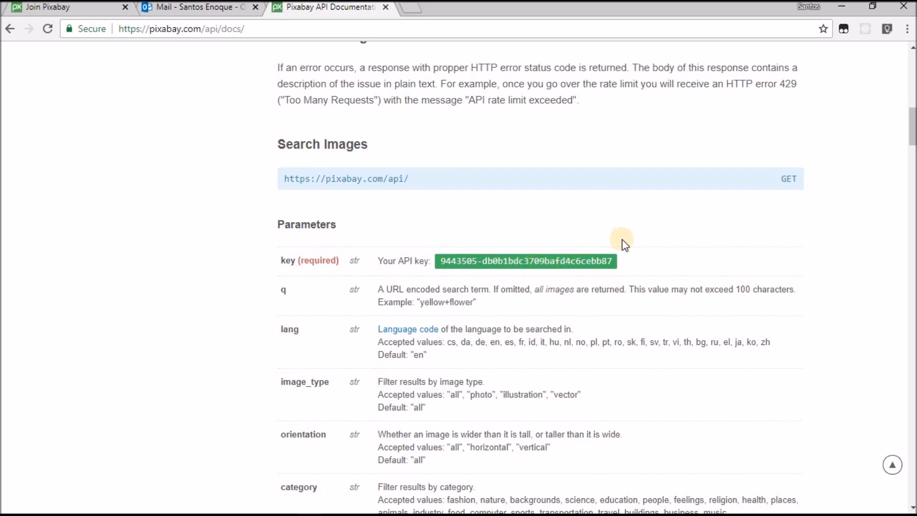
pyautogui.moveTo(633, 257)
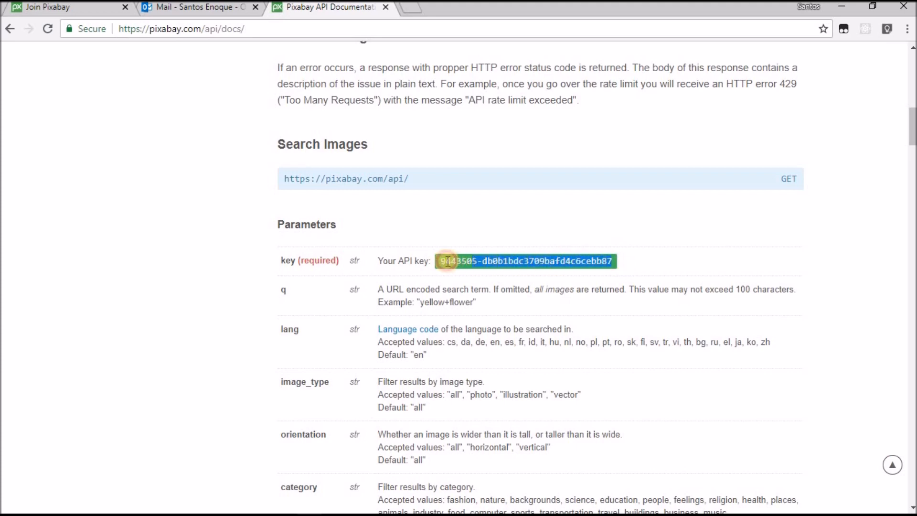
pyautogui.moveTo(498, 223)
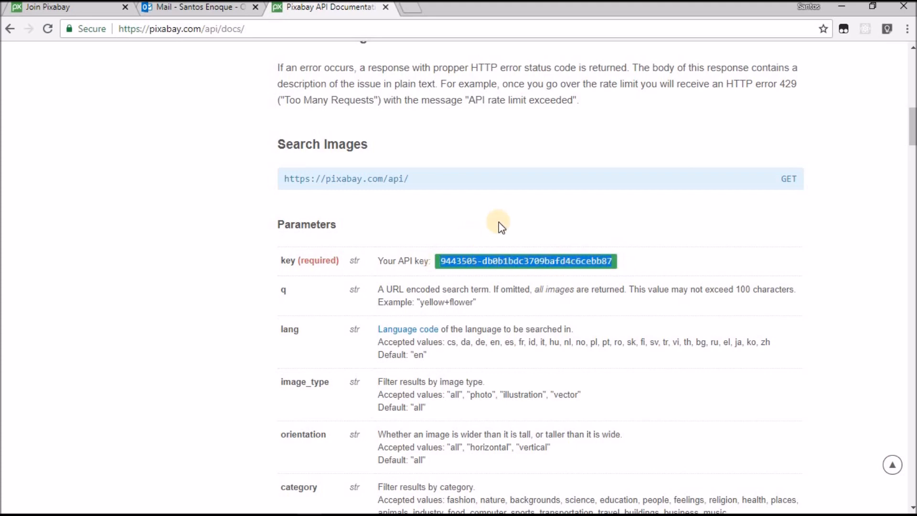
pyautogui.moveTo(541, 212)
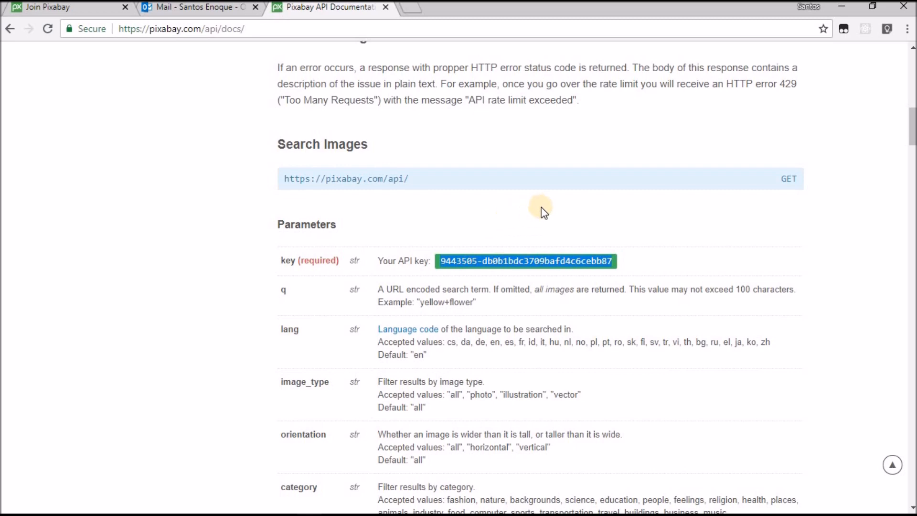
pyautogui.click(9, 505)
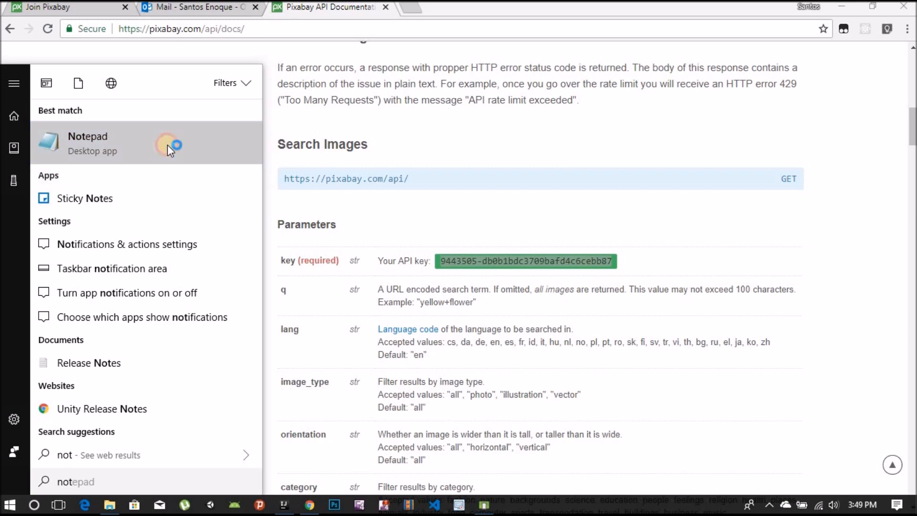
pyautogui.click(88, 140)
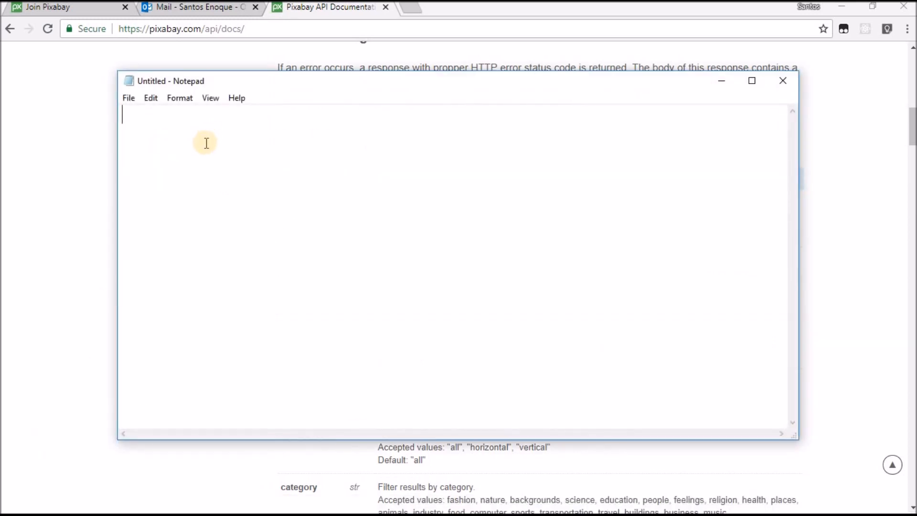
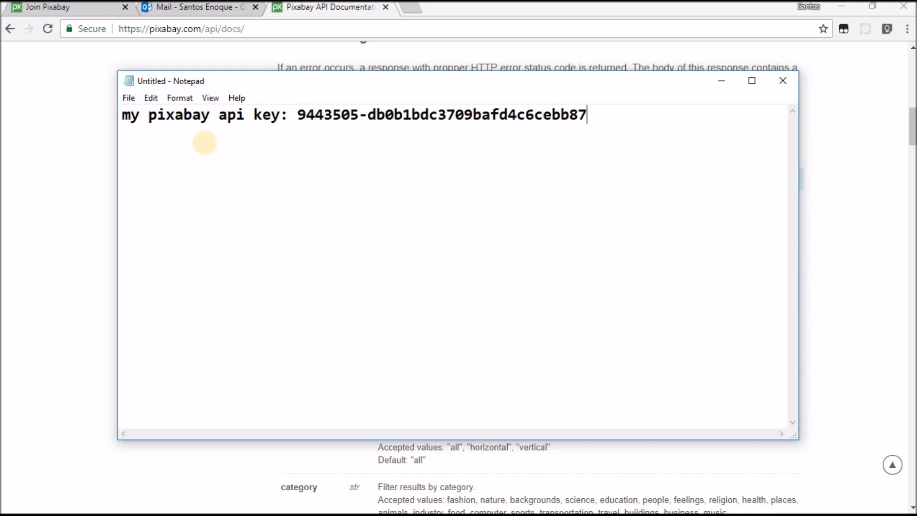
pyautogui.moveTo(141, 85)
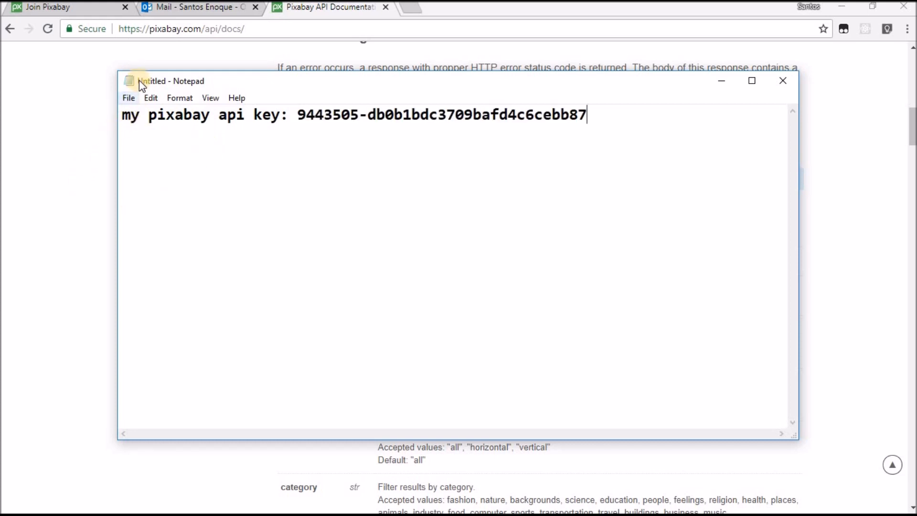
# Save the note in OneDrive as a text file named mypixabaykey
pyautogui.click(128, 97)
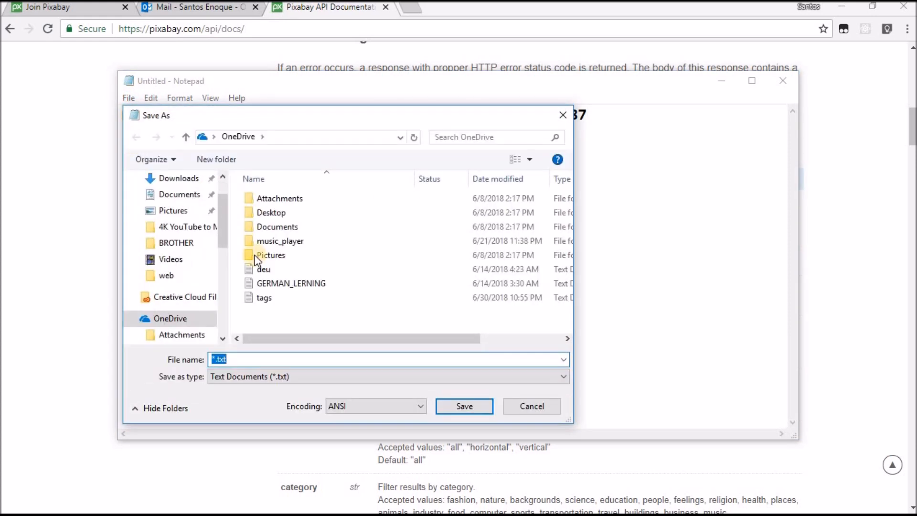
pyautogui.moveTo(273, 321)
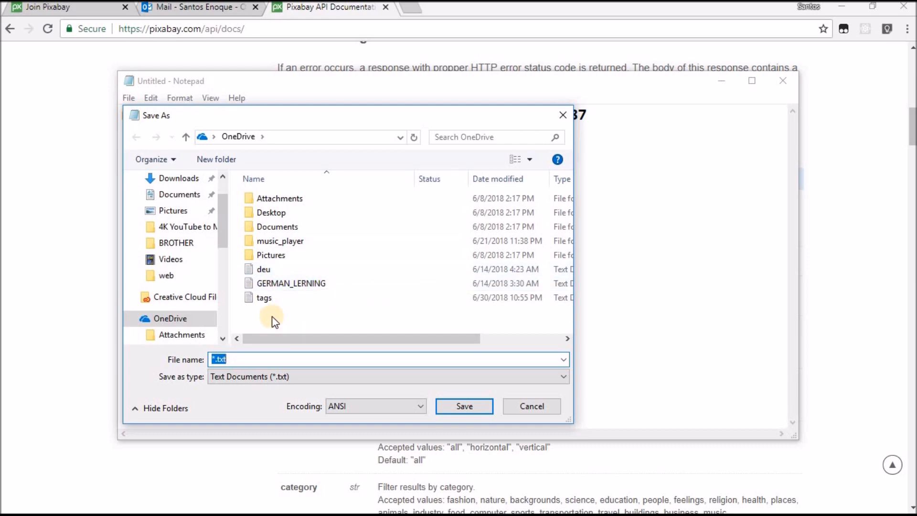
pyautogui.write('mypixabay')
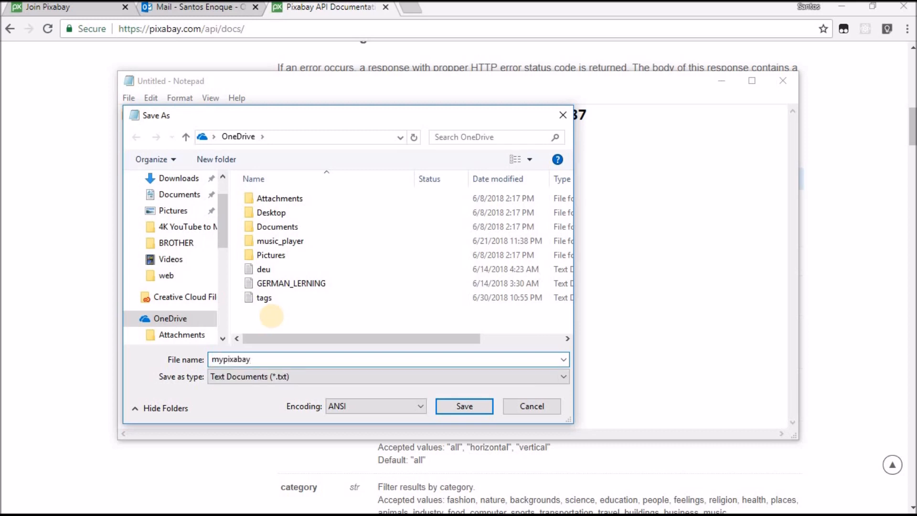
pyautogui.write('key')
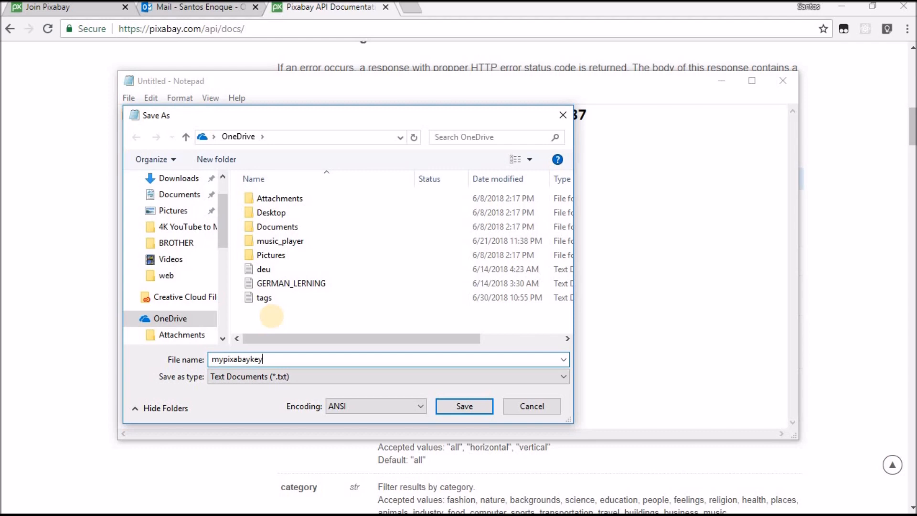
pyautogui.click(463, 406)
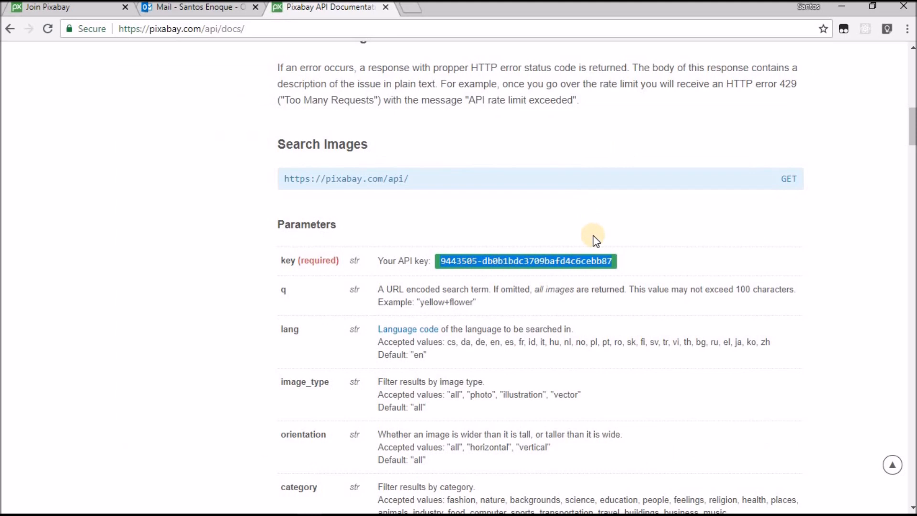
pyautogui.scroll(-3)
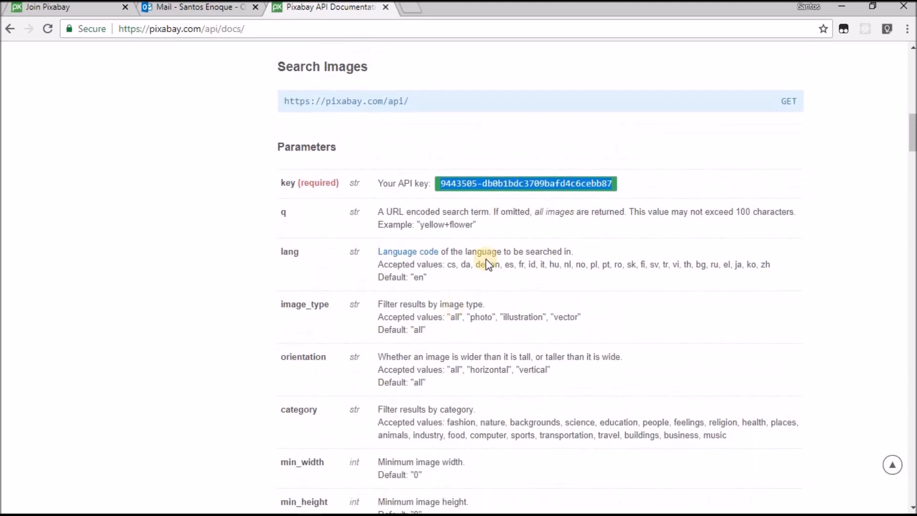
pyautogui.moveTo(402, 336)
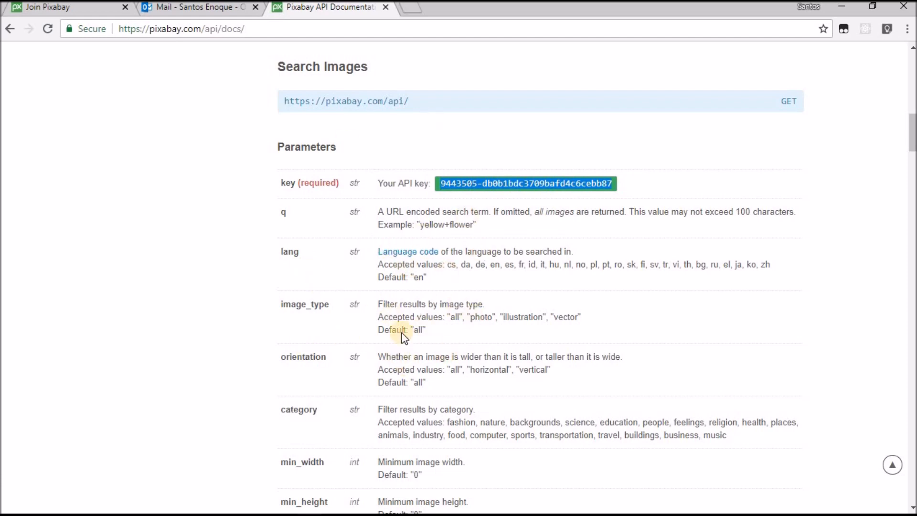
pyautogui.moveTo(392, 295)
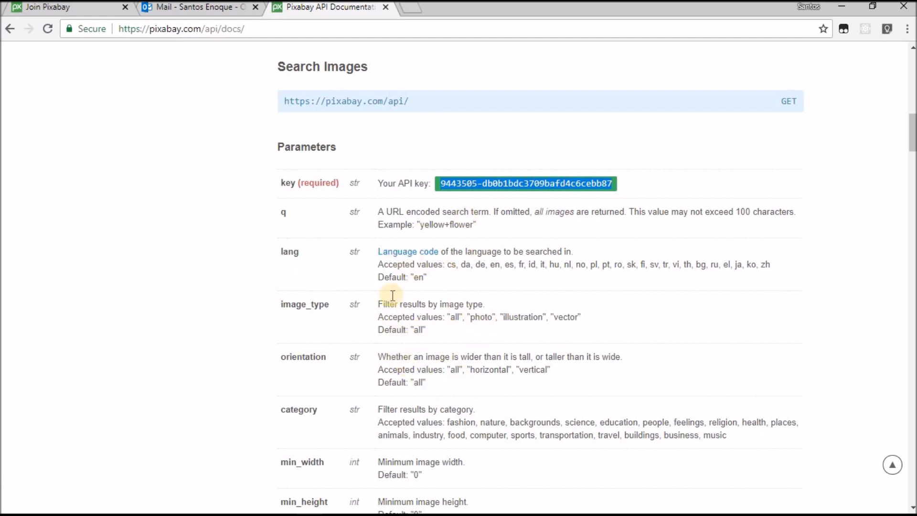
pyautogui.moveTo(527, 299)
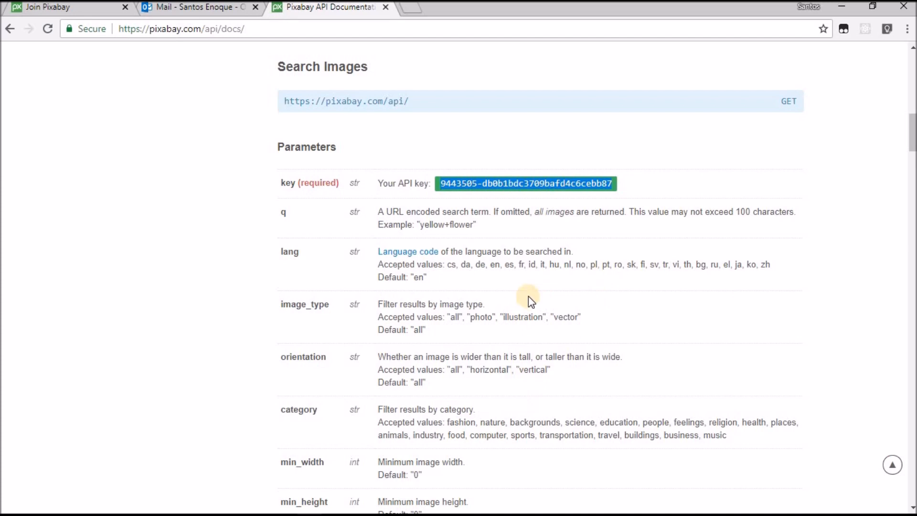
pyautogui.scroll(-3)
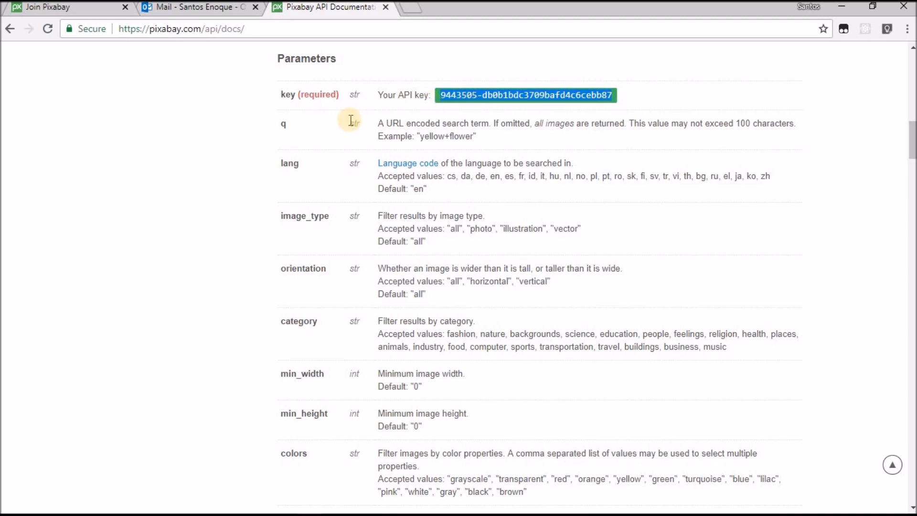
pyautogui.moveTo(298, 132)
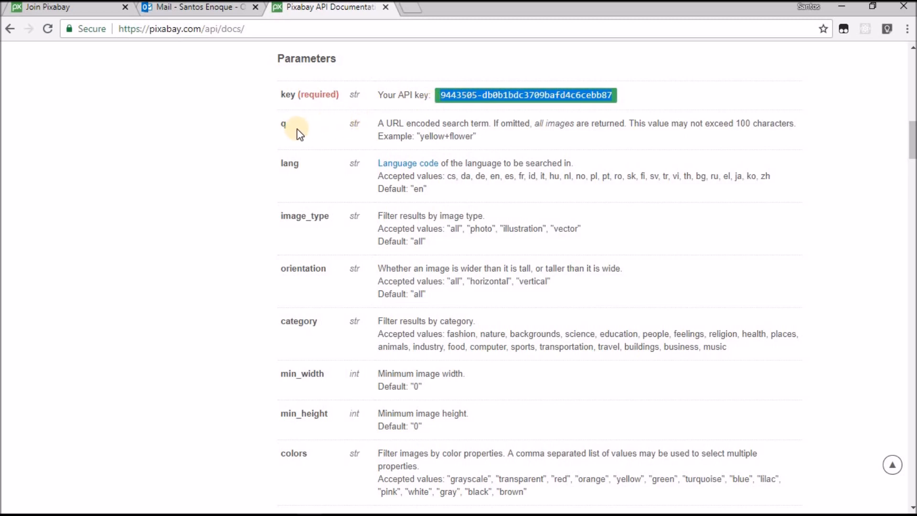
pyautogui.moveTo(410, 146)
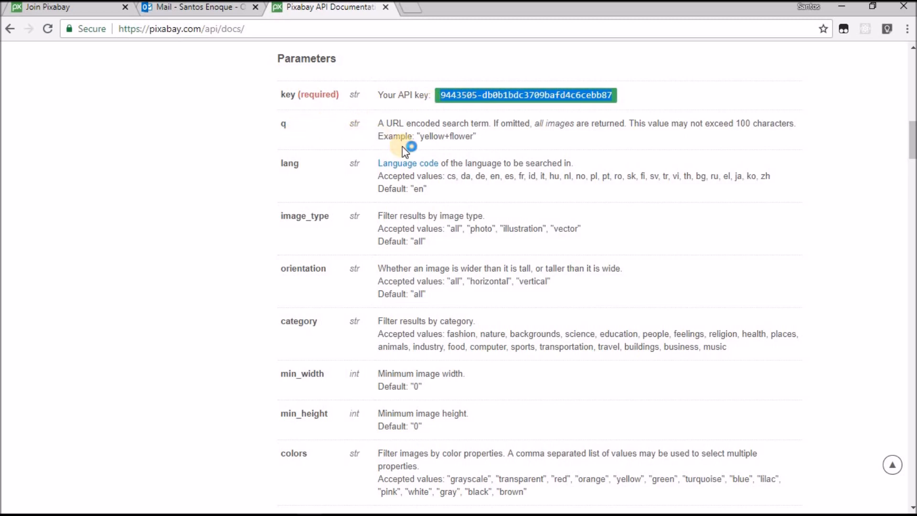
pyautogui.moveTo(477, 141)
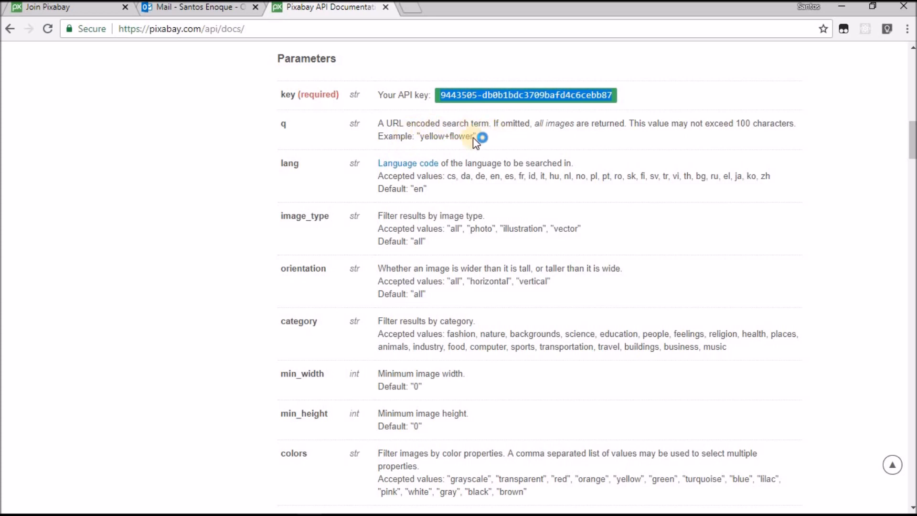
pyautogui.moveTo(528, 142)
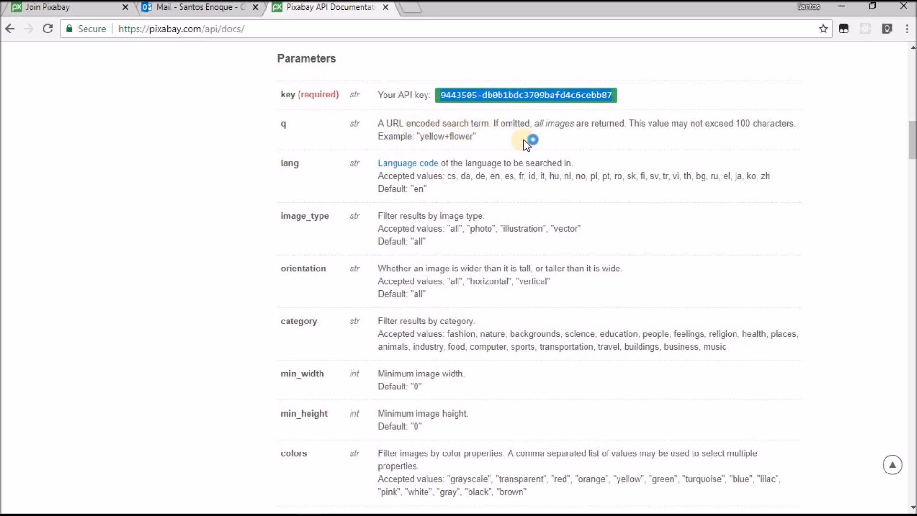
pyautogui.moveTo(678, 190)
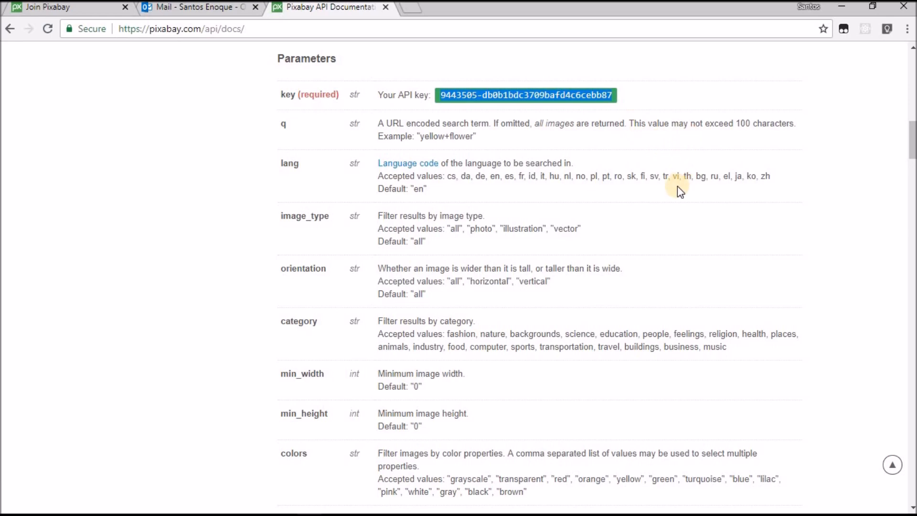
pyautogui.scroll(-3)
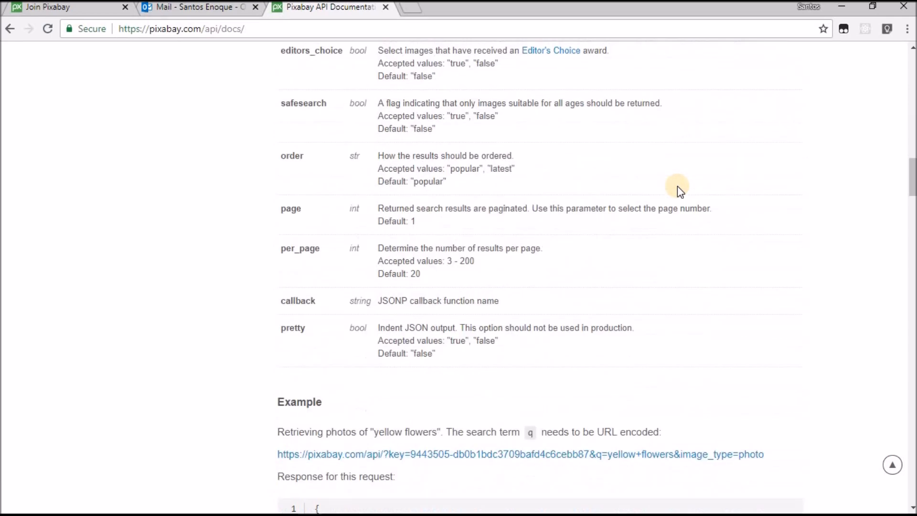
pyautogui.scroll(-3)
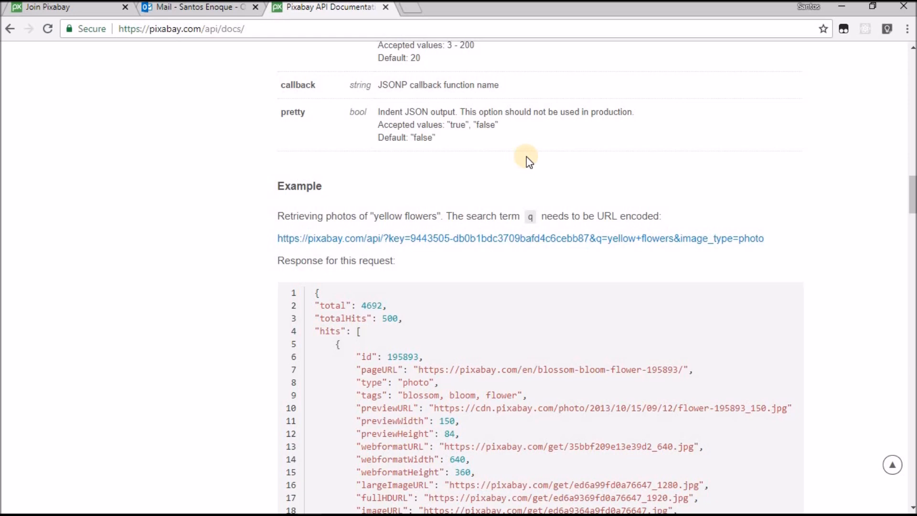
pyautogui.moveTo(301, 260)
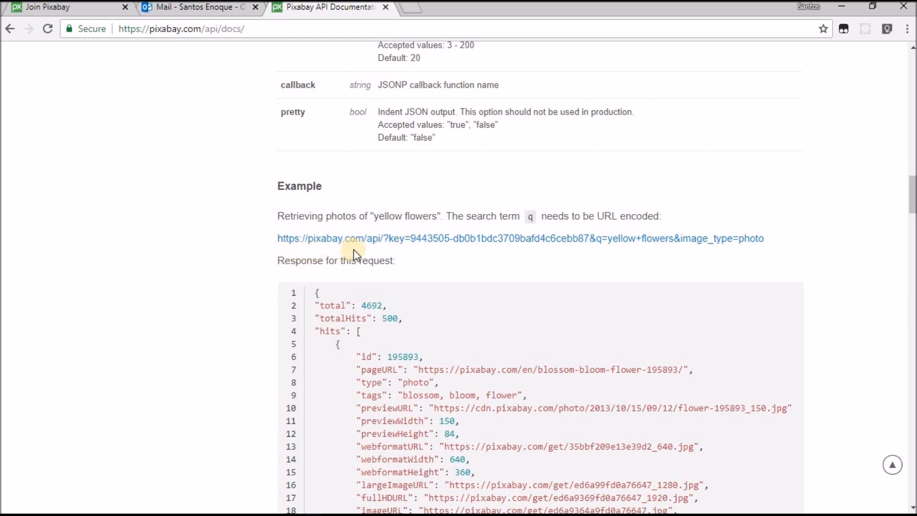
pyautogui.moveTo(295, 242)
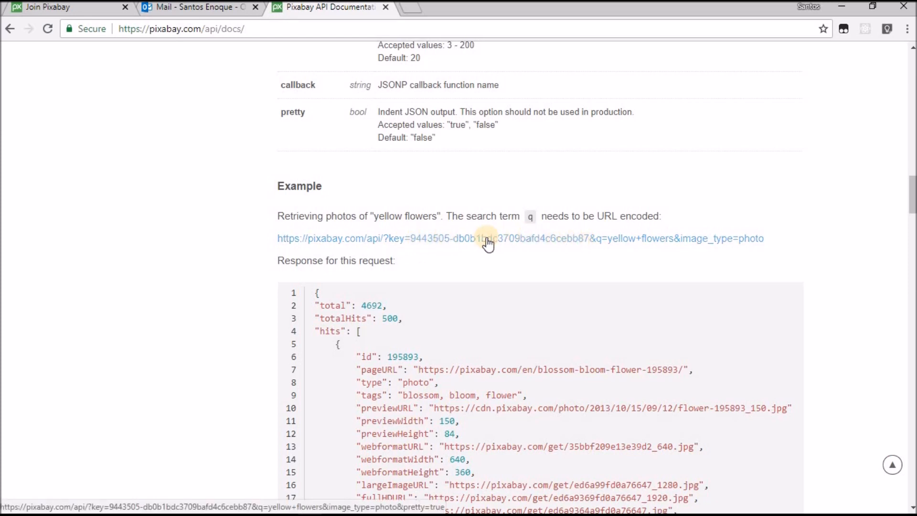
pyautogui.moveTo(587, 243)
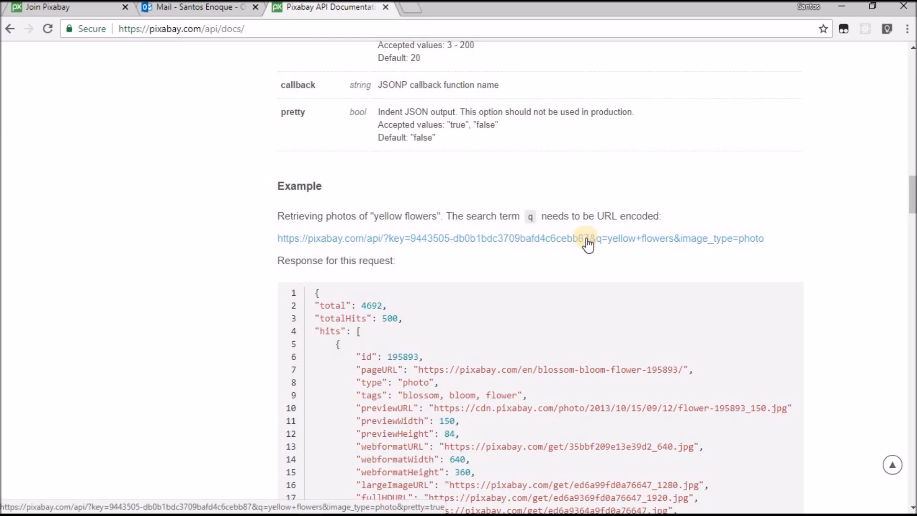
pyautogui.moveTo(620, 242)
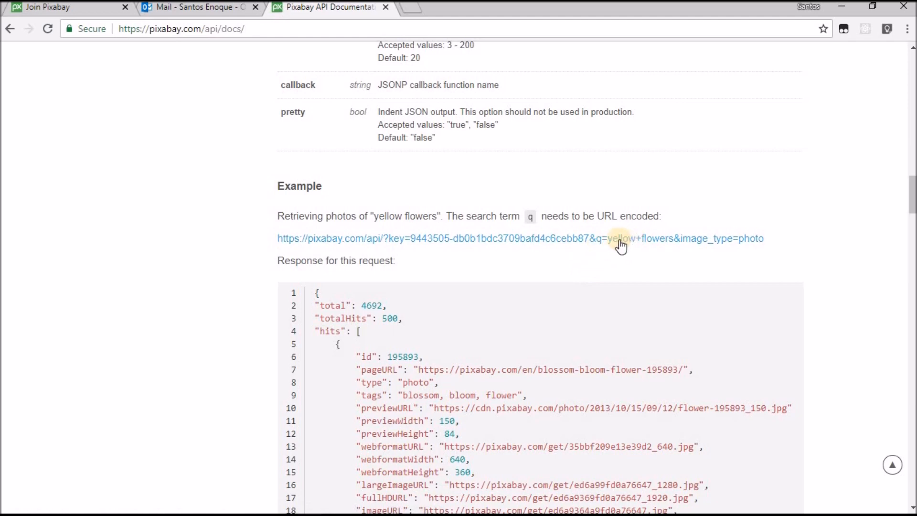
pyautogui.moveTo(635, 249)
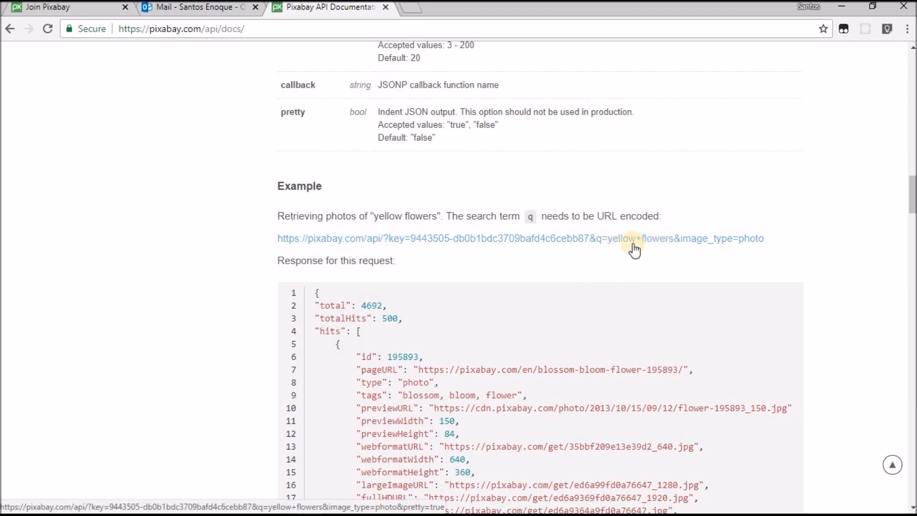
pyautogui.moveTo(606, 245)
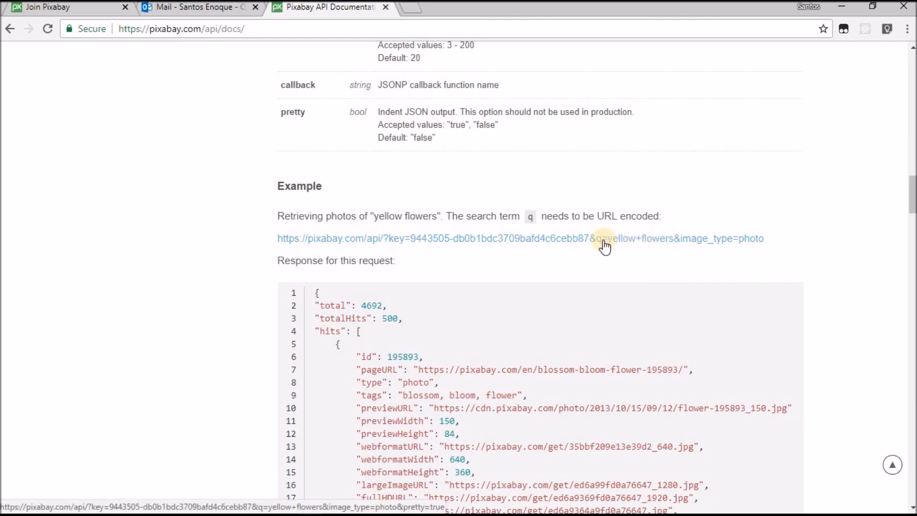
pyautogui.moveTo(642, 245)
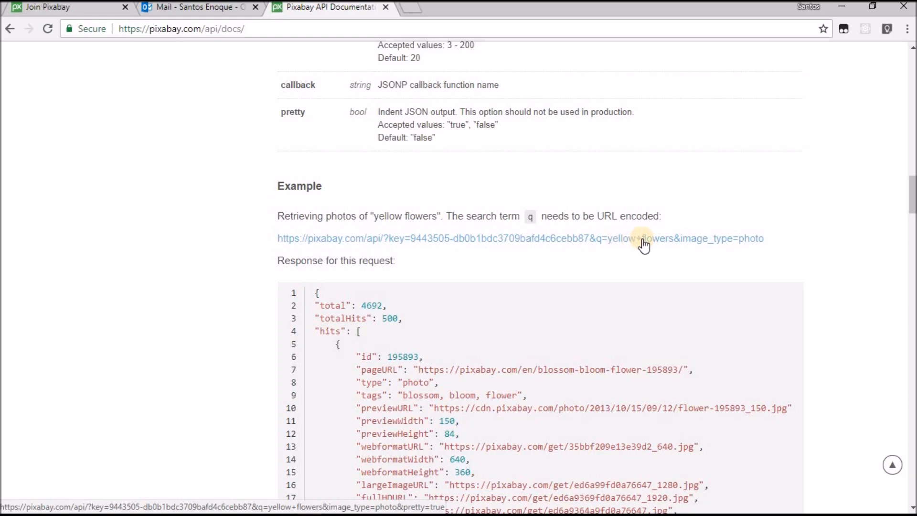
pyautogui.moveTo(743, 257)
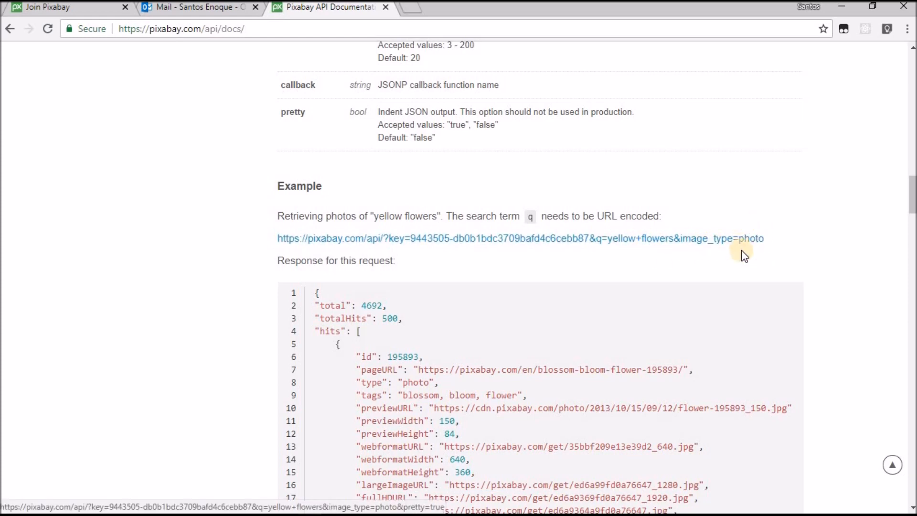
pyautogui.moveTo(693, 259)
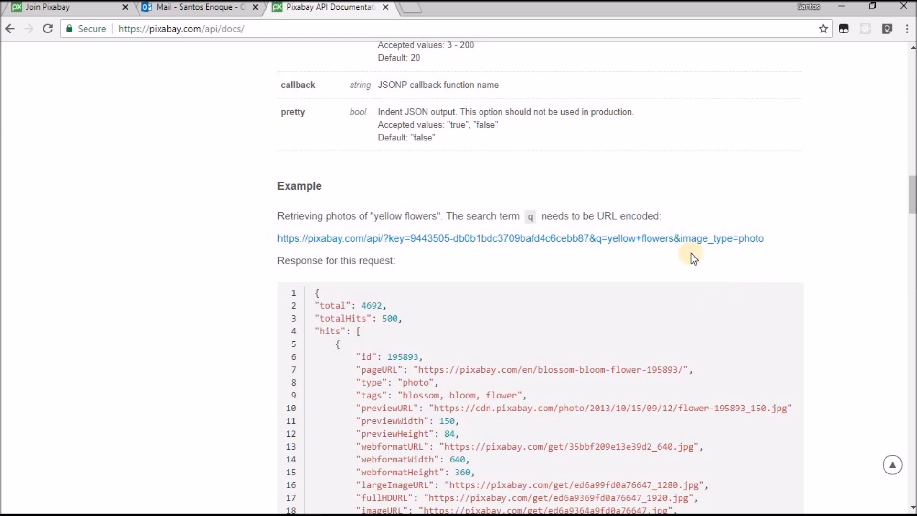
pyautogui.moveTo(784, 262)
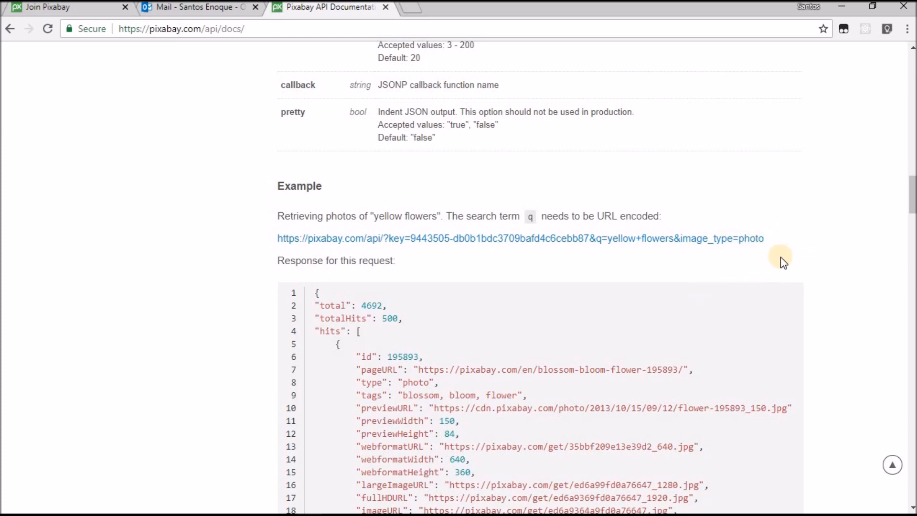
pyautogui.moveTo(706, 242)
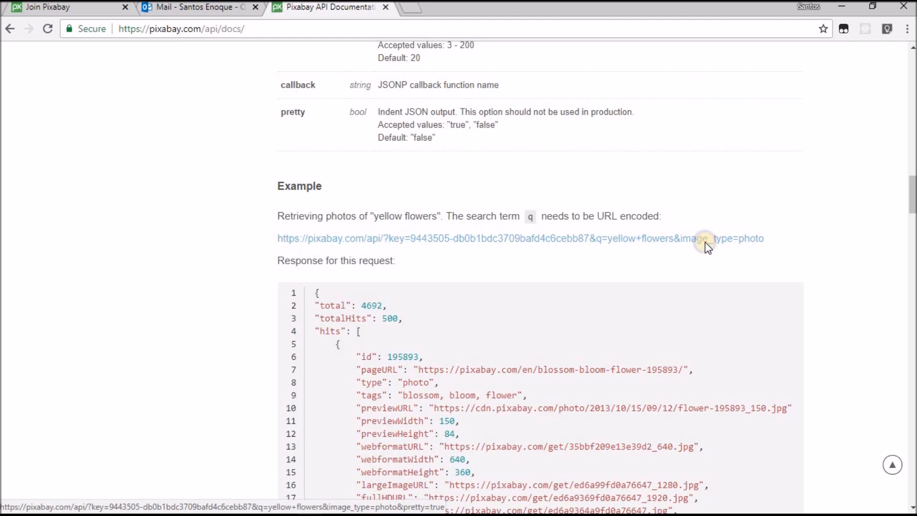
# Bring up the context menu on the yellow-flowers example request URL
pyautogui.rightClick(705, 237)
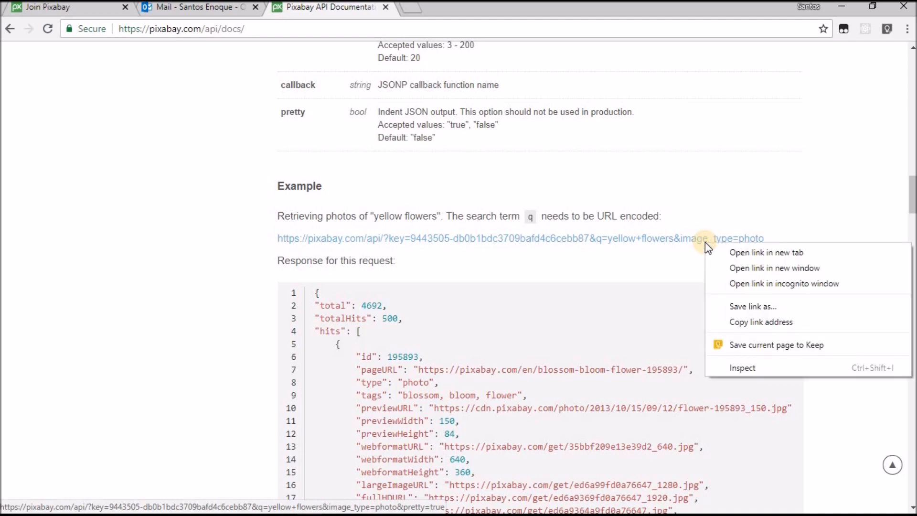
pyautogui.moveTo(733, 313)
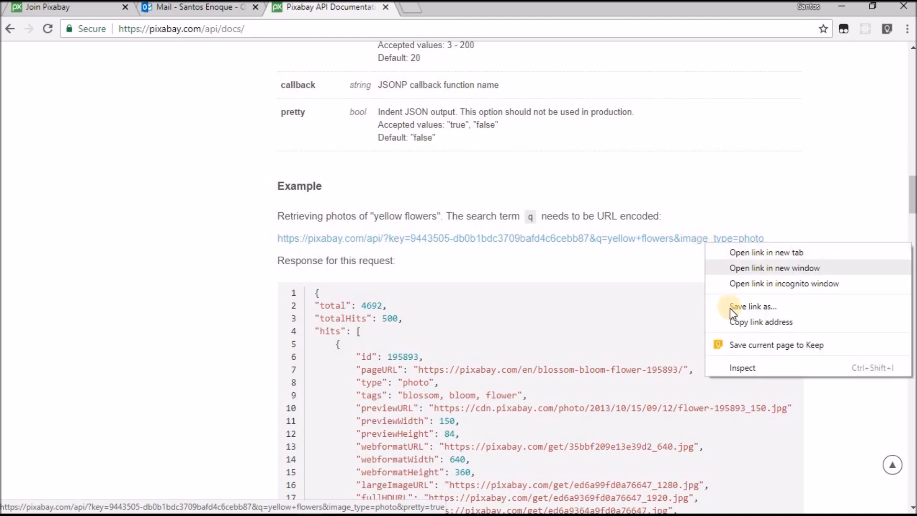
# Close the Mail tab and paste the example API request URL into a new tab's address bar
pyautogui.click(447, 135)
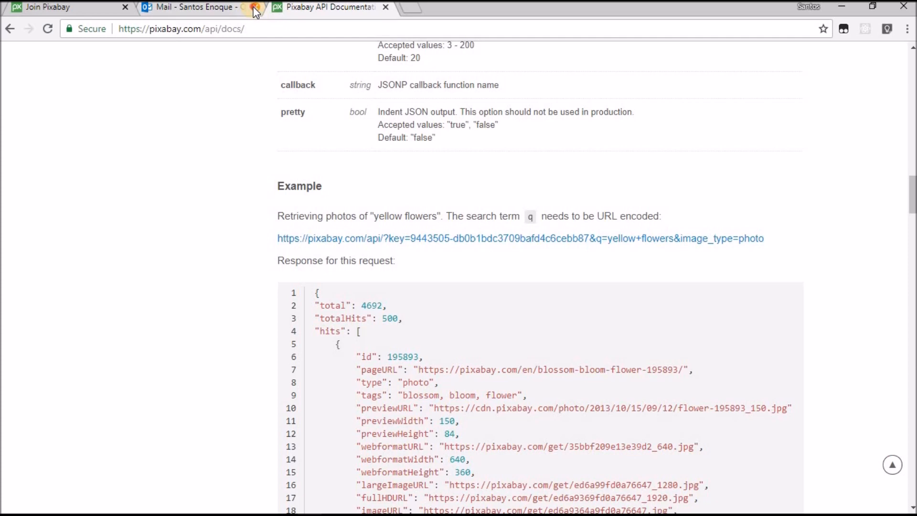
pyautogui.click(254, 6)
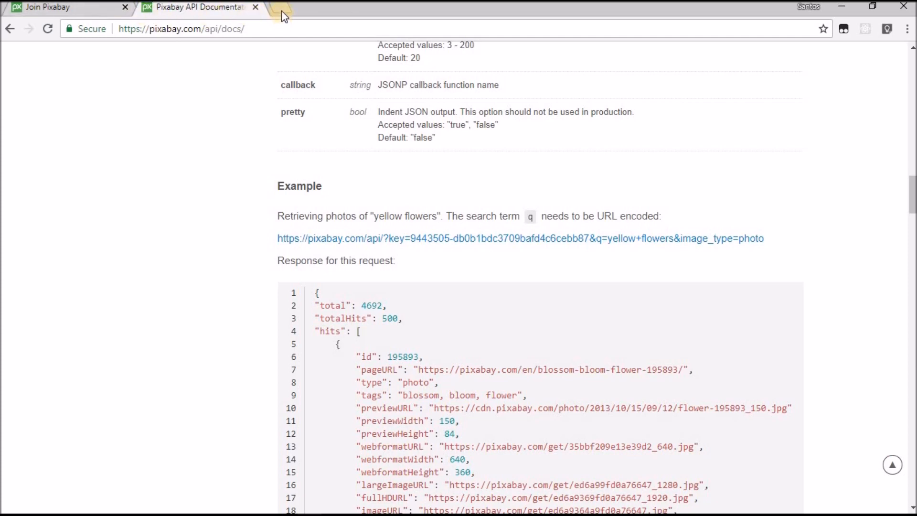
pyautogui.click(281, 10)
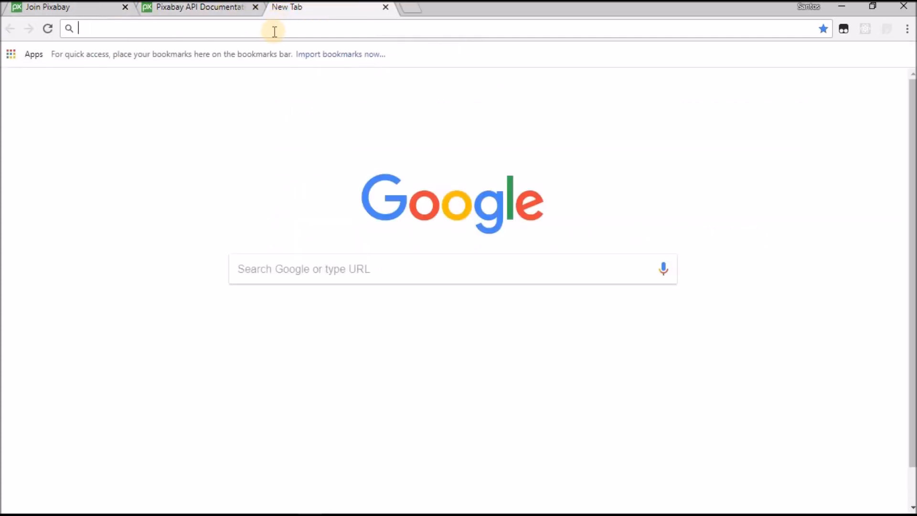
pyautogui.rightClick(164, 28)
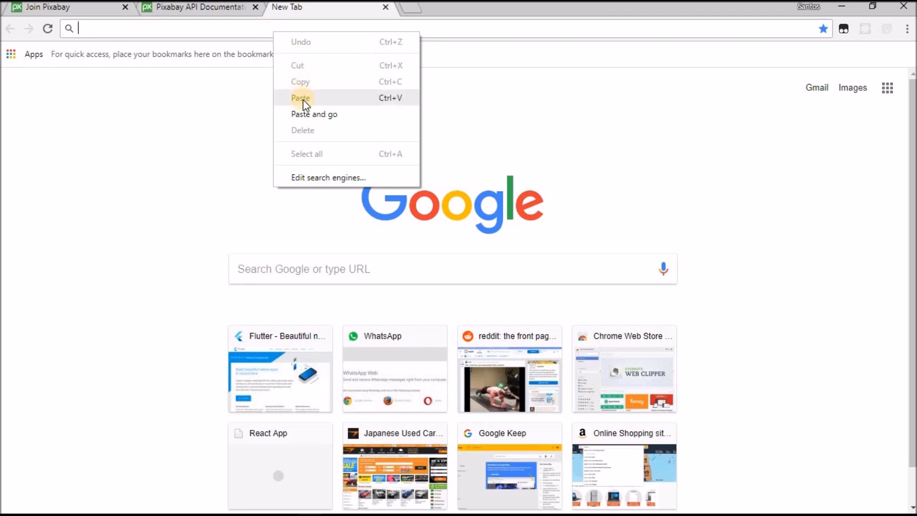
pyautogui.click(300, 97)
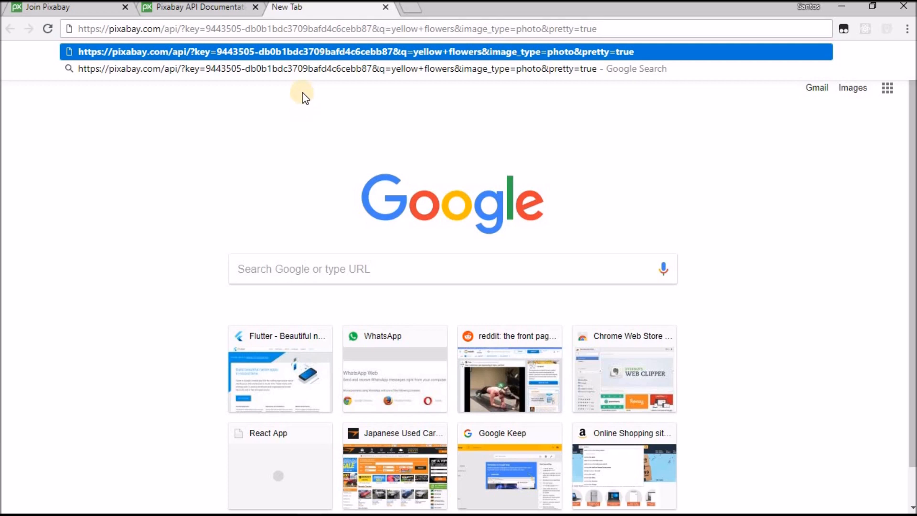
# Replace 'yellow+flowers' with 'cars' in the request and load the JSON response
pyautogui.press('alt+tab')
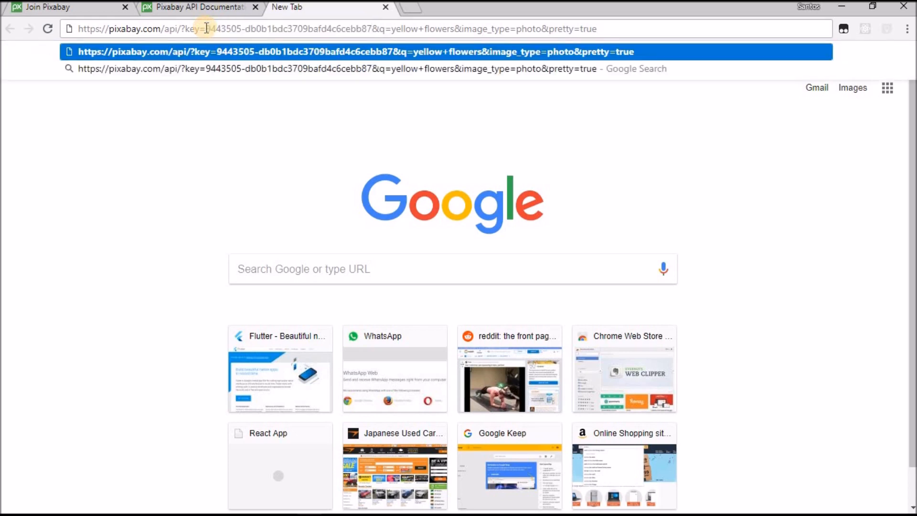
pyautogui.moveTo(457, 29)
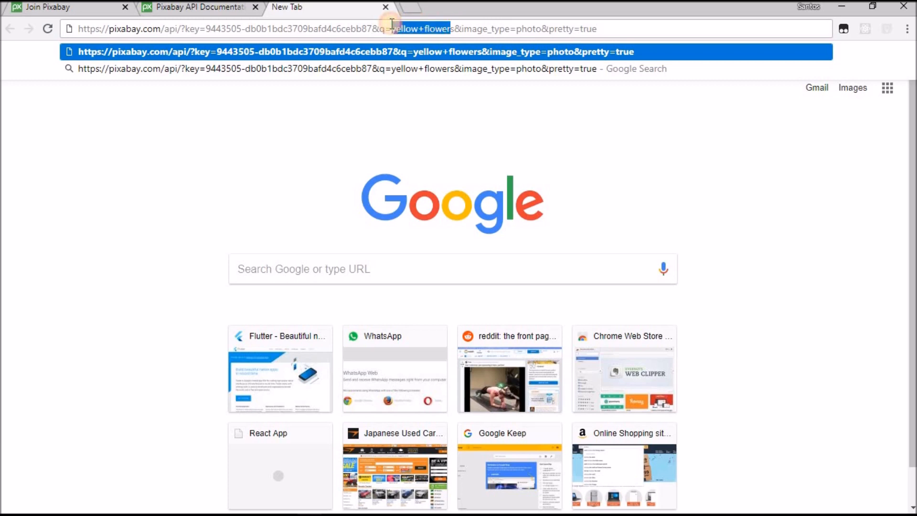
pyautogui.write('cars')
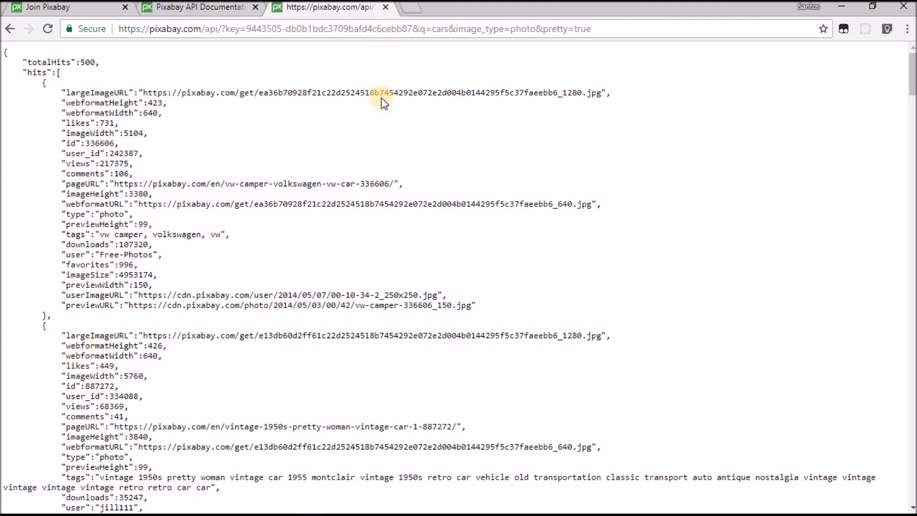
# Scroll through the cars JSON hits and back to the top showing totalHits 500
pyautogui.scroll(-3)
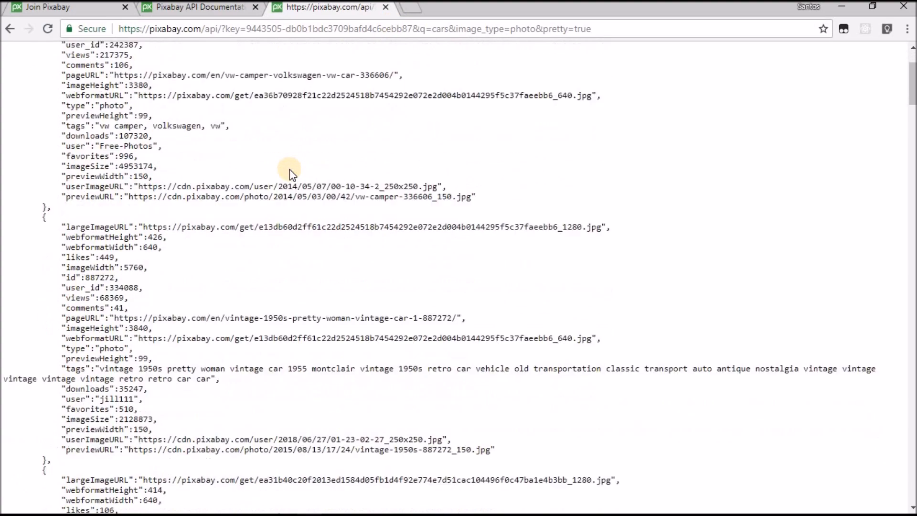
pyautogui.scroll(-3)
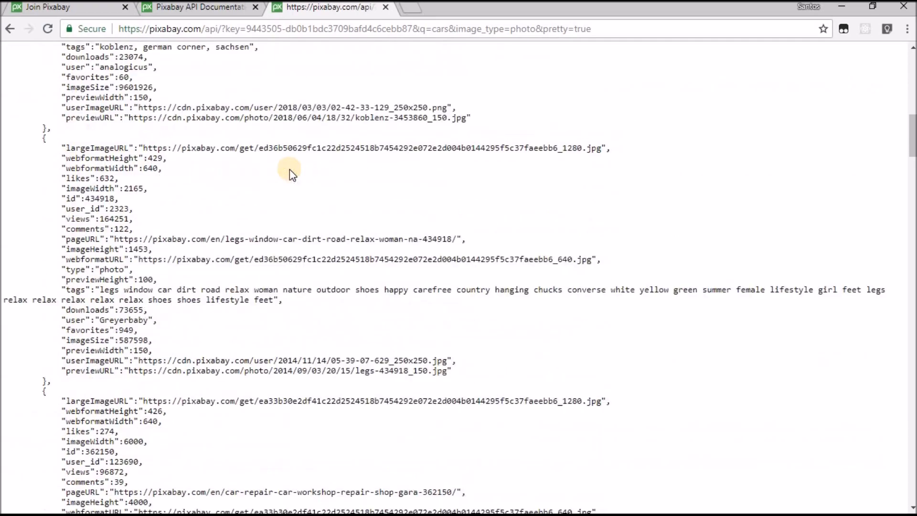
pyautogui.scroll(3)
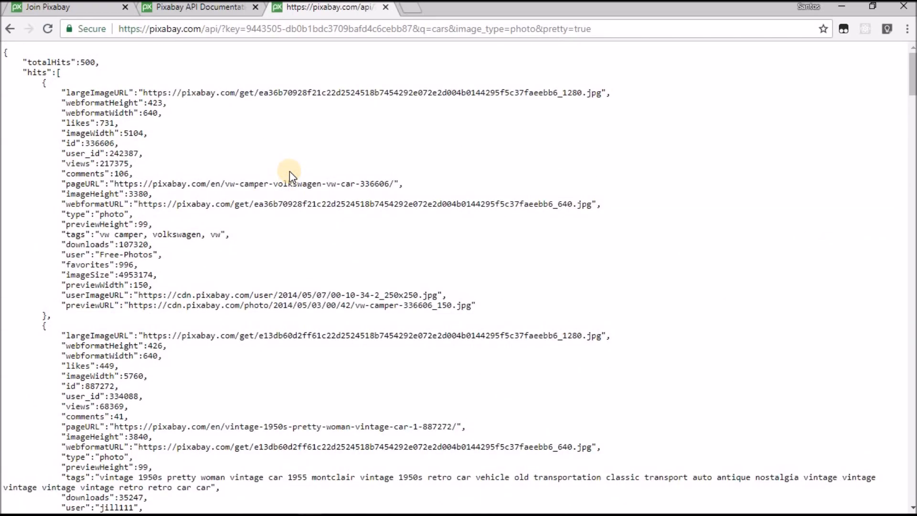
pyautogui.moveTo(127, 79)
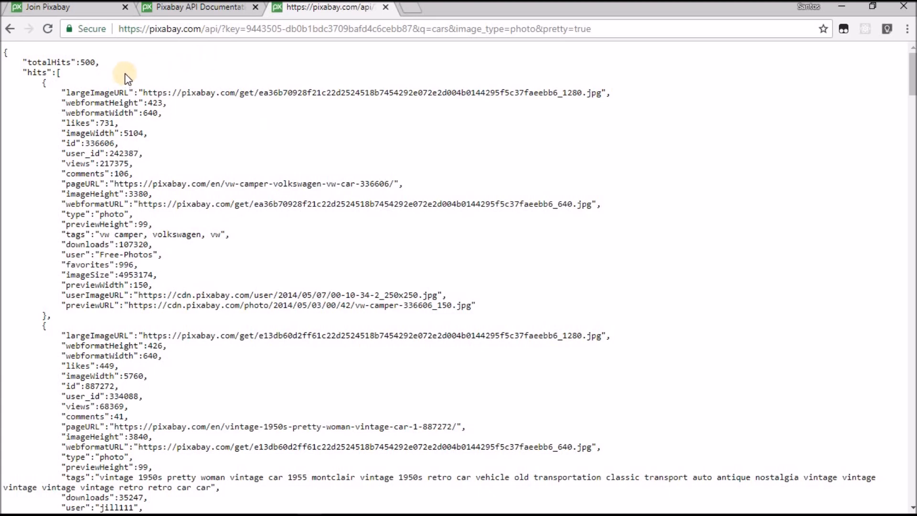
pyautogui.moveTo(184, 91)
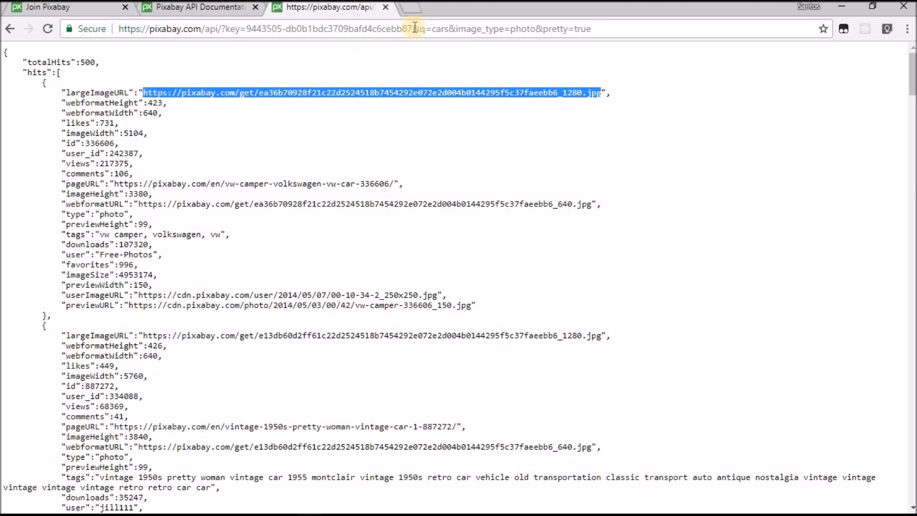
pyautogui.moveTo(414, 10)
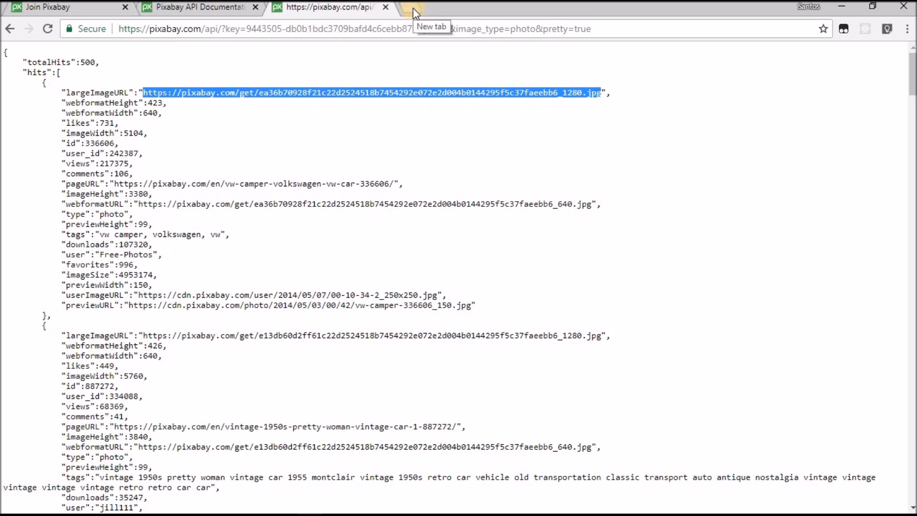
# View the camper van photo from the copied largeImageURL in a new tab, then return to the API results
pyautogui.click(413, 9)
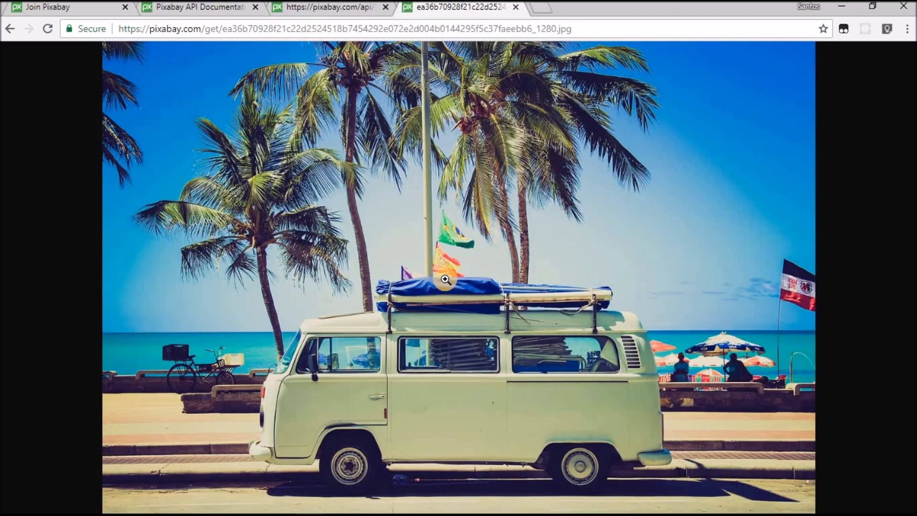
pyautogui.moveTo(396, 328)
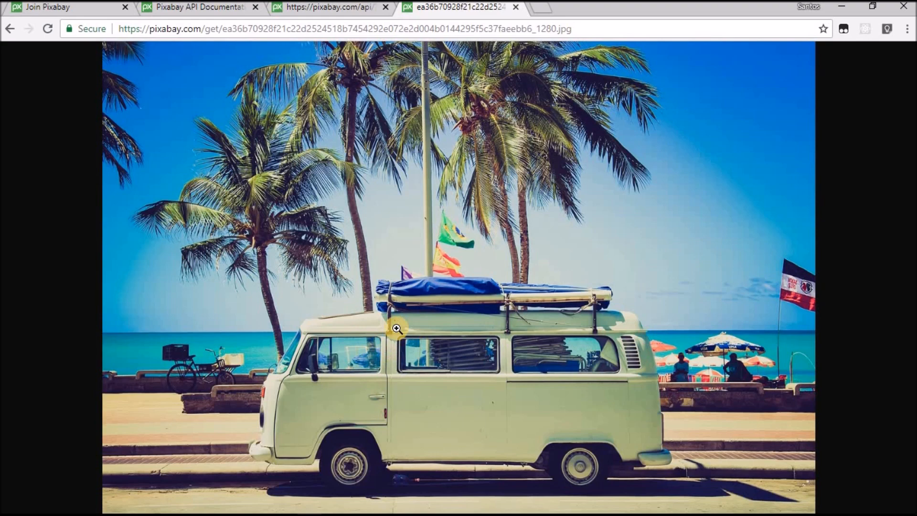
pyautogui.moveTo(423, 157)
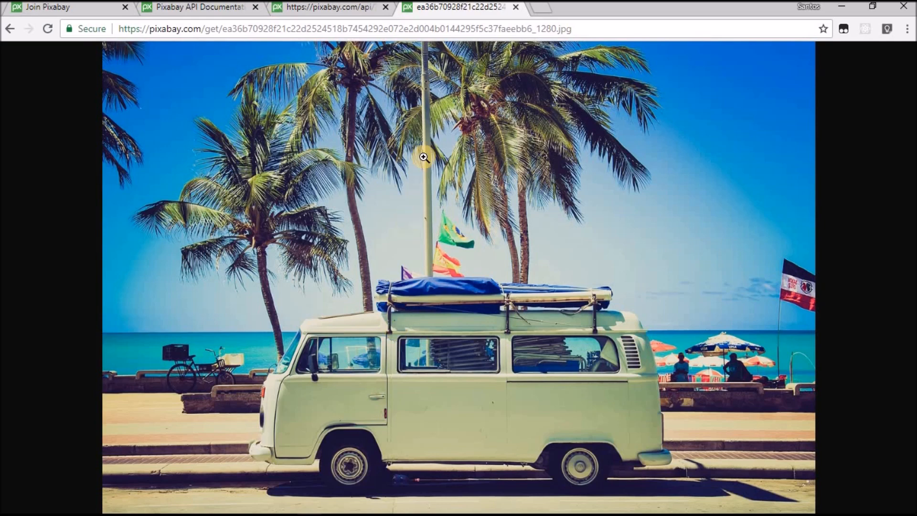
pyautogui.moveTo(484, 30)
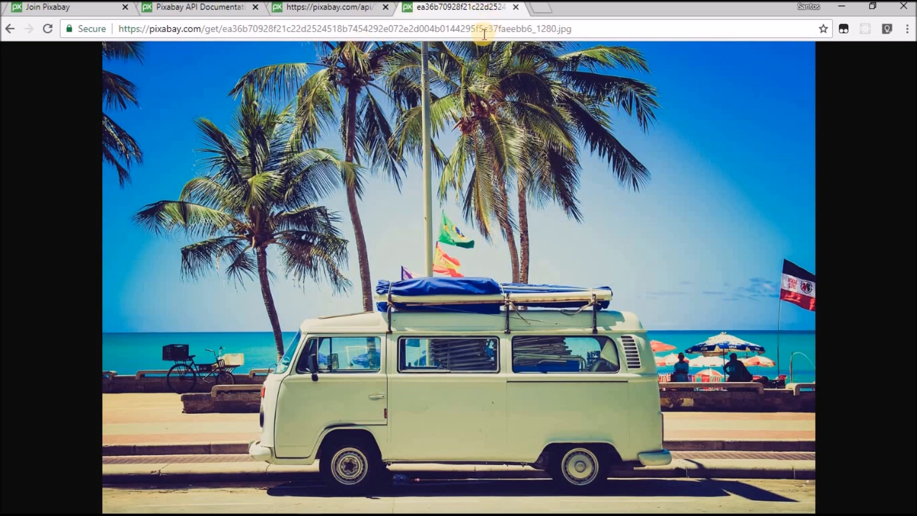
pyautogui.click(342, 28)
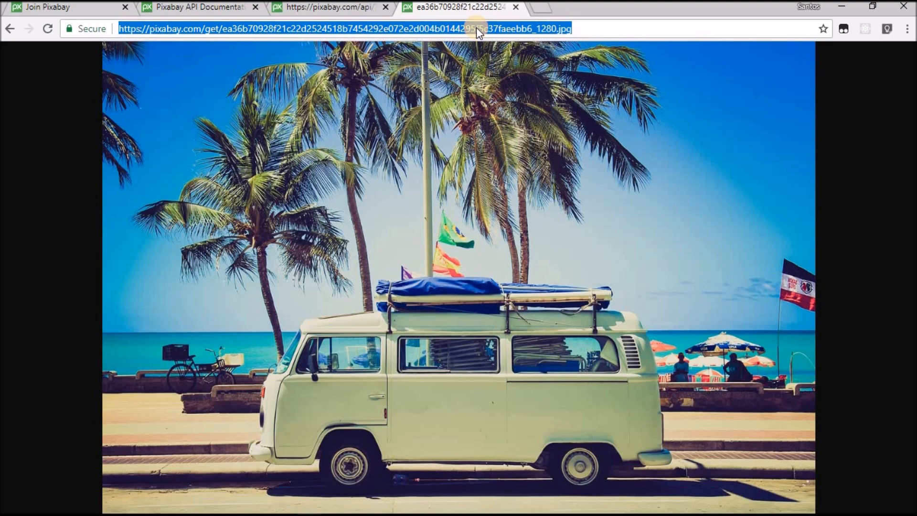
pyautogui.moveTo(404, 119)
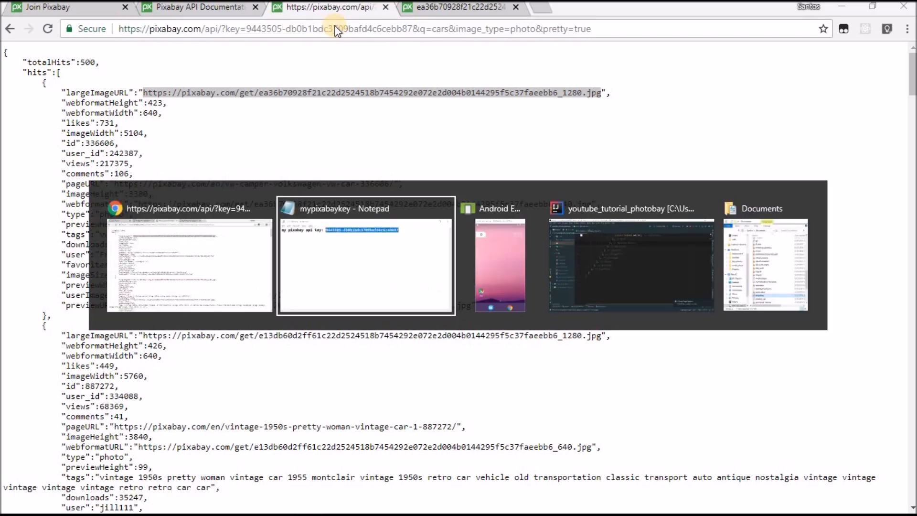
# Create a new Dart file named scr.dart inside the photobay lib folder
pyautogui.click(631, 264)
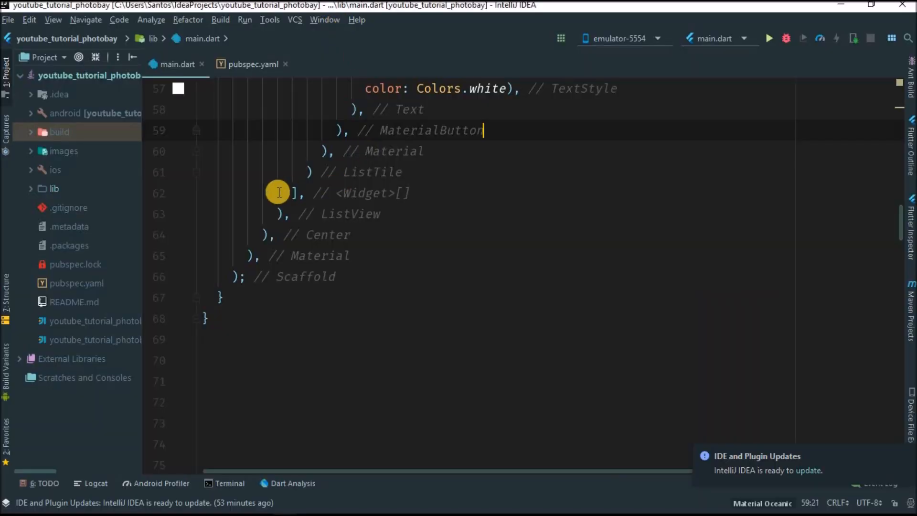
pyautogui.moveTo(230, 327)
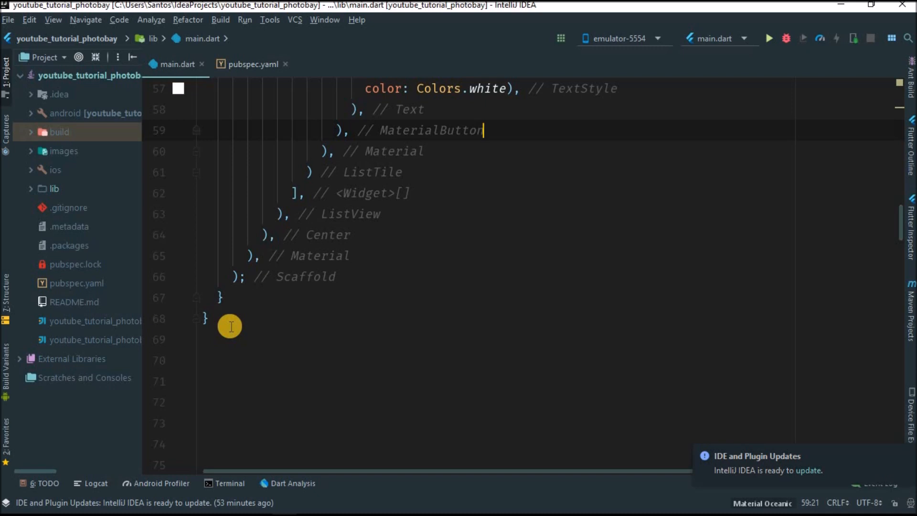
pyautogui.moveTo(44, 202)
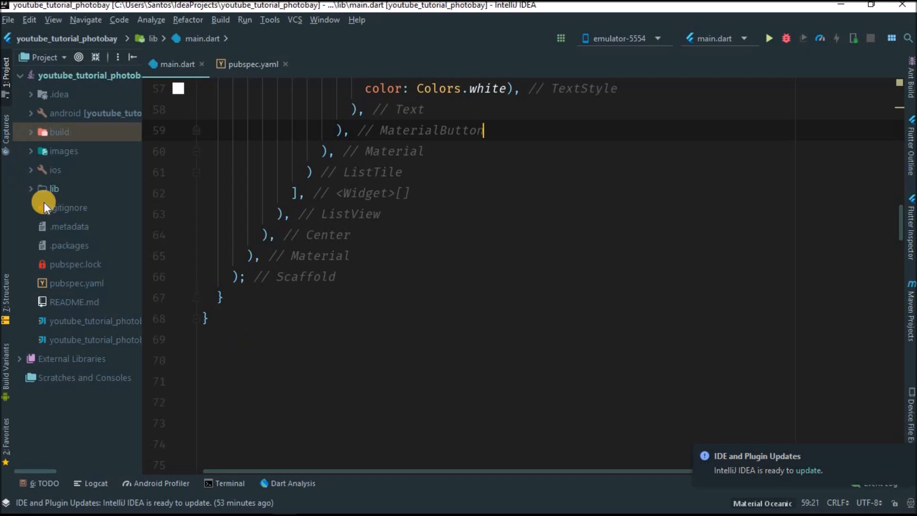
pyautogui.click(53, 188)
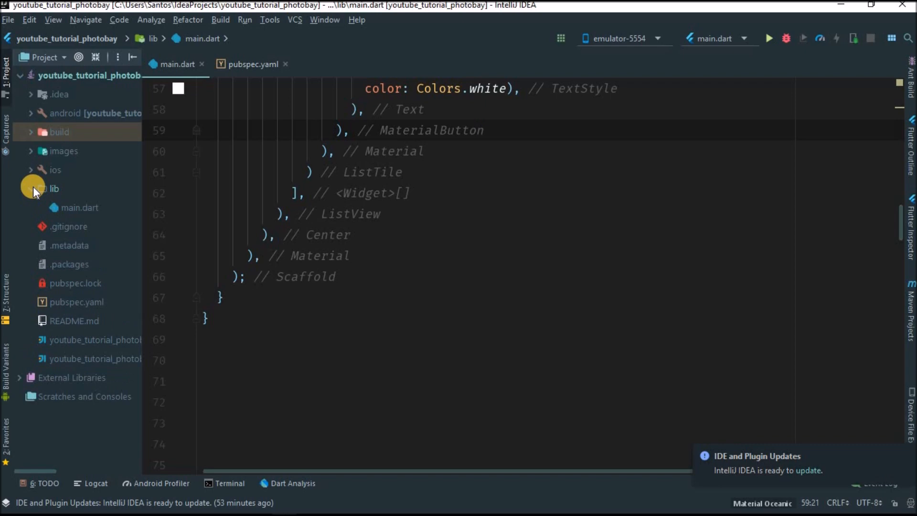
pyautogui.click(54, 189)
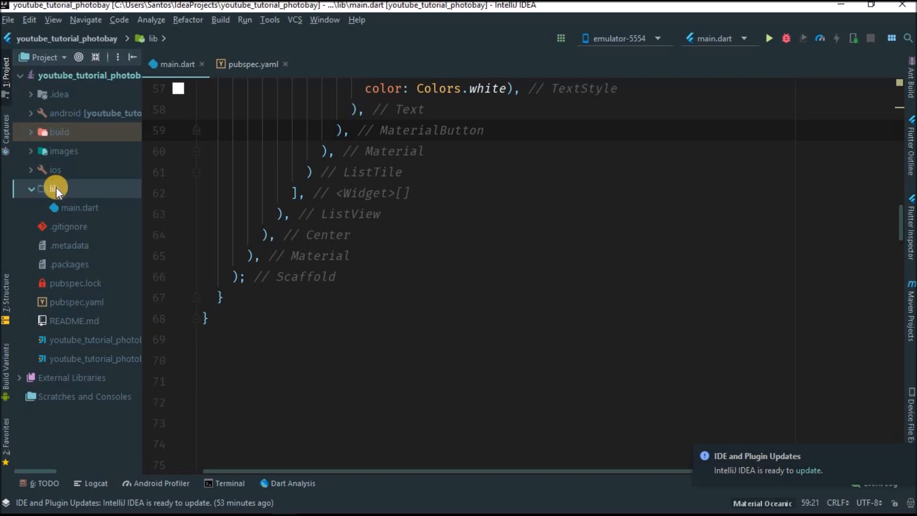
pyautogui.rightClick(55, 188)
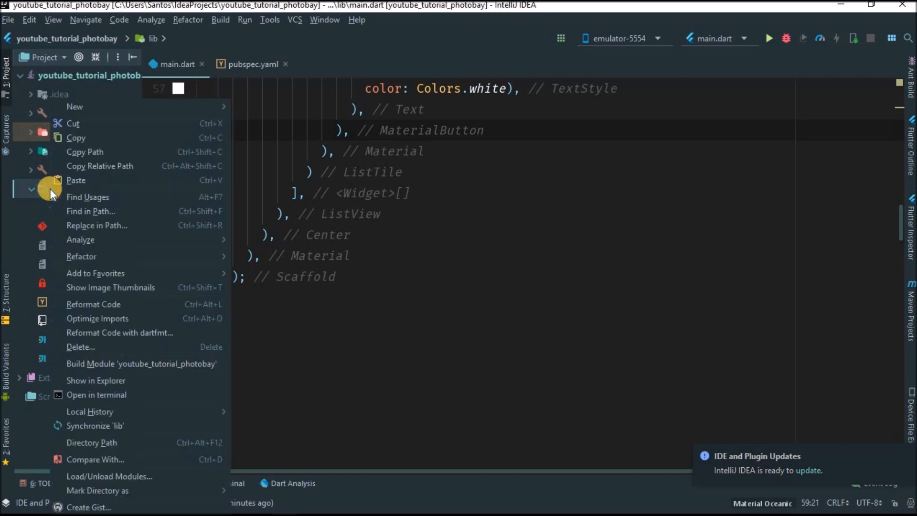
pyautogui.click(75, 106)
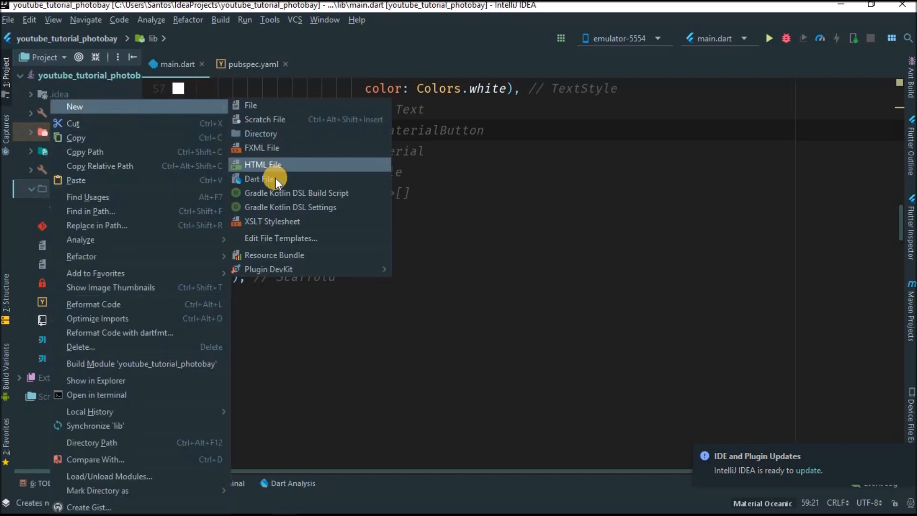
pyautogui.click(259, 179)
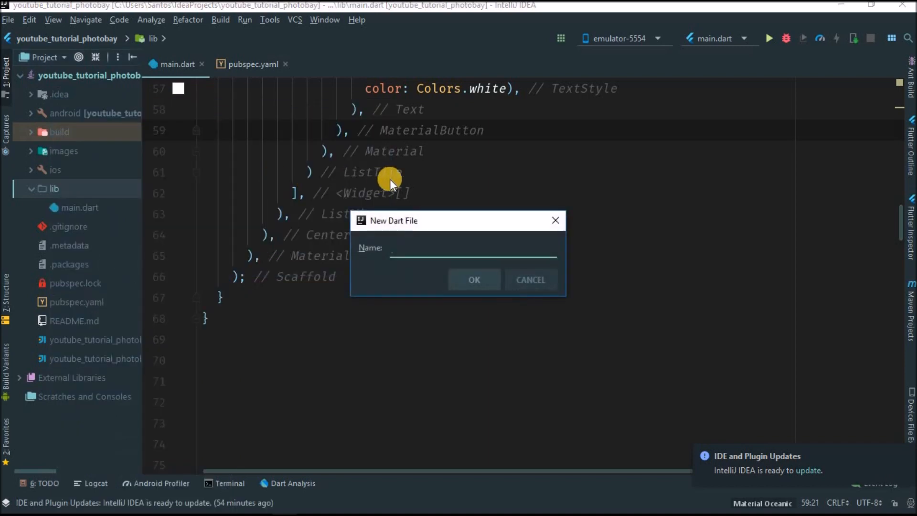
pyautogui.write('sc')
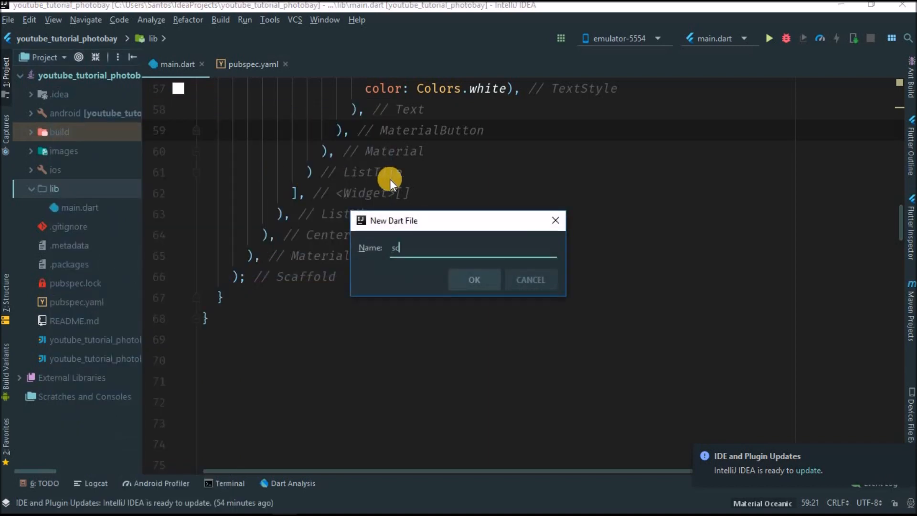
pyautogui.write('r')
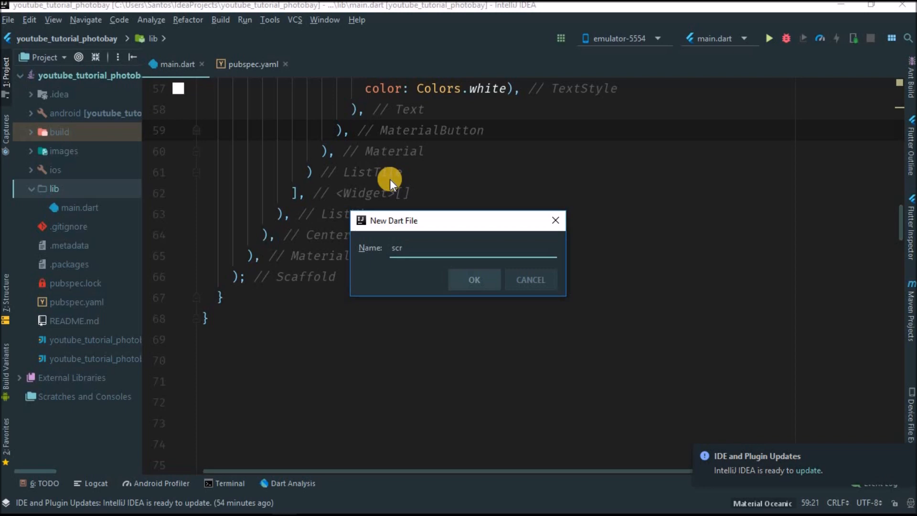
pyautogui.click(474, 279)
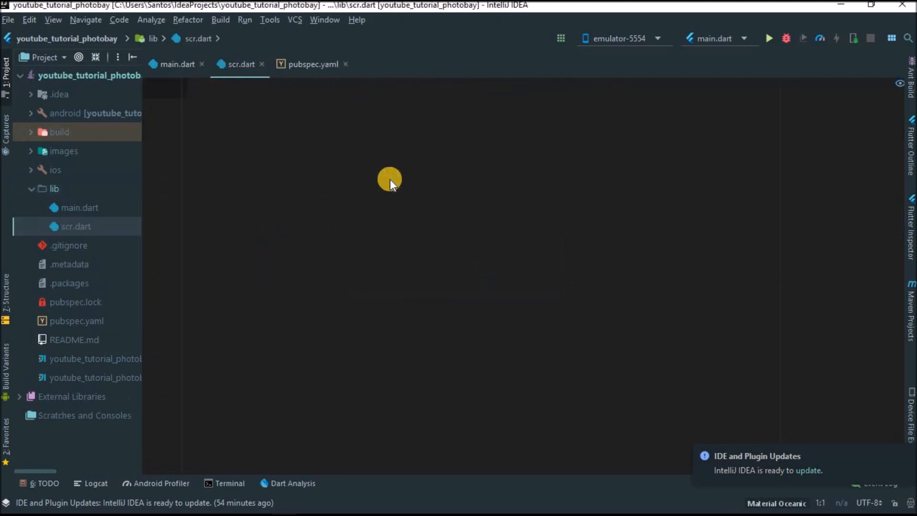
pyautogui.moveTo(350, 147)
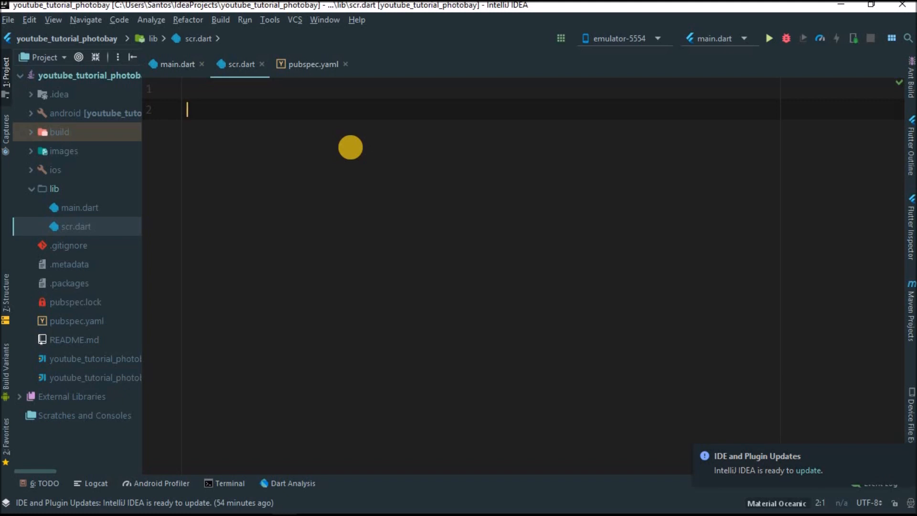
# Declare var ApiKey in scr.dart holding the Pixabay key copied from Notepad
pyautogui.write('va')
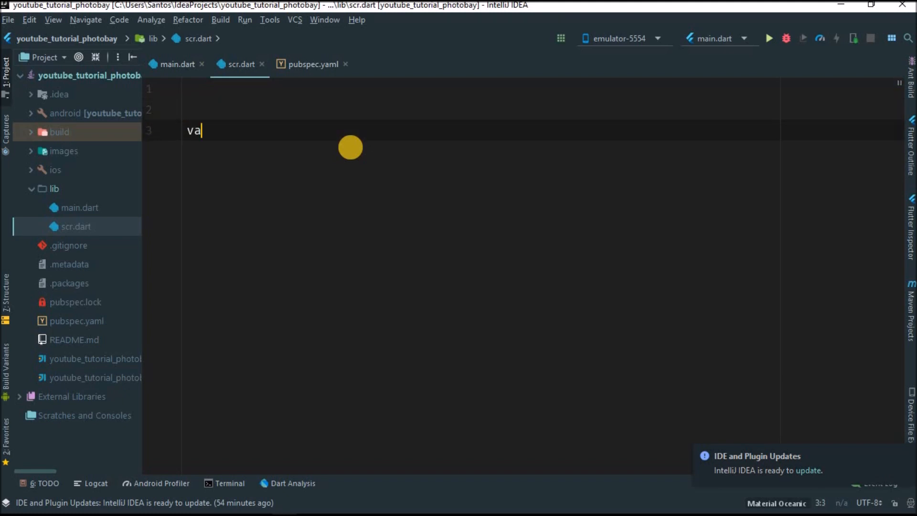
pyautogui.write('r')
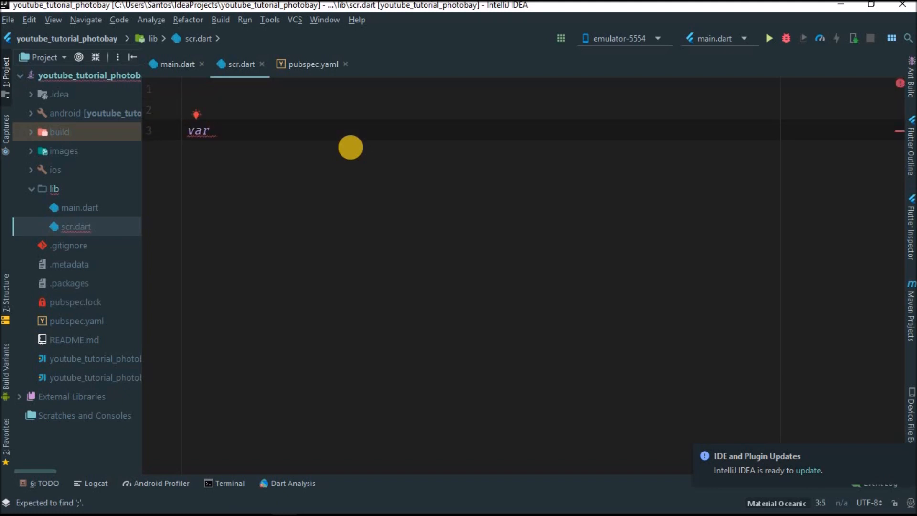
pyautogui.write('key')
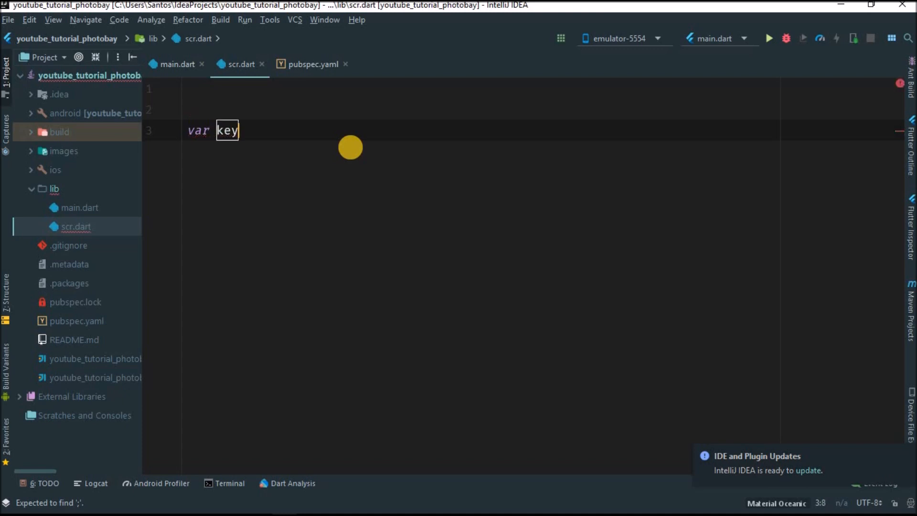
pyautogui.write('ApiK')
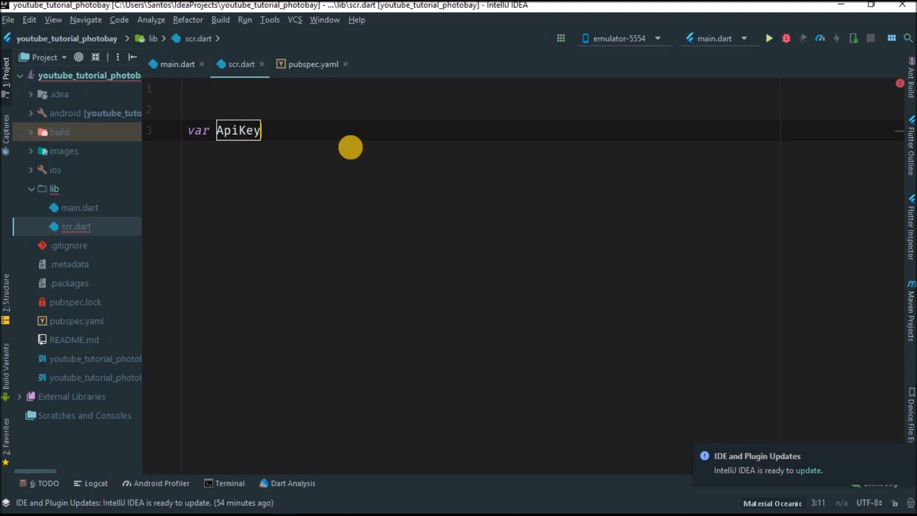
pyautogui.write('=')
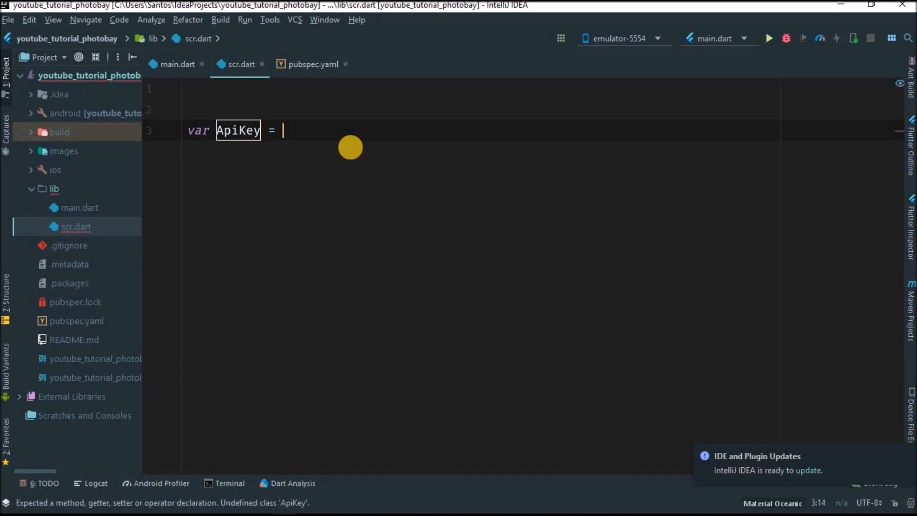
pyautogui.write("'")
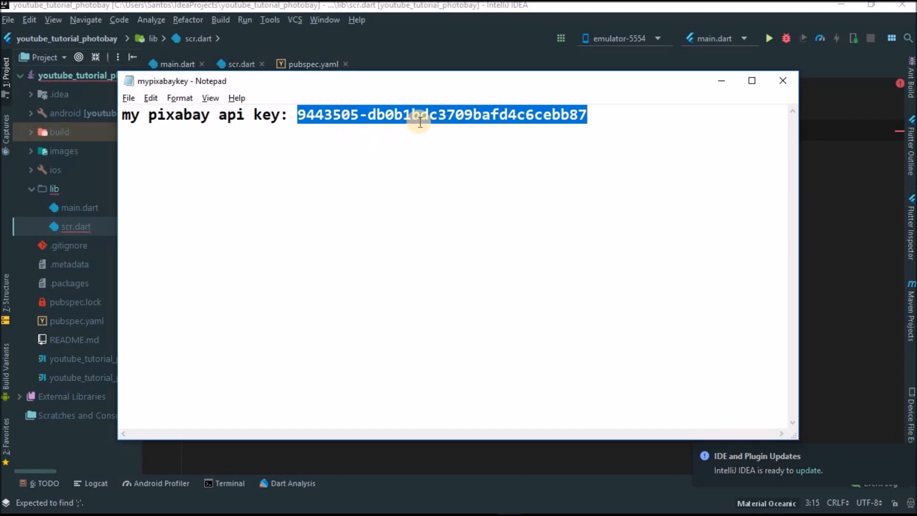
pyautogui.rightClick(419, 123)
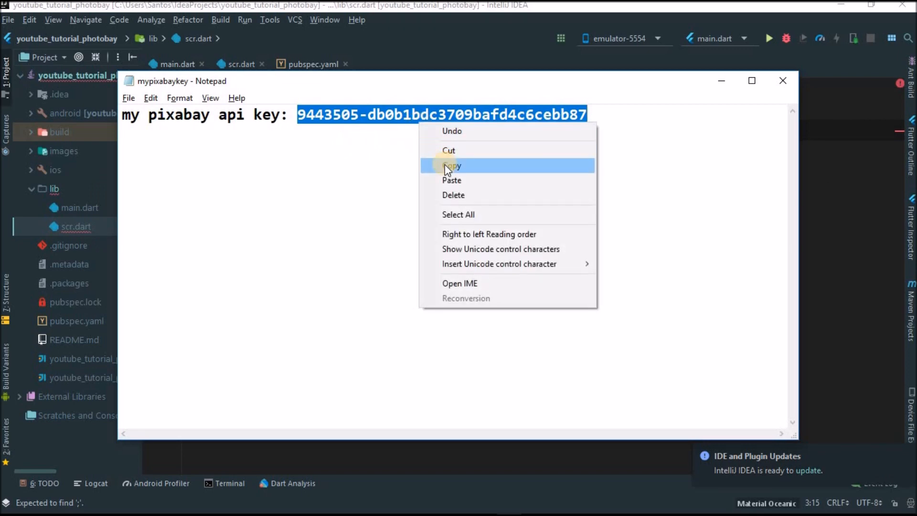
pyautogui.click(453, 166)
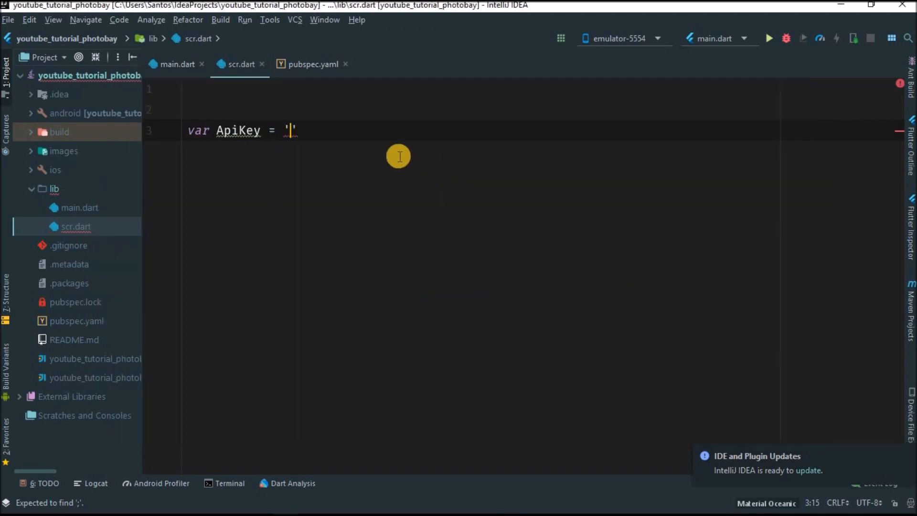
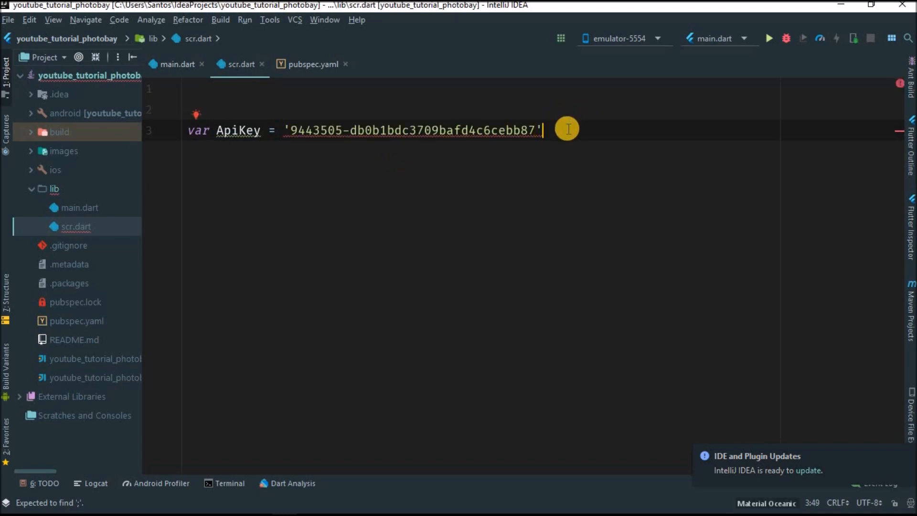
pyautogui.write(';')
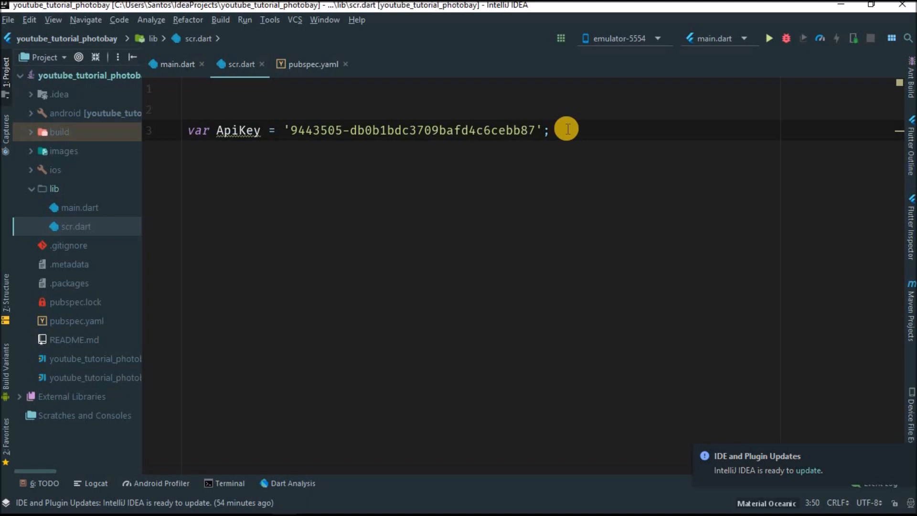
pyautogui.moveTo(212, 103)
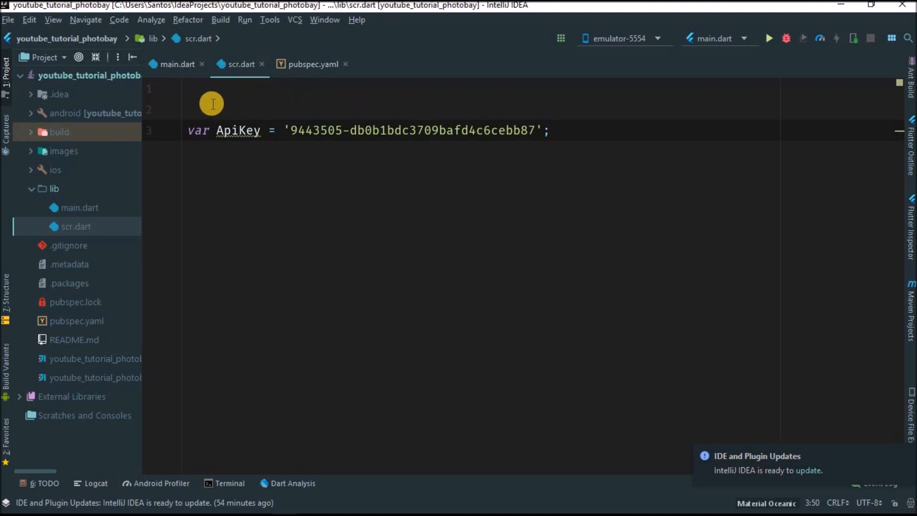
# Remove the extra blank line and rename the variable to apiKey
pyautogui.click(549, 130)
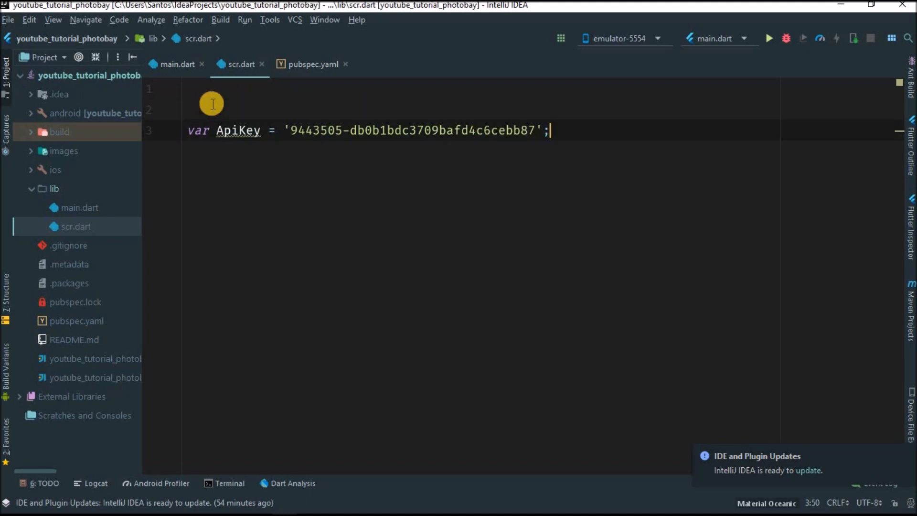
pyautogui.click(193, 110)
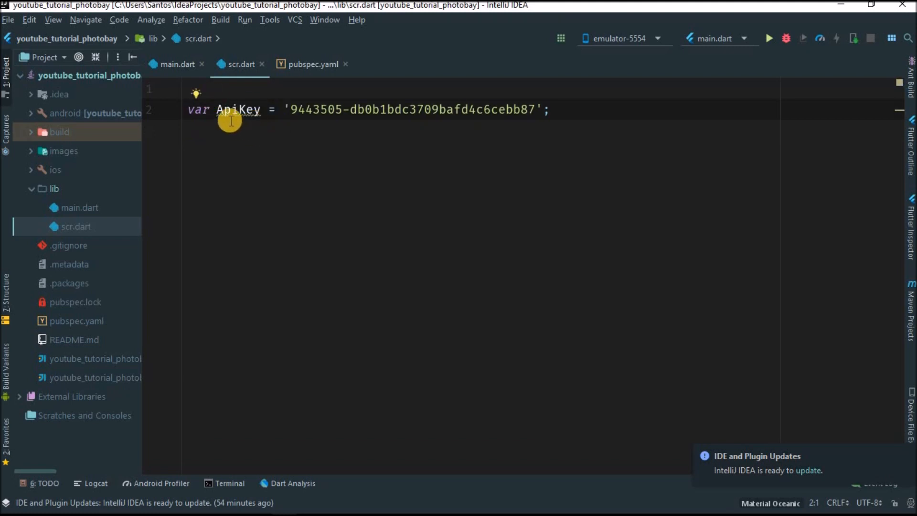
pyautogui.doubleClick(237, 109)
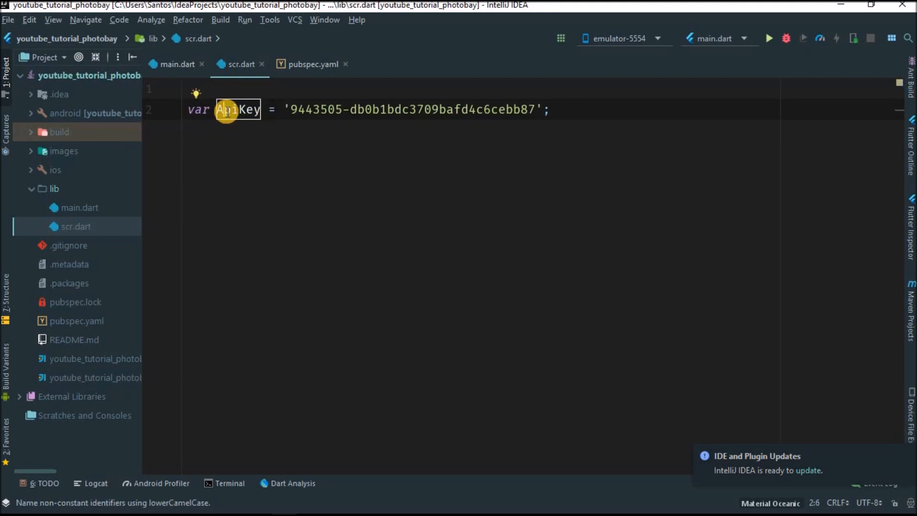
pyautogui.write('apiKey')
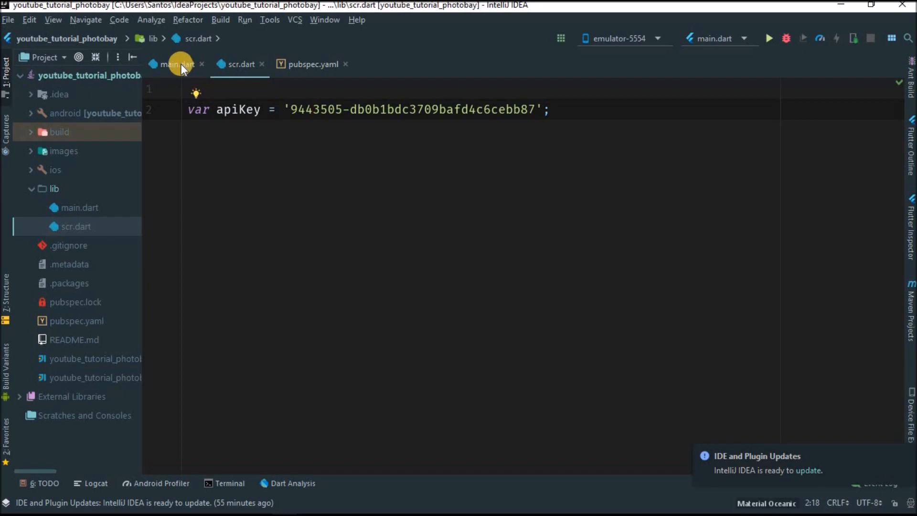
# Add import 'scr.dart'; at the top of main.dart, then switch back to the browser
pyautogui.click(176, 64)
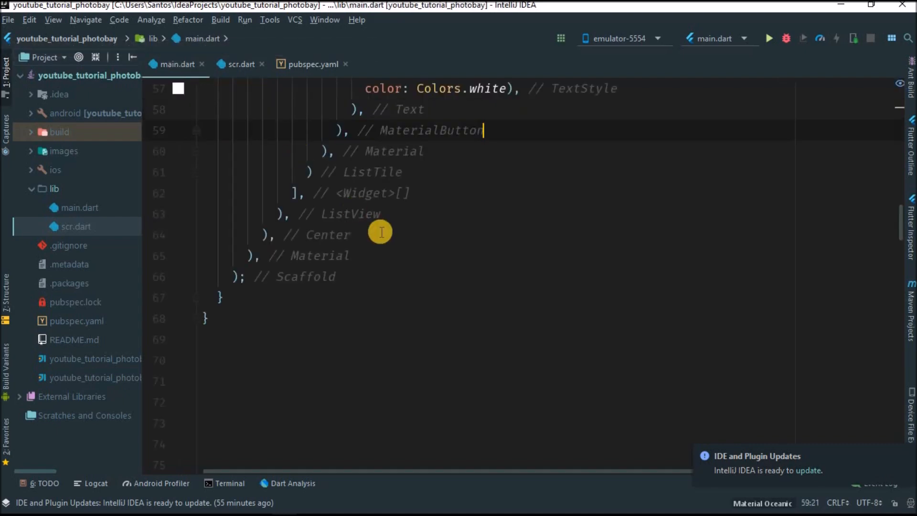
pyautogui.scroll(3)
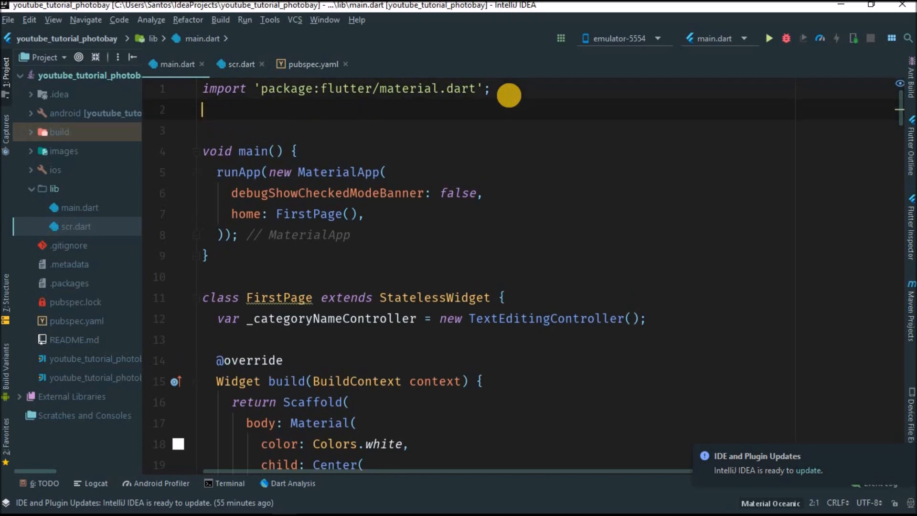
pyautogui.write("import '")
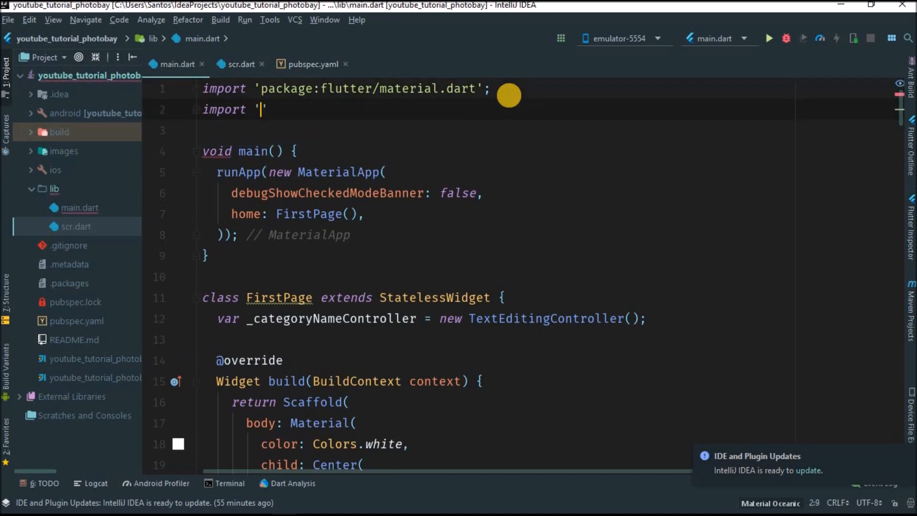
pyautogui.write('scr')
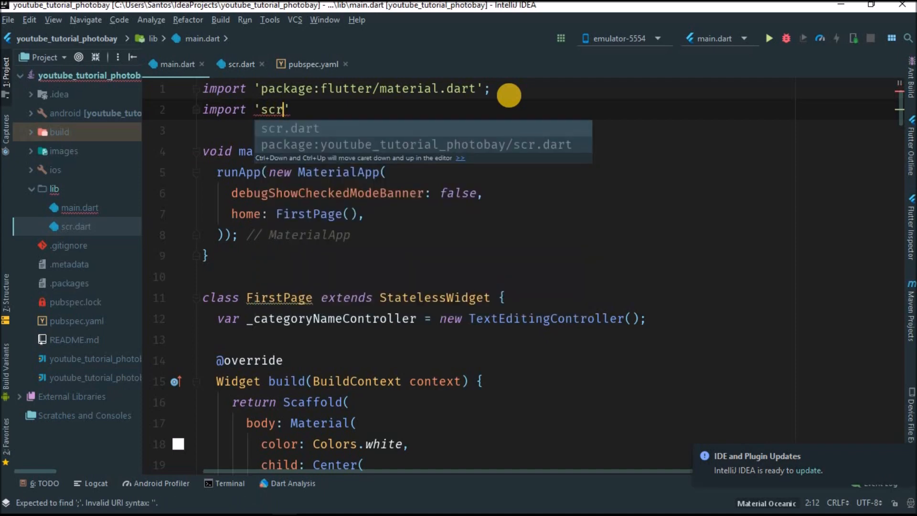
pyautogui.click(289, 128)
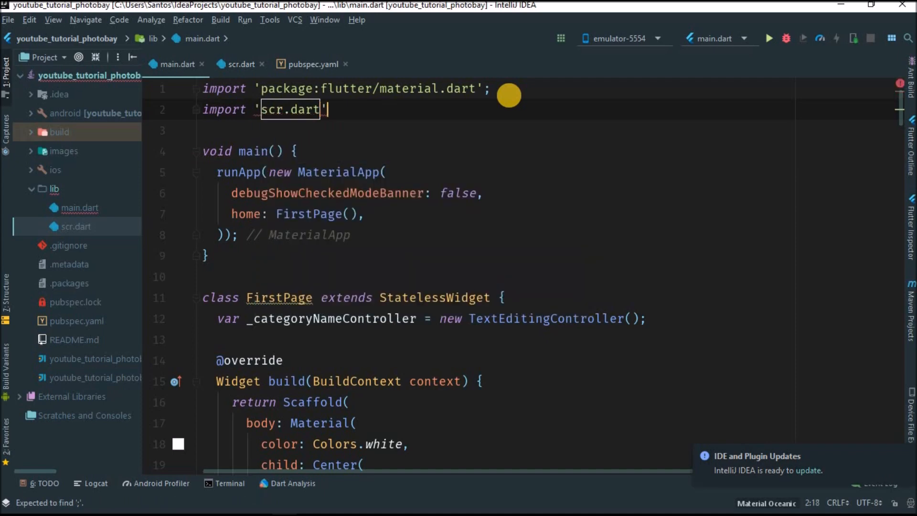
pyautogui.write(';')
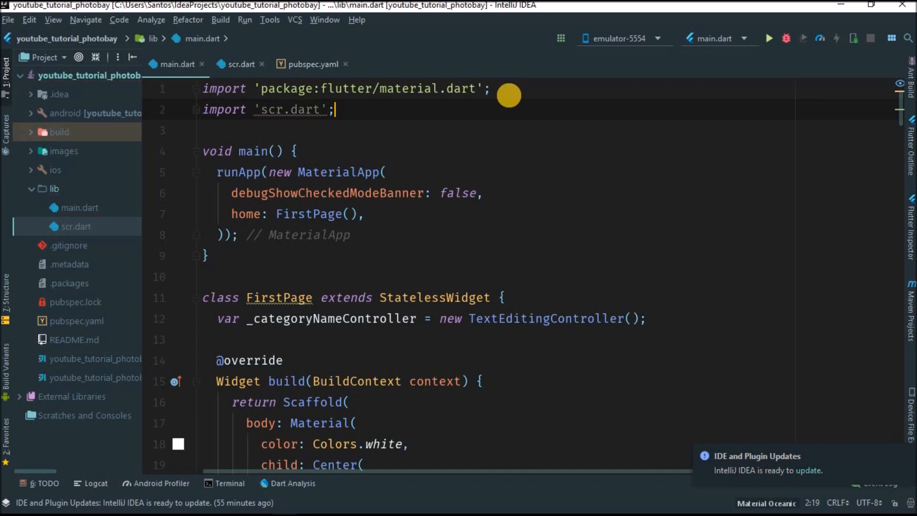
pyautogui.moveTo(536, 195)
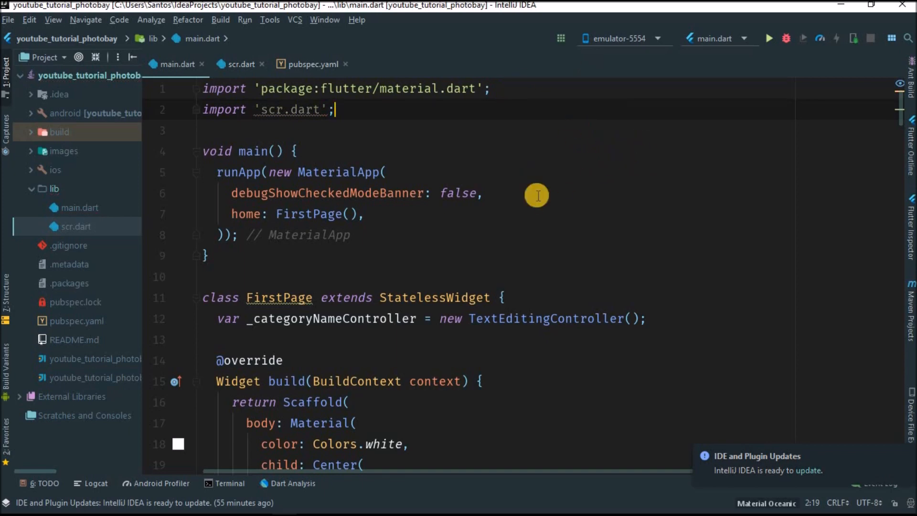
pyautogui.moveTo(596, 218)
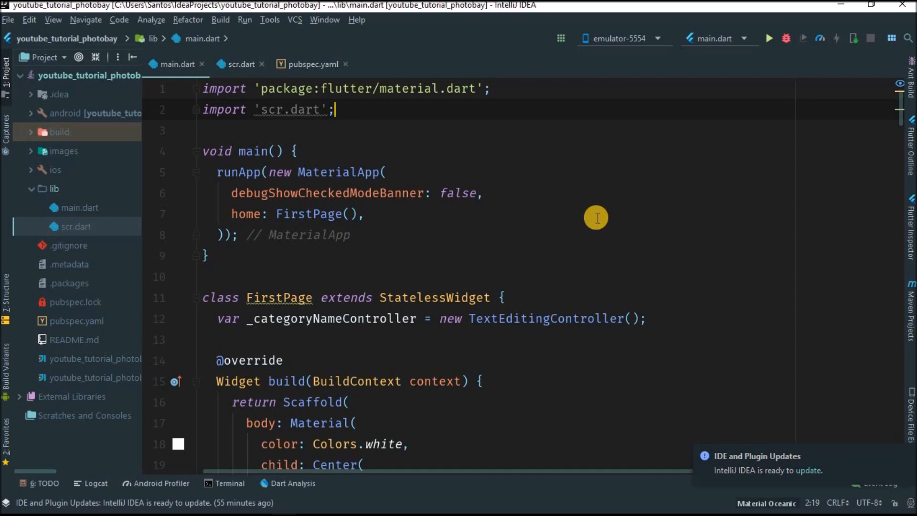
pyautogui.moveTo(410, 213)
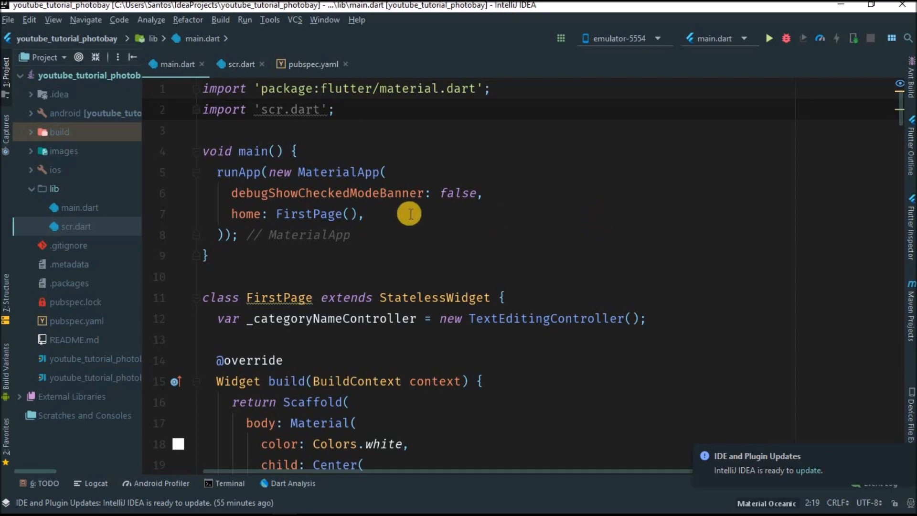
pyautogui.moveTo(339, 202)
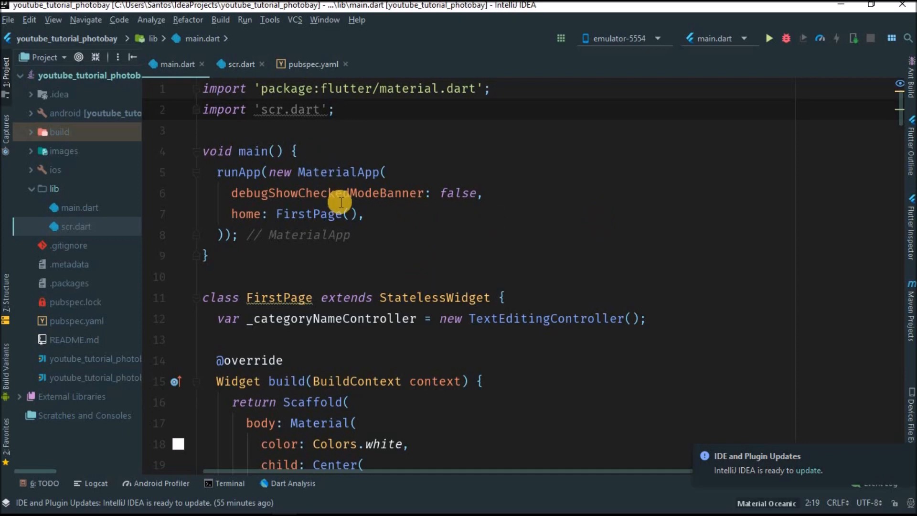
pyautogui.moveTo(354, 178)
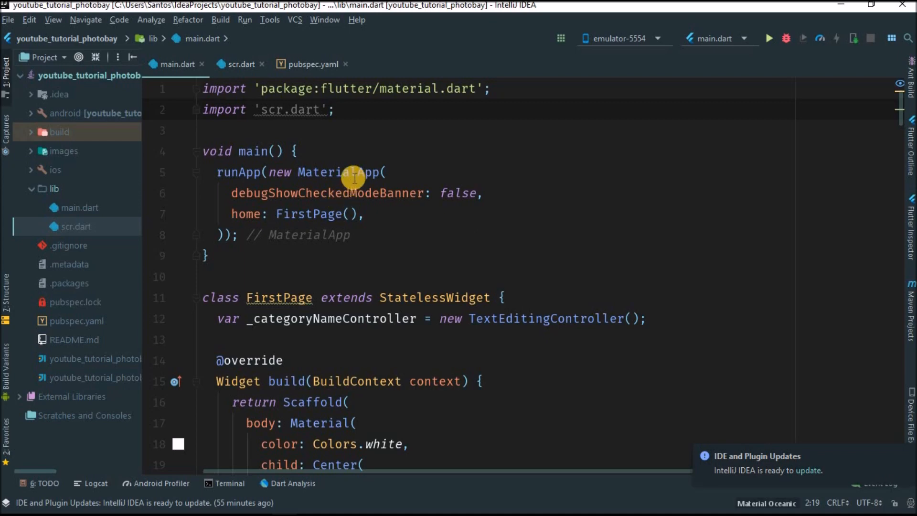
pyautogui.click(335, 109)
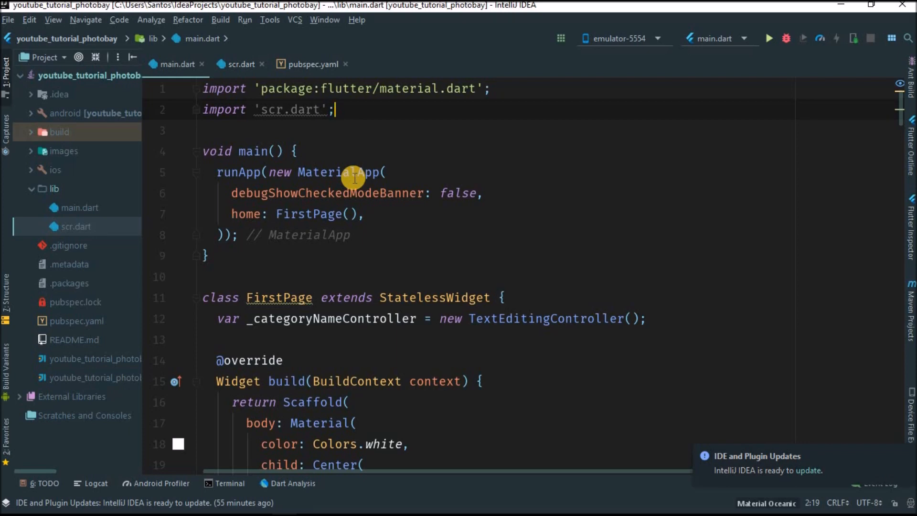
pyautogui.press('alt+tab')
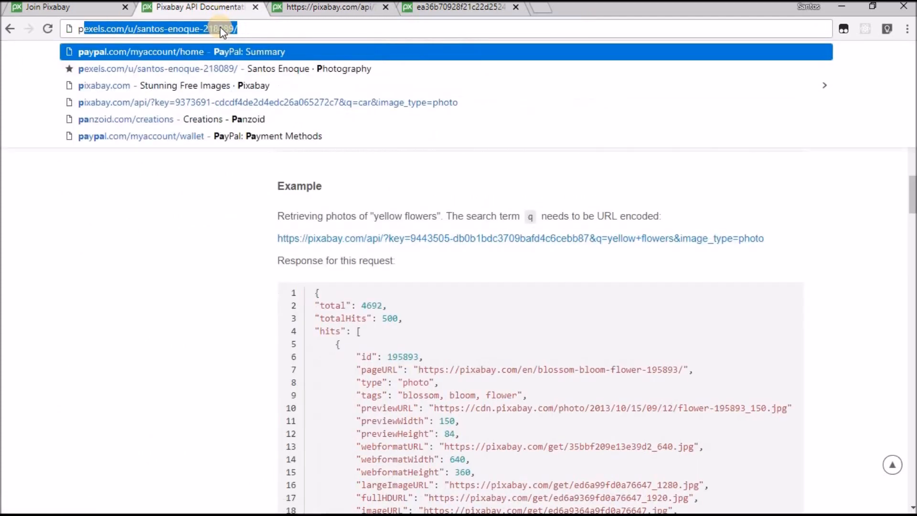
# Search Google for 'path provider flutter'
pyautogui.write('path')
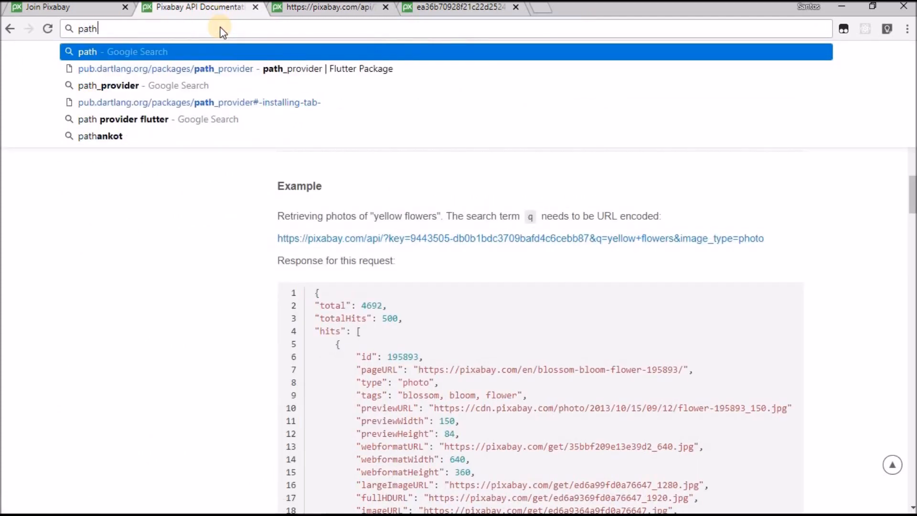
pyautogui.write('p')
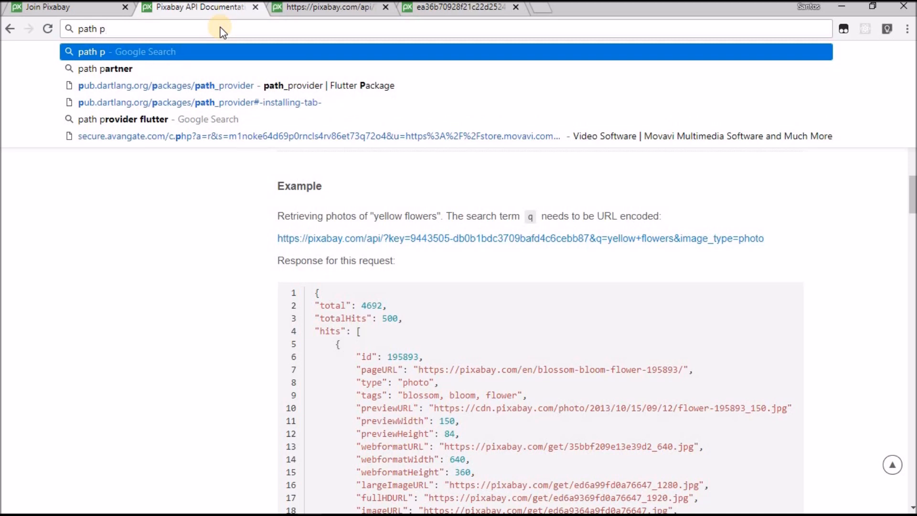
pyautogui.write('ro')
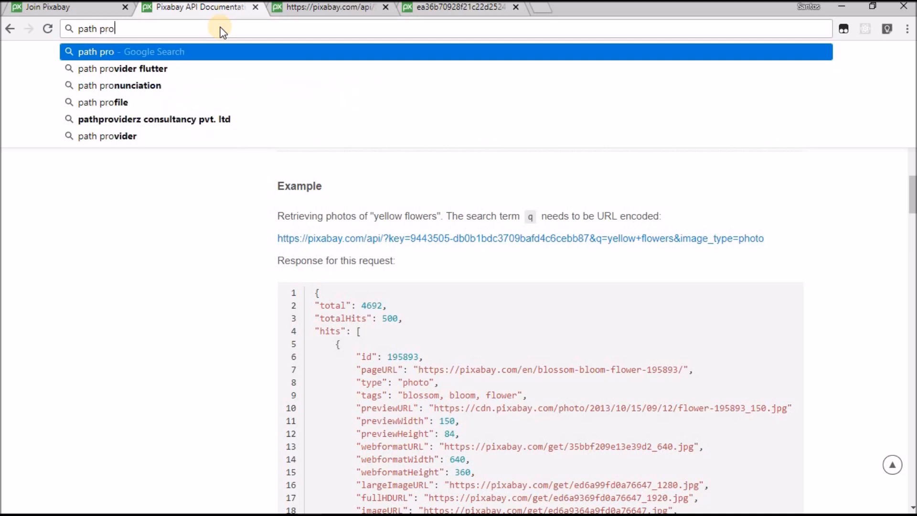
pyautogui.write('vider')
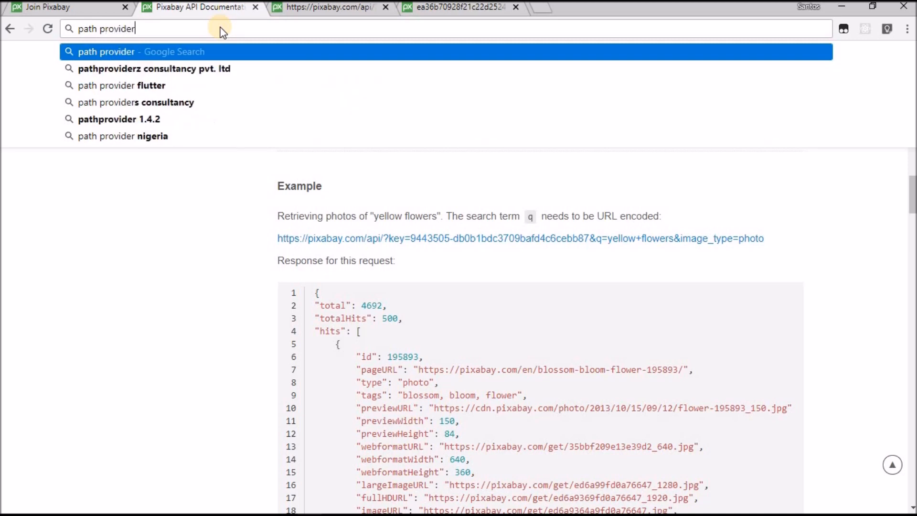
pyautogui.moveTo(155, 85)
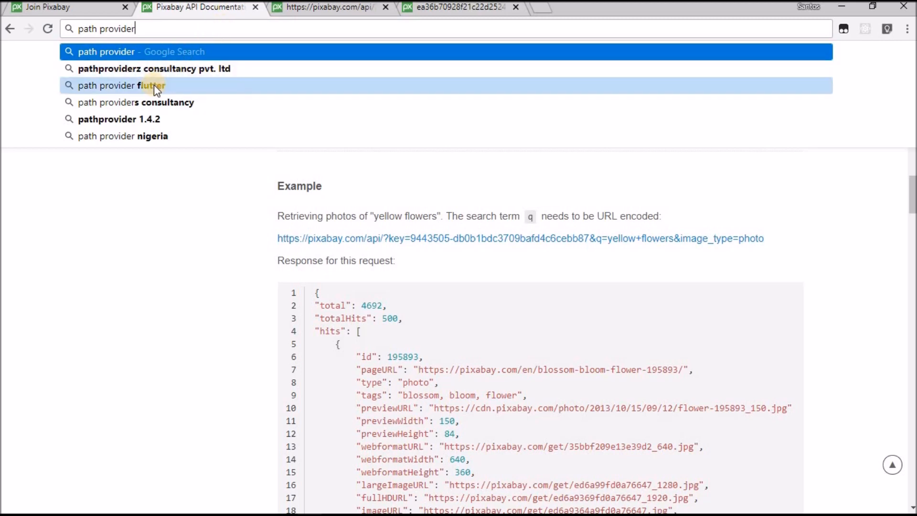
pyautogui.click(120, 85)
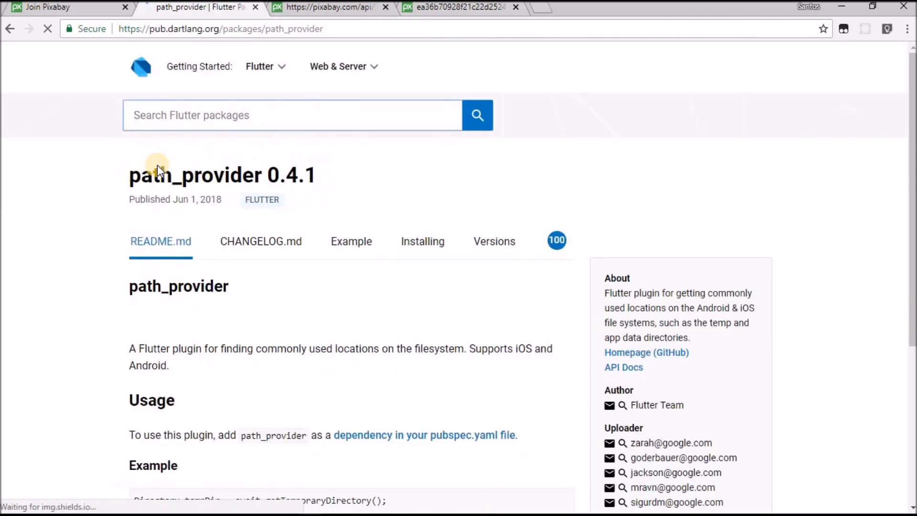
pyautogui.moveTo(163, 402)
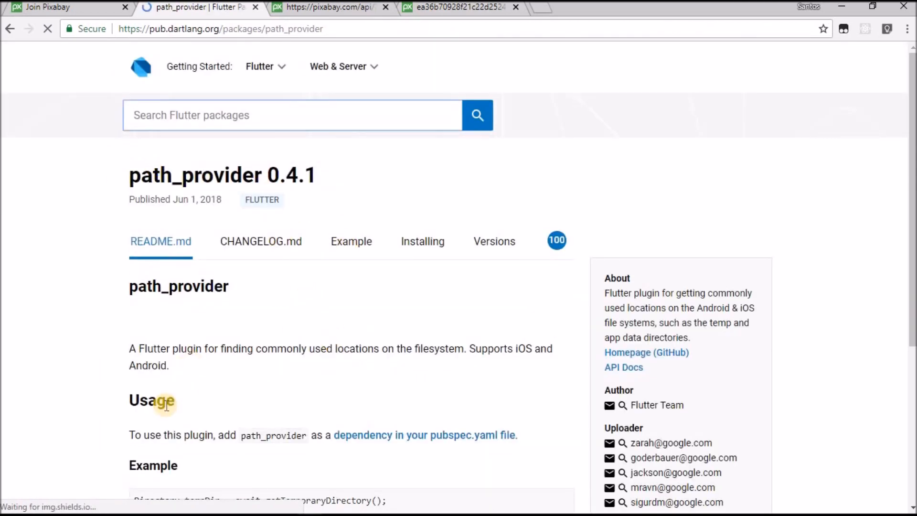
# Bring up the path_provider package's installing instructions on pub.dartlang.org
pyautogui.scroll(-3)
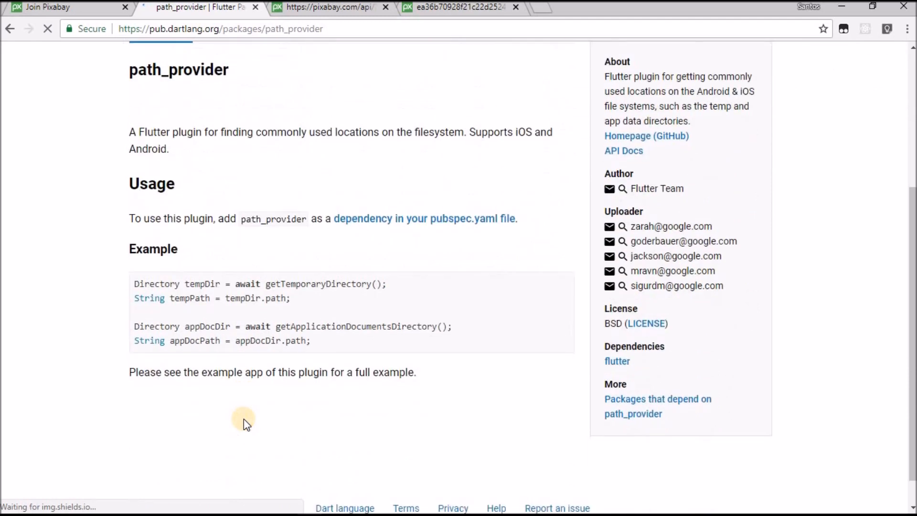
pyautogui.scroll(-3)
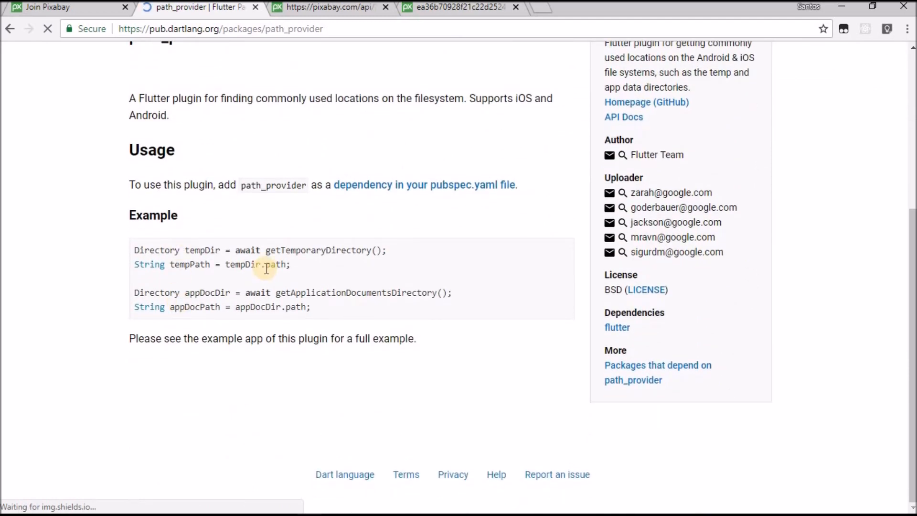
pyautogui.scroll(3)
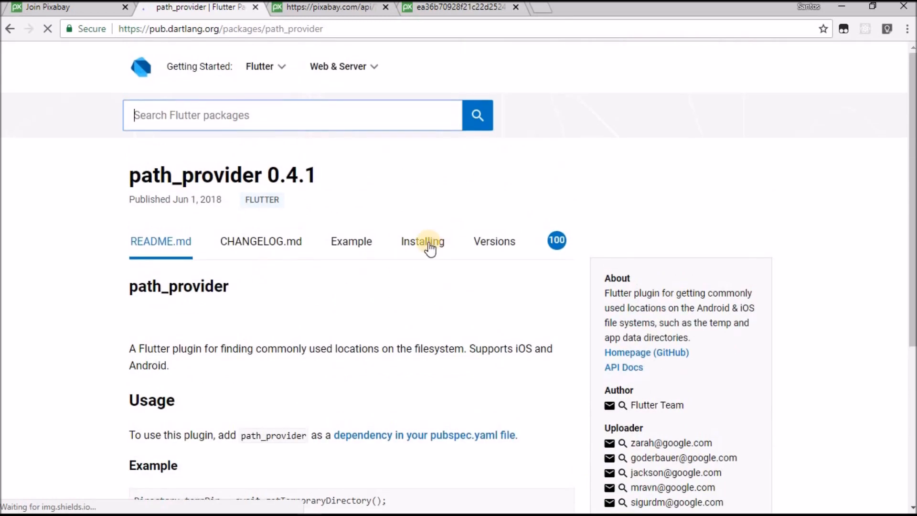
pyautogui.click(423, 241)
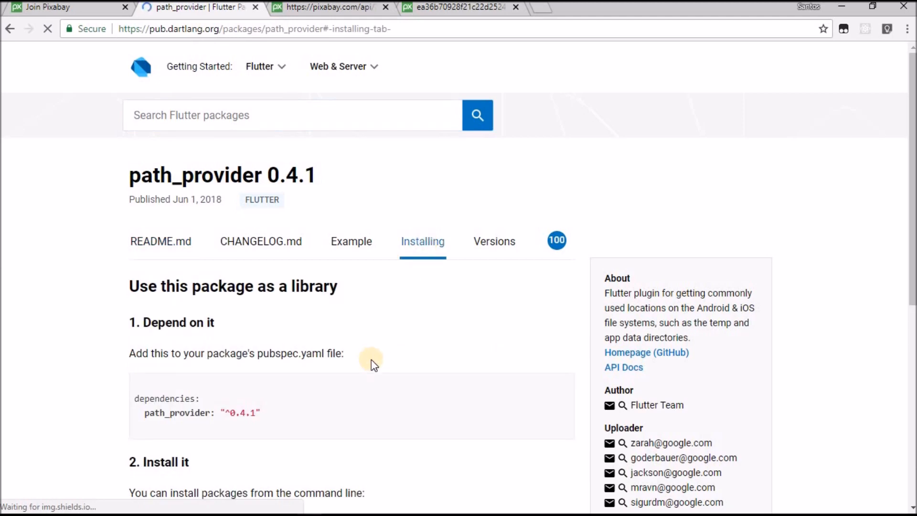
pyautogui.scroll(-3)
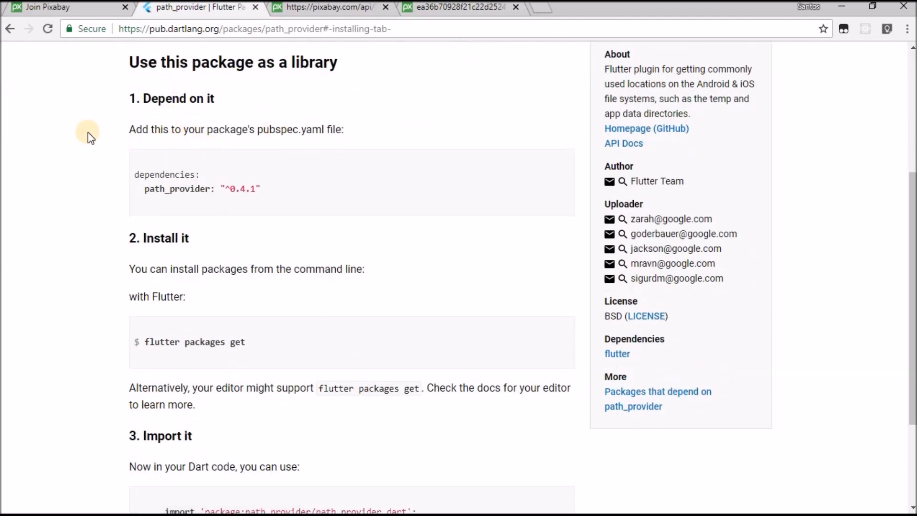
pyautogui.moveTo(280, 182)
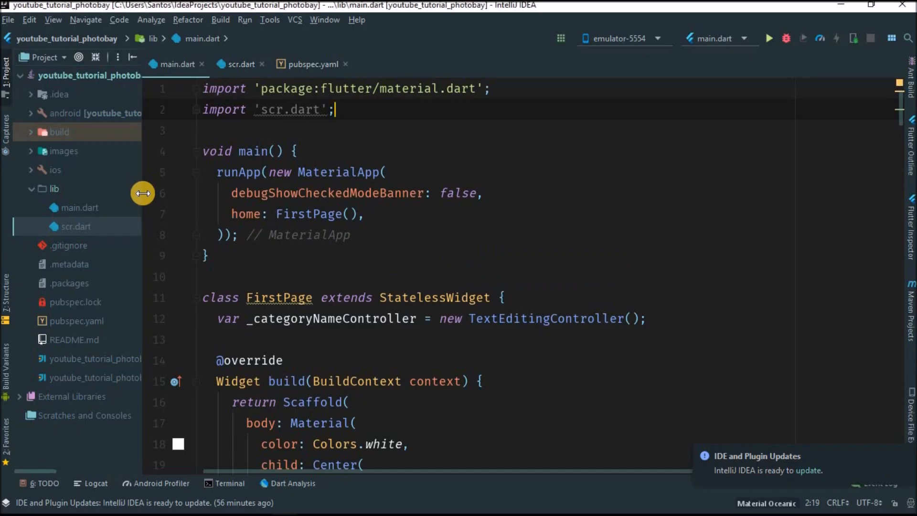
pyautogui.moveTo(304, 64)
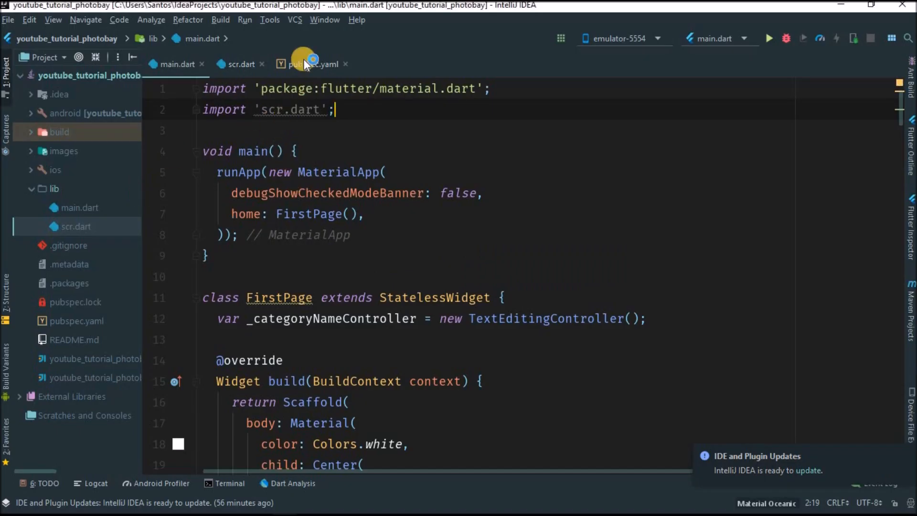
# Add path_provider: "^0.4.1" to pubspec.yaml dependencies and run Packages upgrade
pyautogui.click(309, 64)
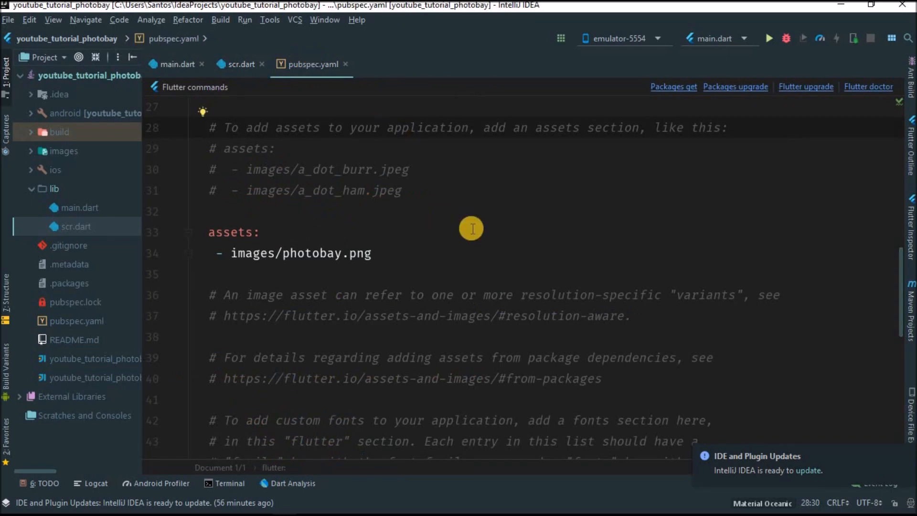
pyautogui.scroll(3)
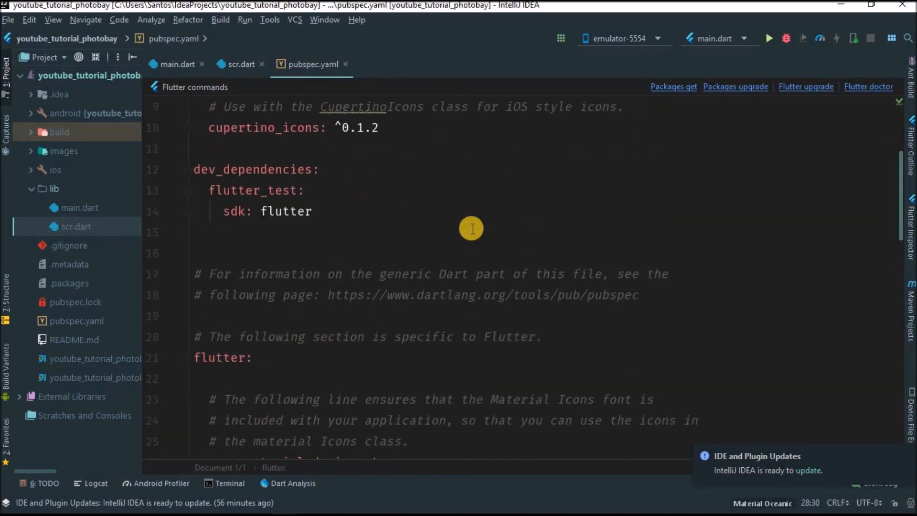
pyautogui.scroll(3)
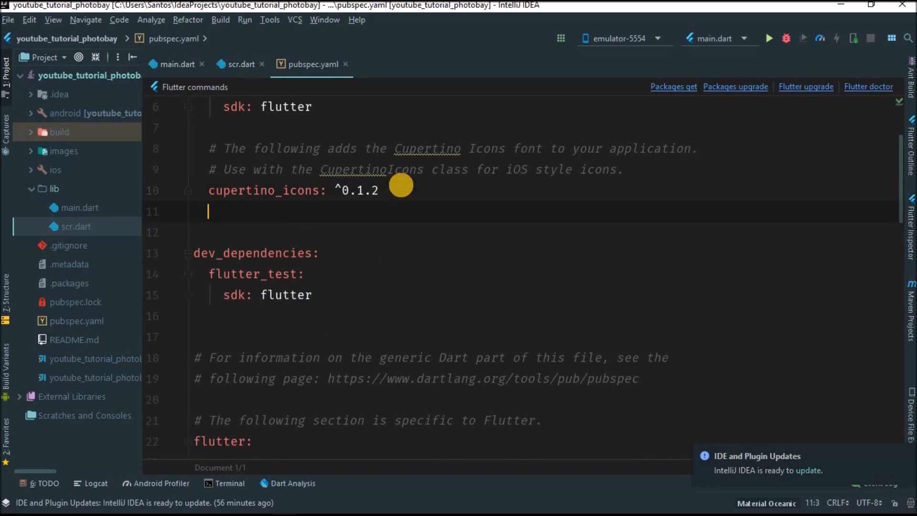
pyautogui.write('path_provider: "^0.4.1"')
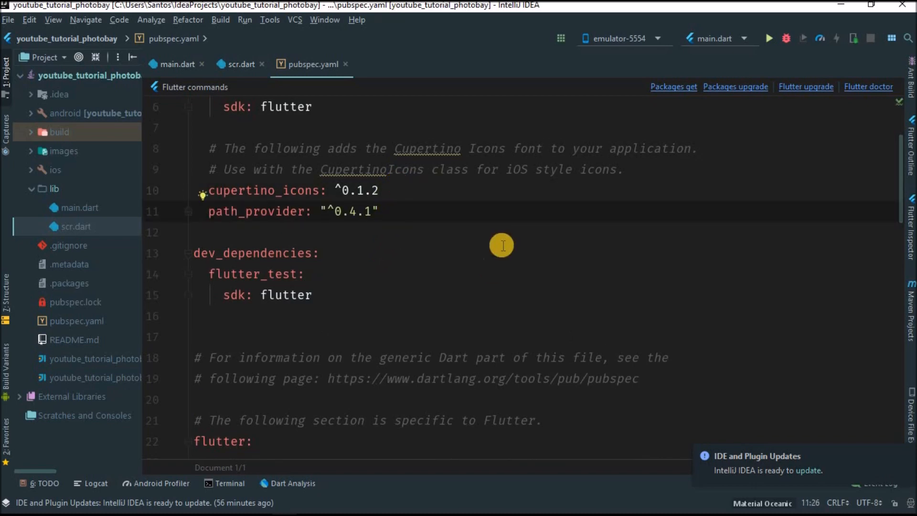
pyautogui.moveTo(725, 94)
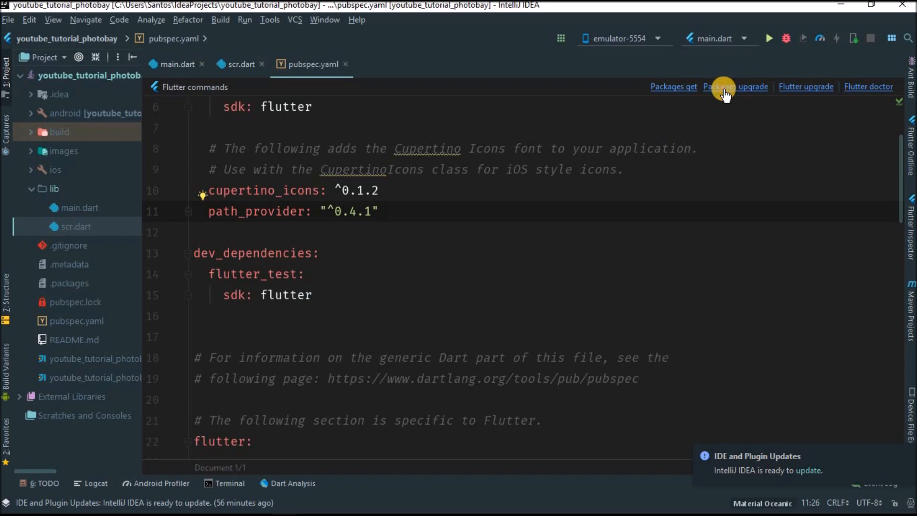
pyautogui.click(736, 87)
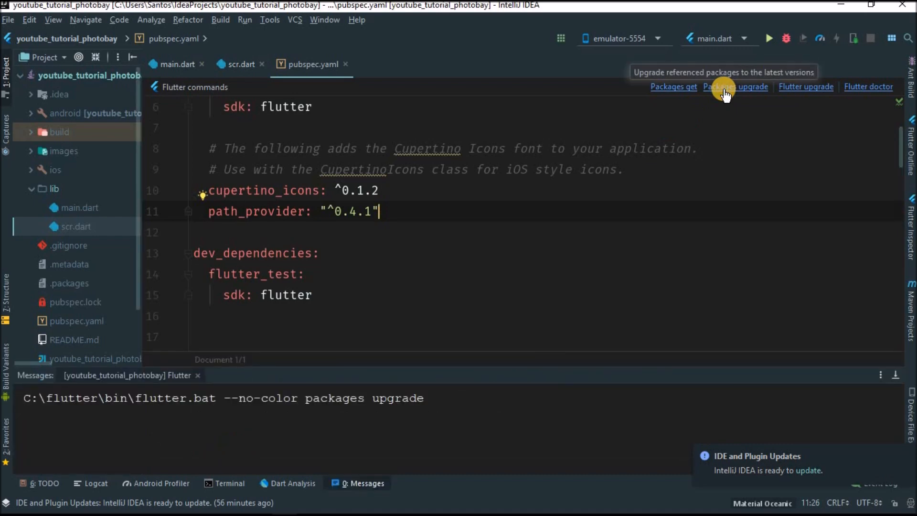
pyautogui.click(733, 87)
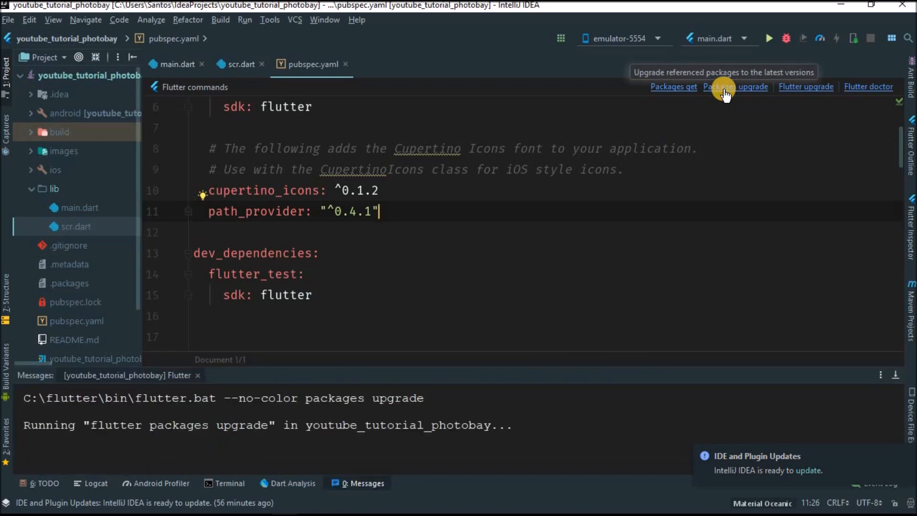
pyautogui.moveTo(725, 94)
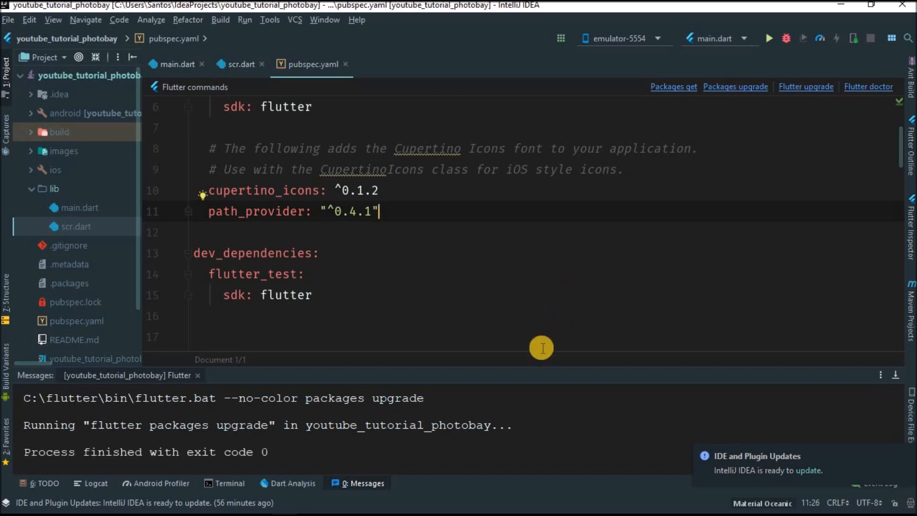
pyautogui.moveTo(43, 462)
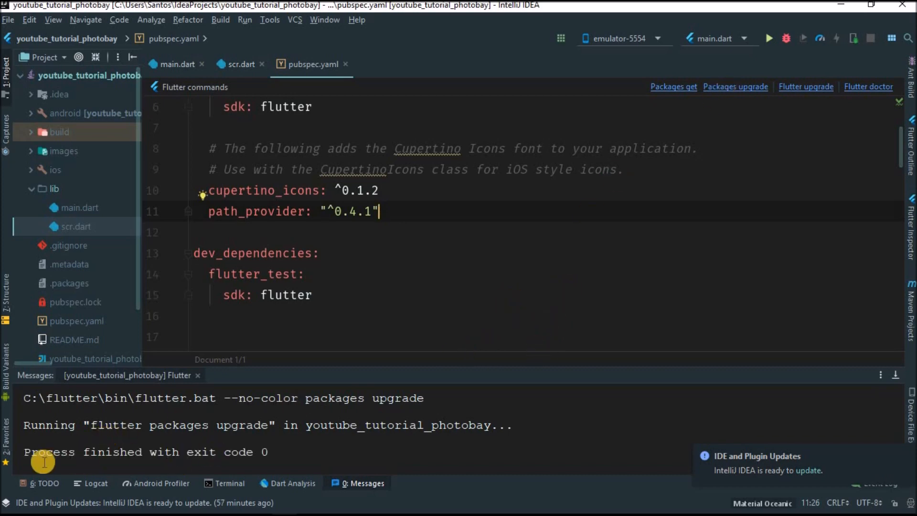
pyautogui.moveTo(269, 435)
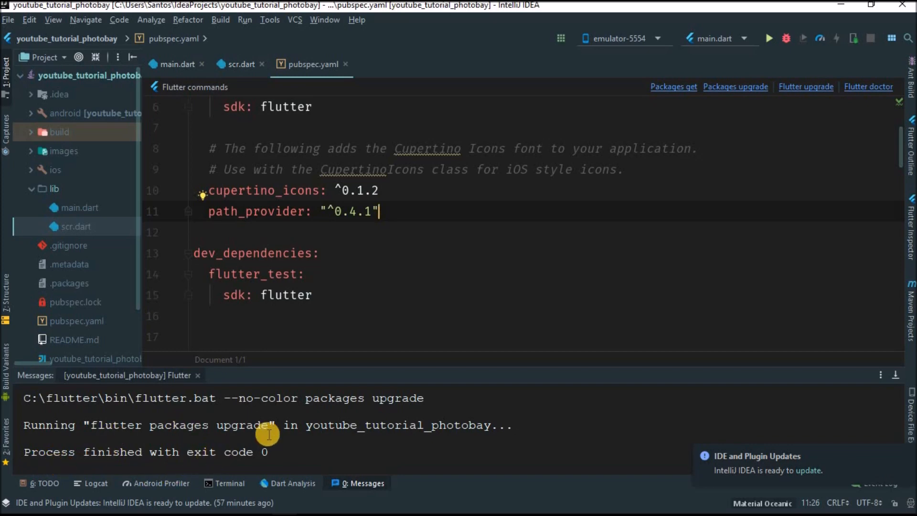
pyautogui.moveTo(493, 293)
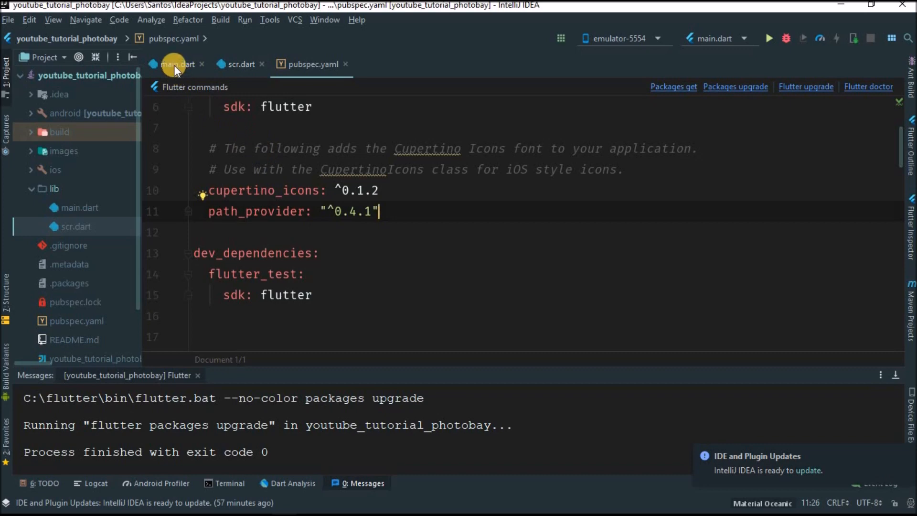
# Copy the path_provider import line from the package page and return to IntelliJ IDEA
pyautogui.click(175, 64)
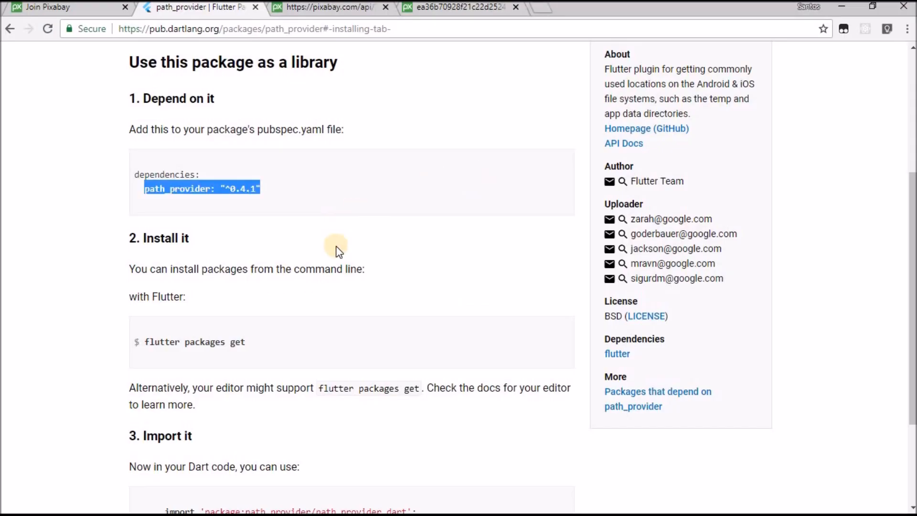
pyautogui.scroll(-3)
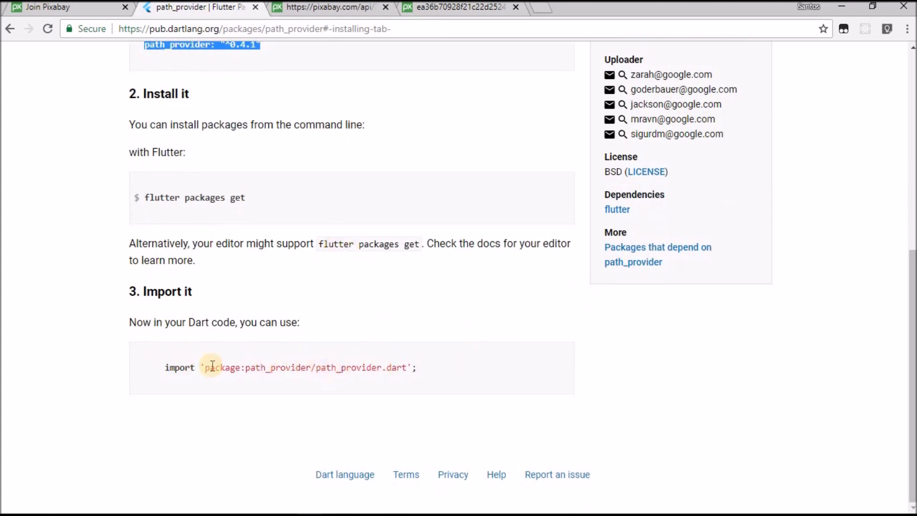
pyautogui.moveTo(422, 369)
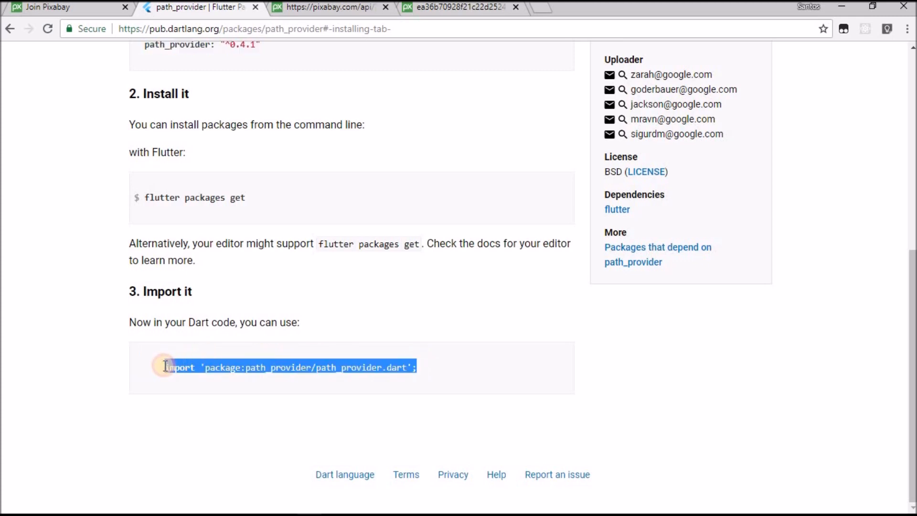
pyautogui.press('alt+tab')
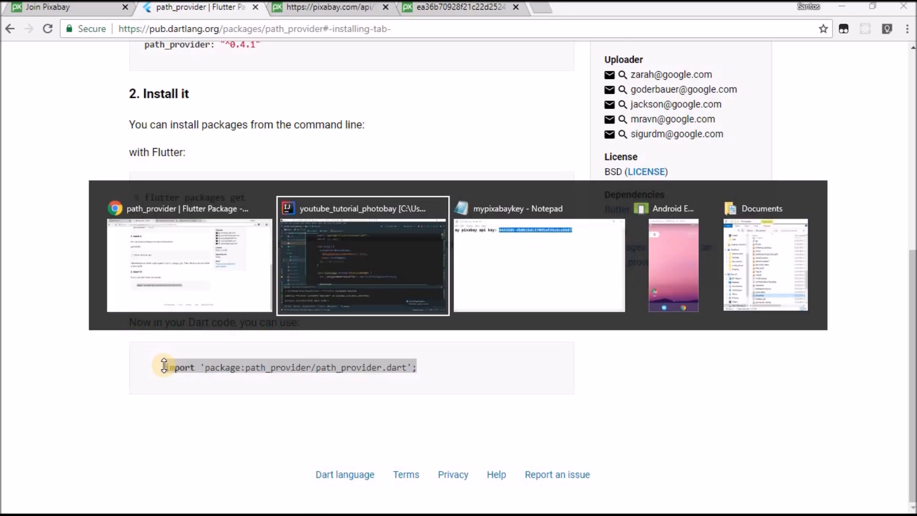
pyautogui.click(362, 256)
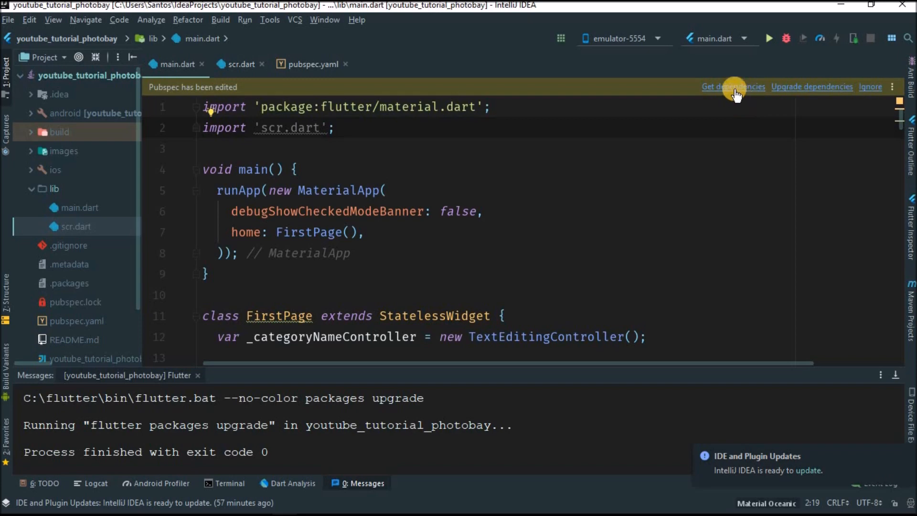
# Run Get dependencies from the pubspec banner and add a blank line below the material import
pyautogui.click(733, 87)
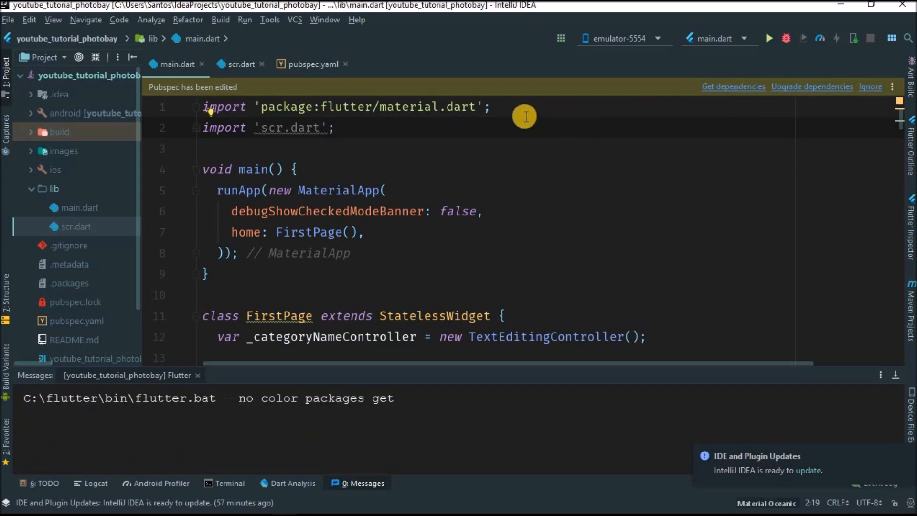
pyautogui.press('Enter')
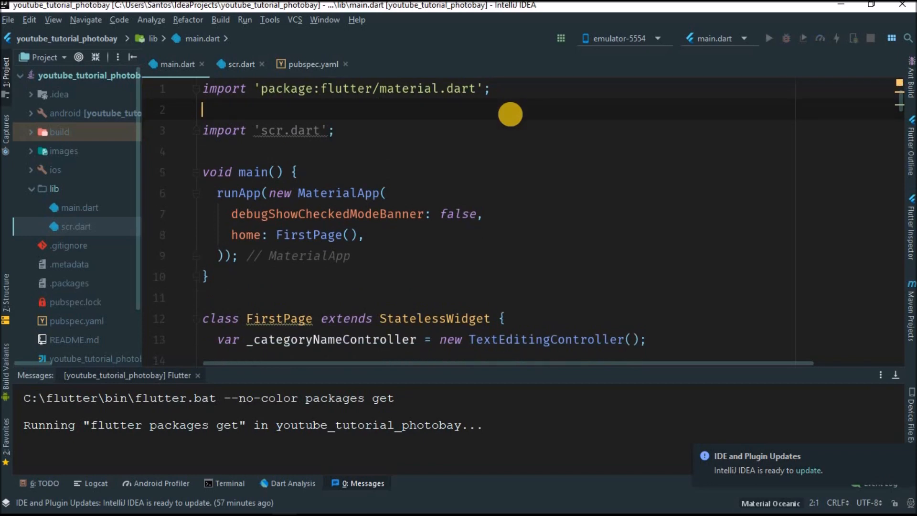
# Paste import 'package:path_provider/path_provider.dart'; on line 2 of main.dart
pyautogui.write("import 'package:path_provider/path_provider.dart';")
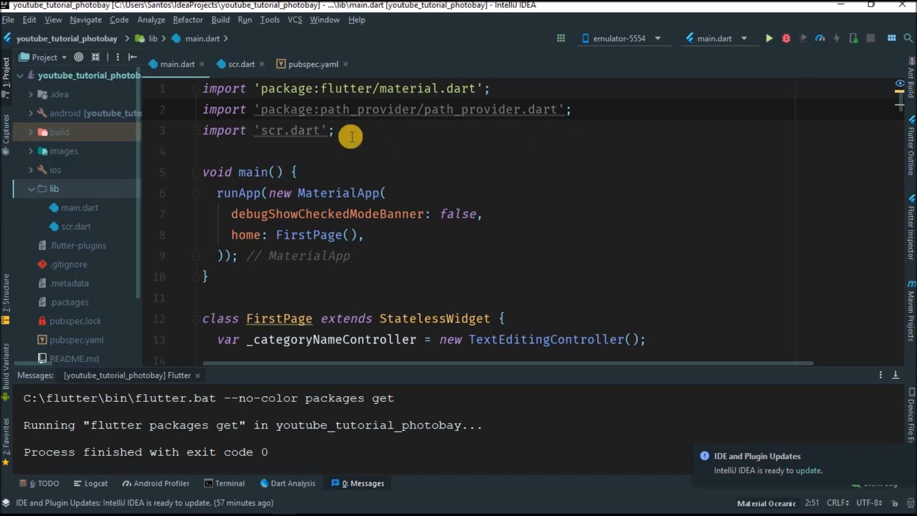
pyautogui.moveTo(548, 168)
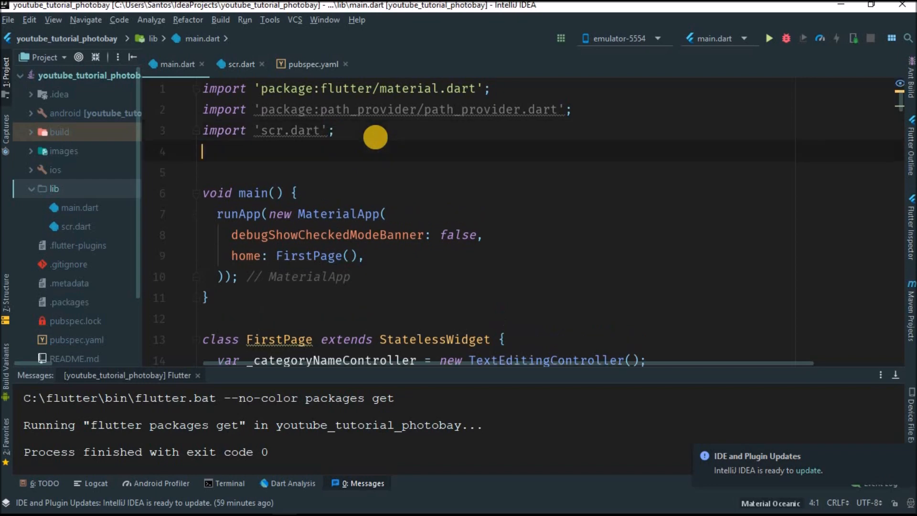
# Add imports for dart:async and dart:convert to main.dart via completion
pyautogui.write("import 'da';")
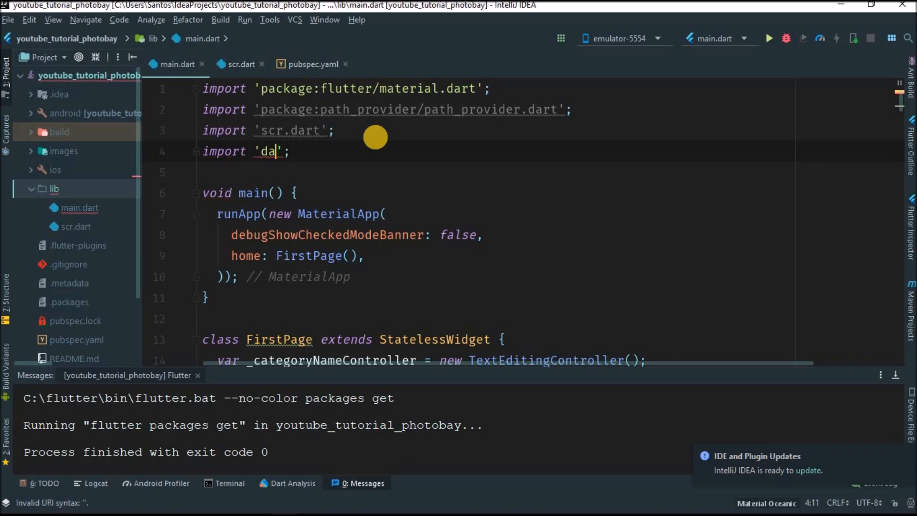
pyautogui.write('r')
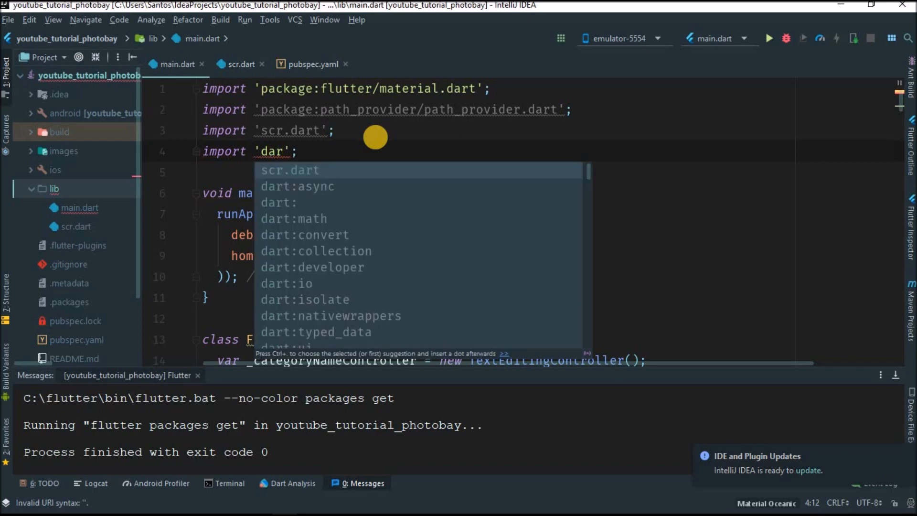
pyautogui.press('Down')
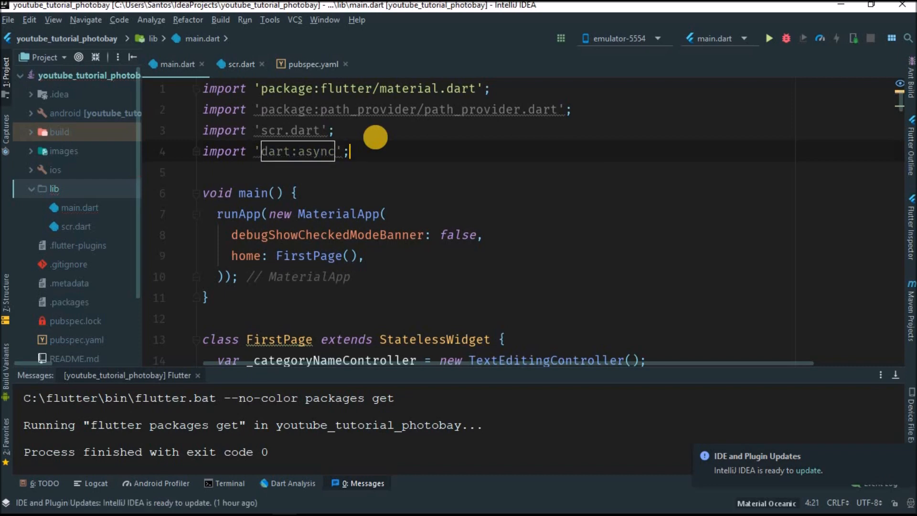
pyautogui.write("import '';")
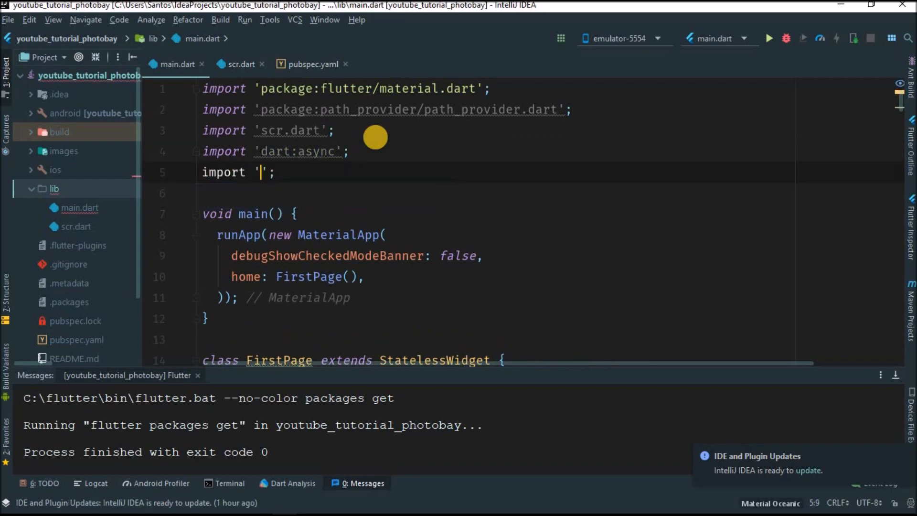
pyautogui.write('dart:convert')
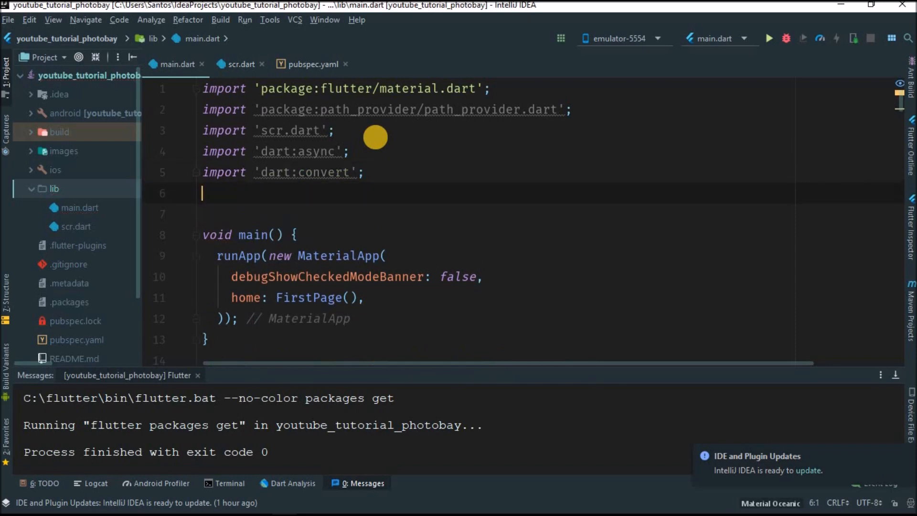
# Add import 'package:http/http.dart', correcting a mistyped dart: path
pyautogui.write("import '';")
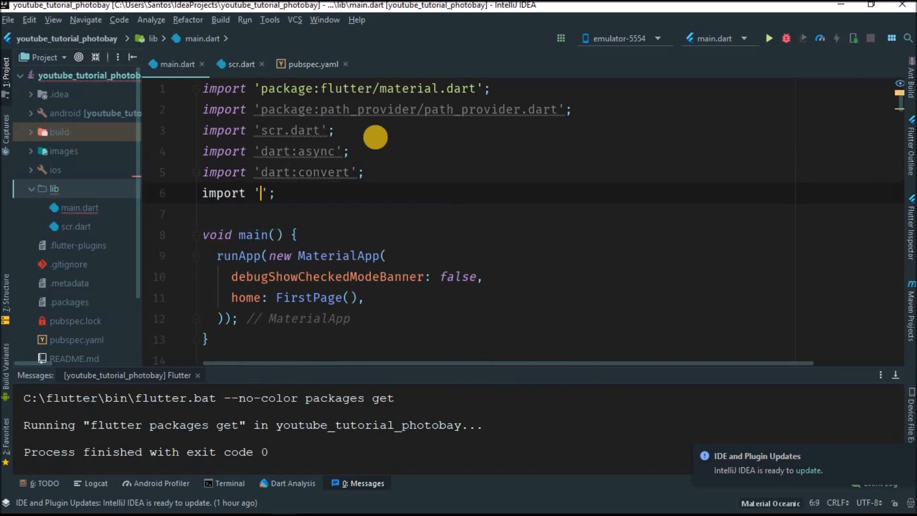
pyautogui.write('dart')
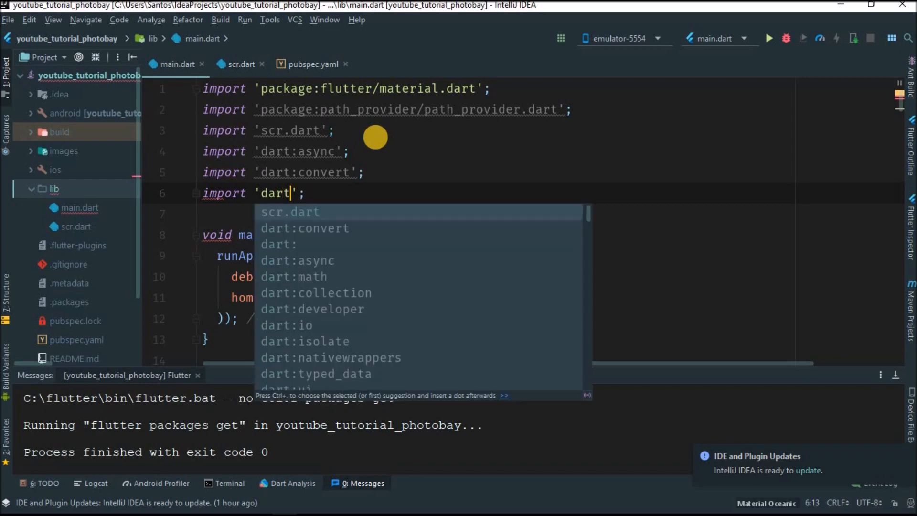
pyautogui.write(':h')
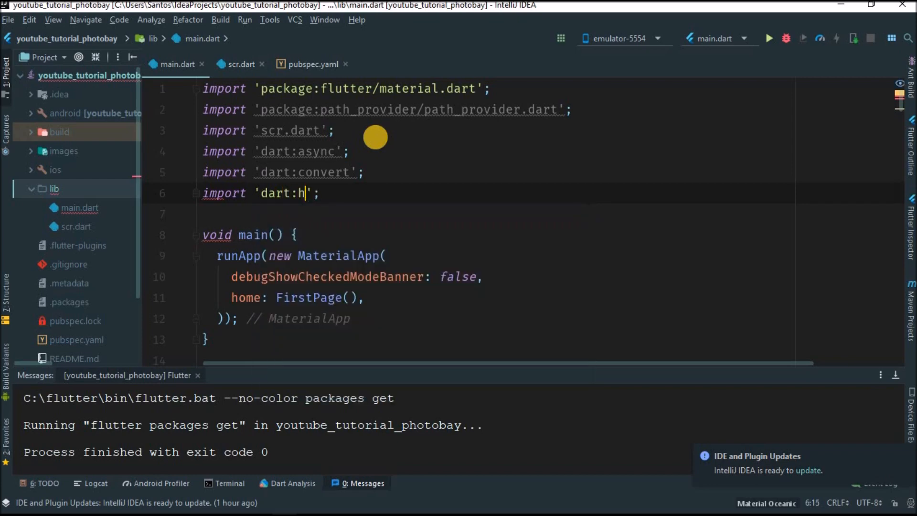
pyautogui.press('BackSpace')
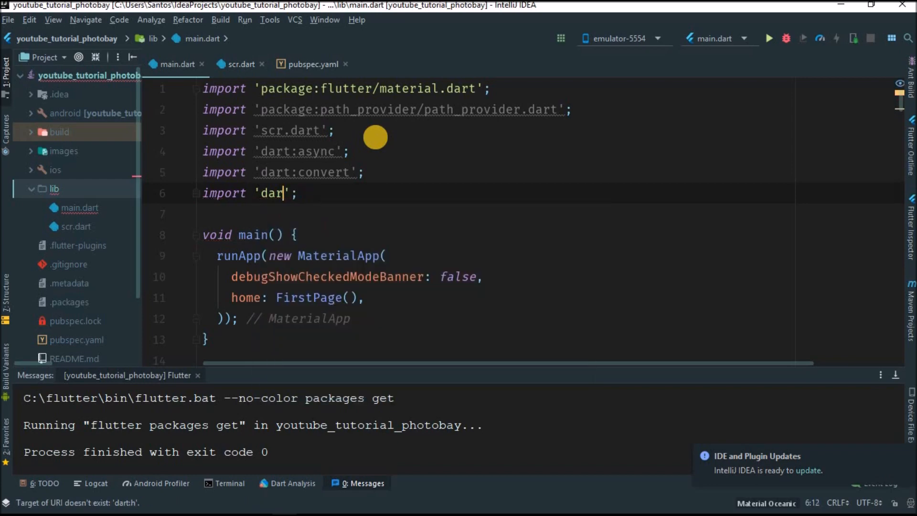
pyautogui.press('Backspace')
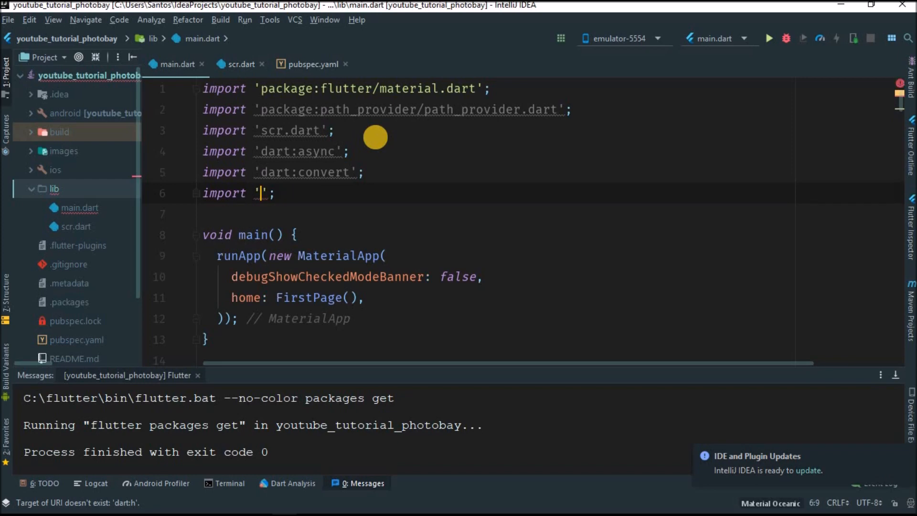
pyautogui.write('h')
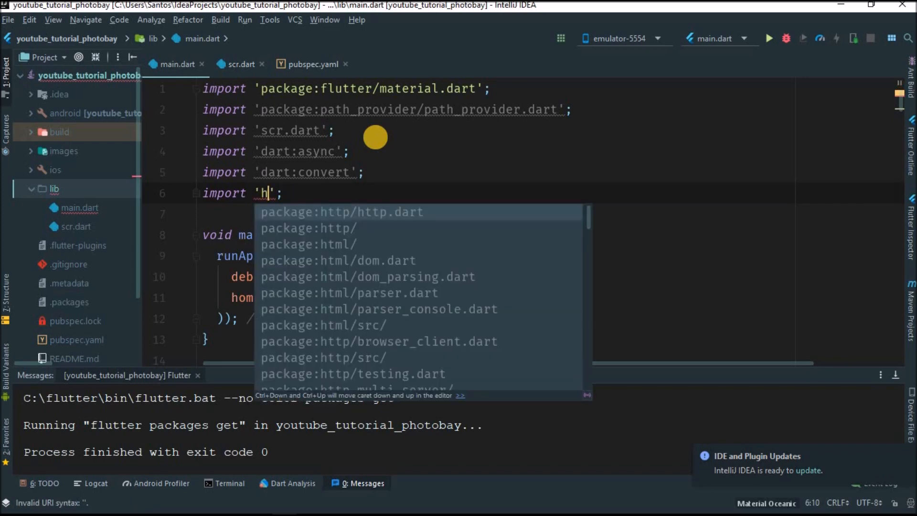
pyautogui.click(342, 212)
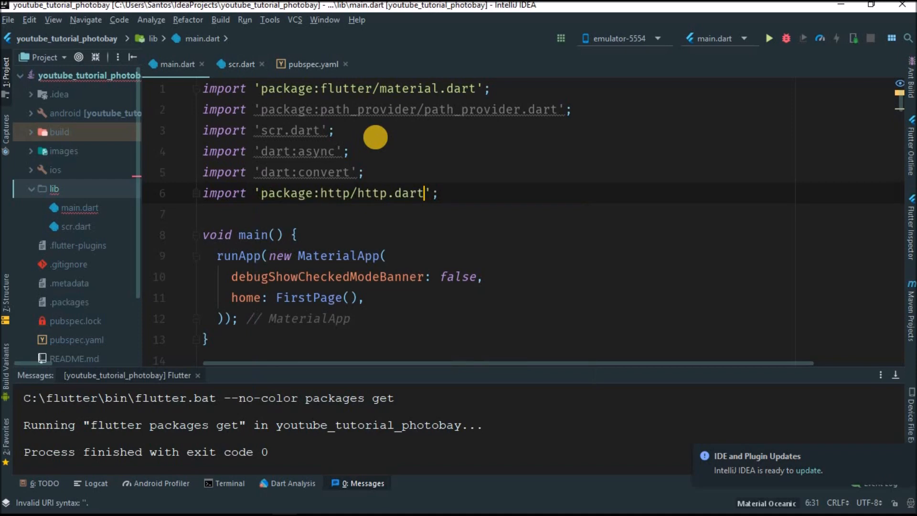
pyautogui.moveTo(502, 192)
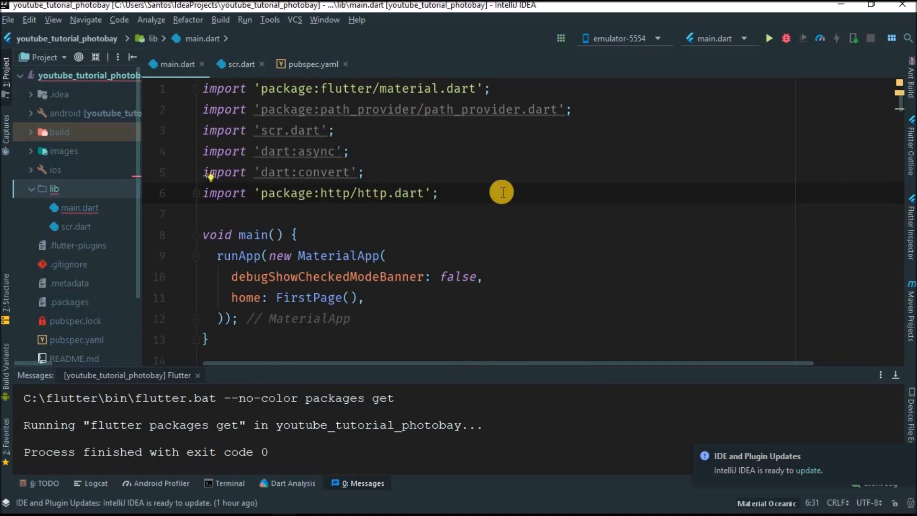
pyautogui.doubleClick(342, 193)
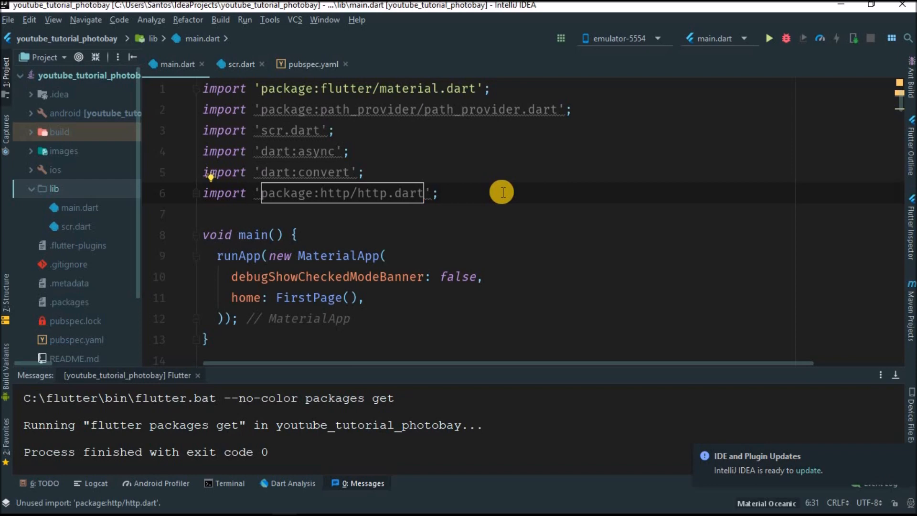
# Scroll main.dart to its end while the Android emulator launches to its home screen
pyautogui.scroll(-3)
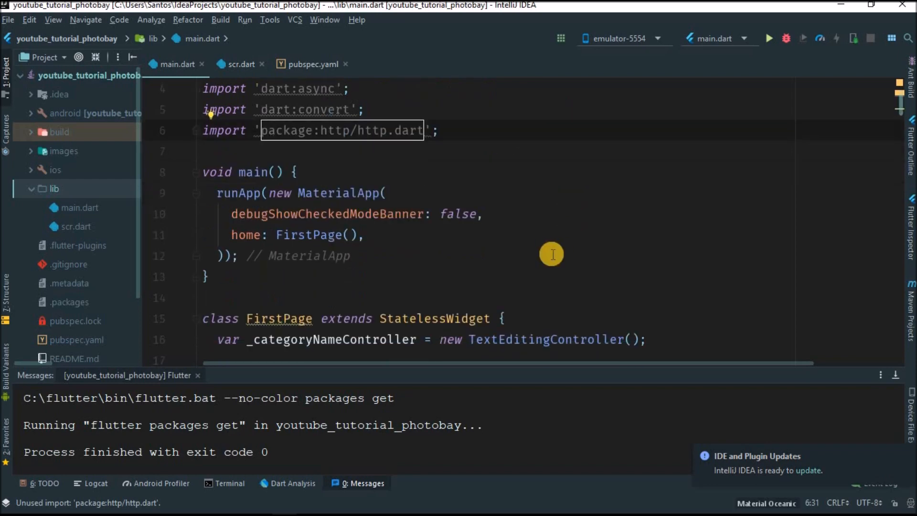
pyautogui.scroll(-3)
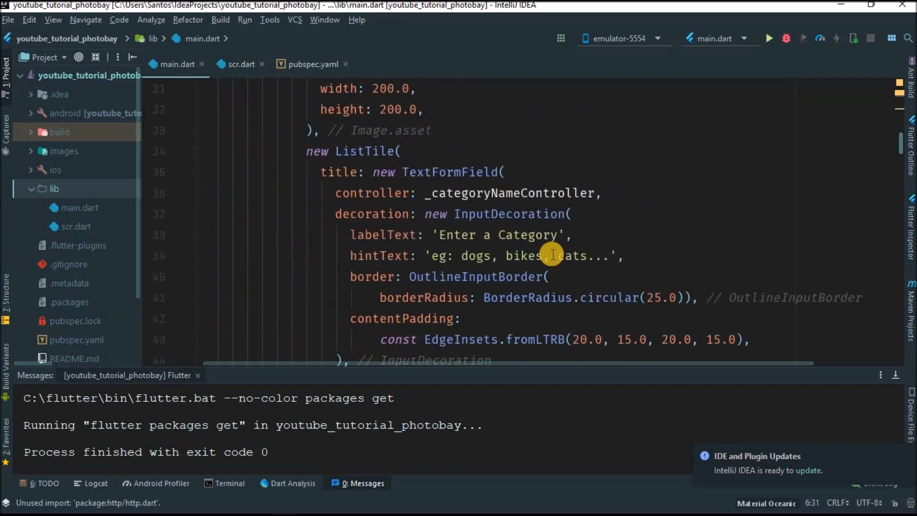
pyautogui.scroll(-3)
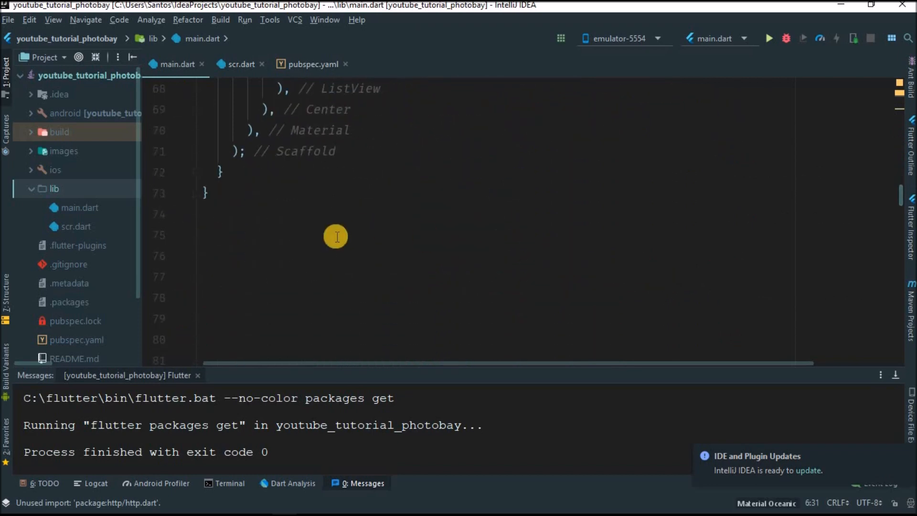
pyautogui.moveTo(248, 228)
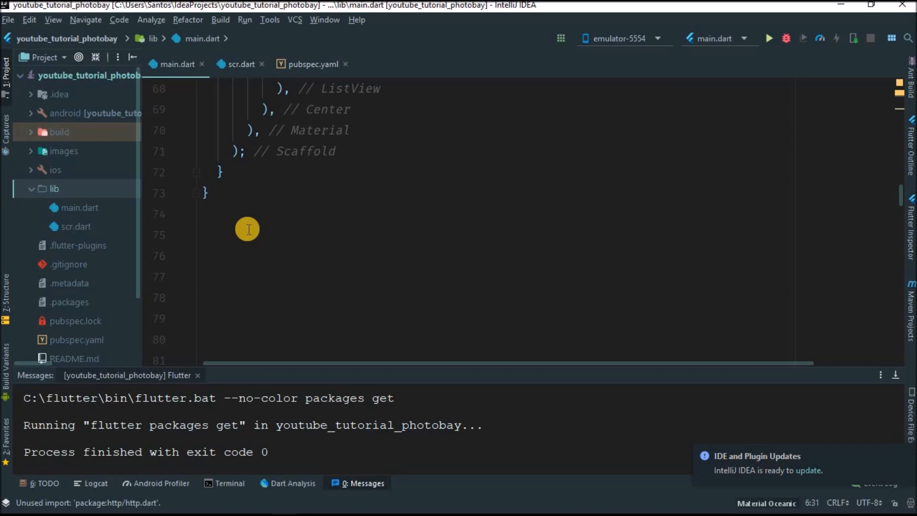
pyautogui.scroll(-3)
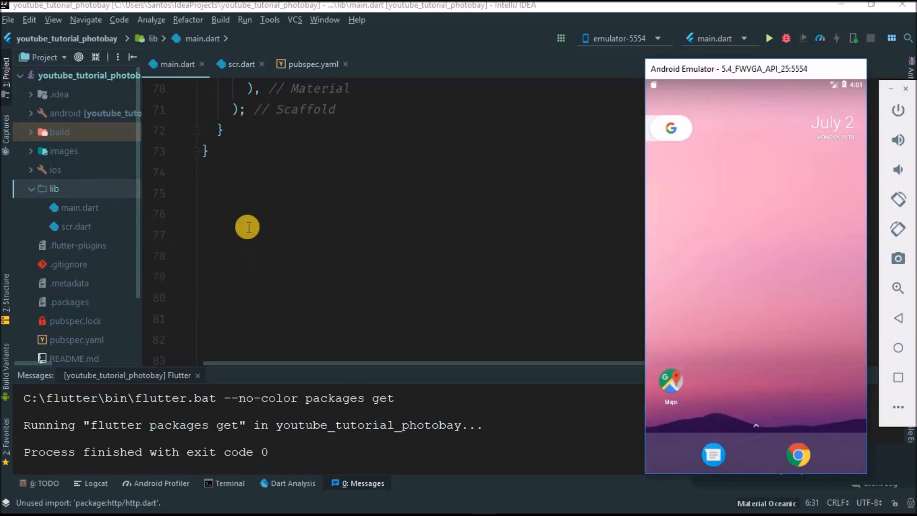
pyautogui.moveTo(757, 444)
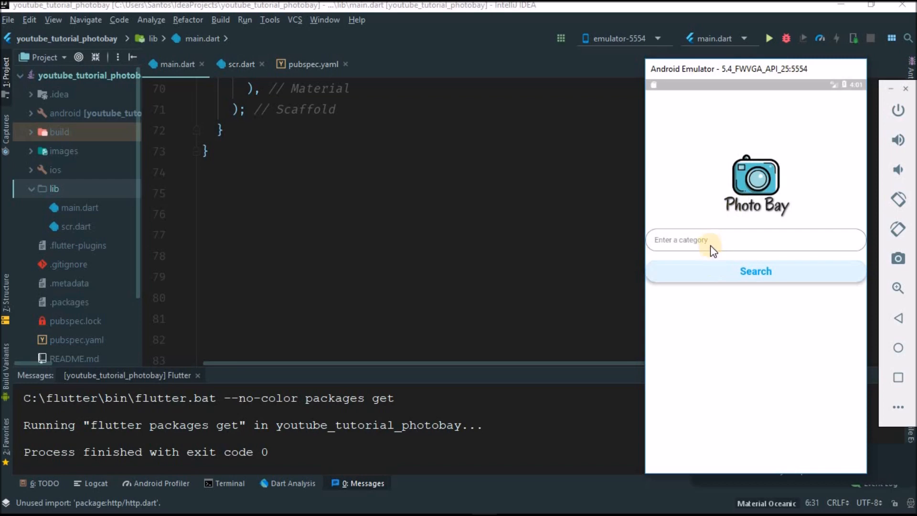
# Enter 'Orange' into the Photo Bay category field using the emulator keyboard
pyautogui.click(755, 239)
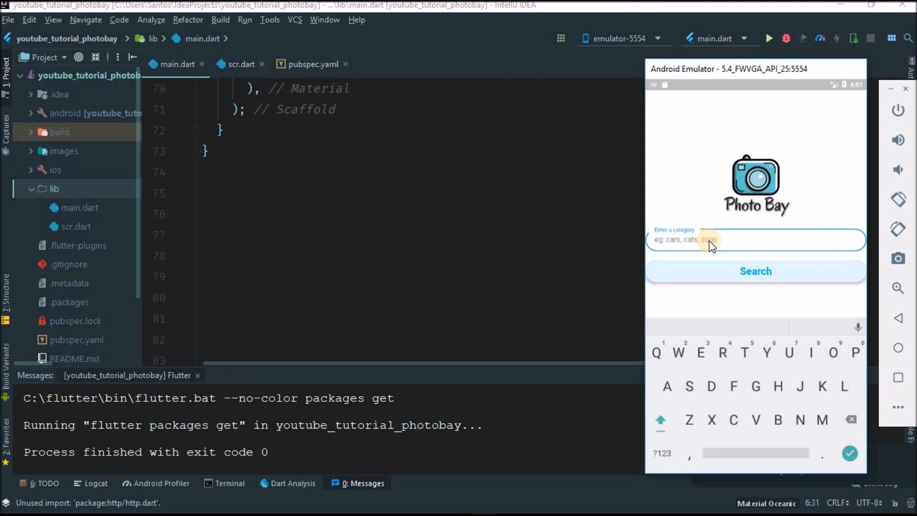
pyautogui.moveTo(821, 371)
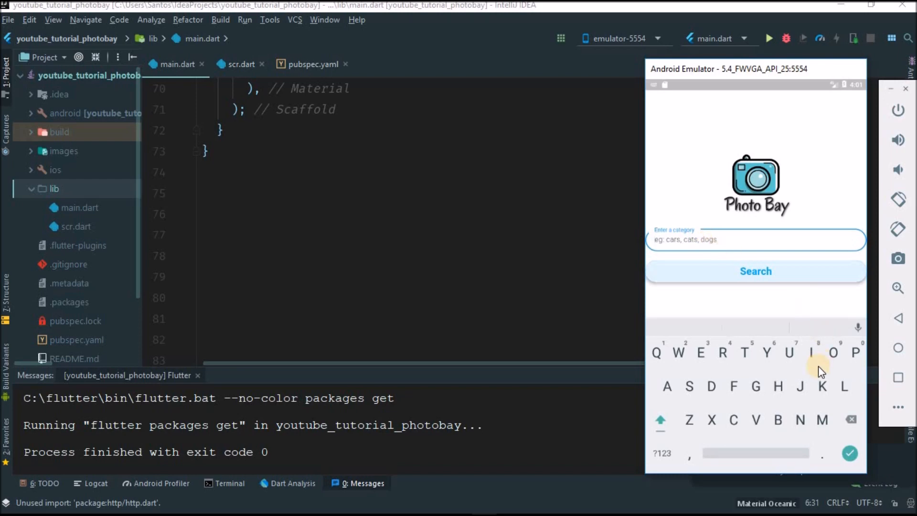
pyautogui.click(833, 353)
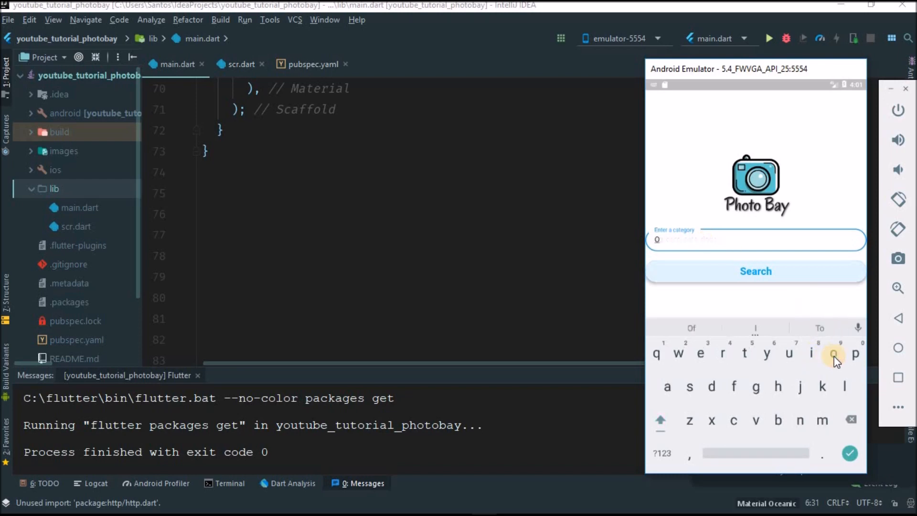
pyautogui.click(833, 353)
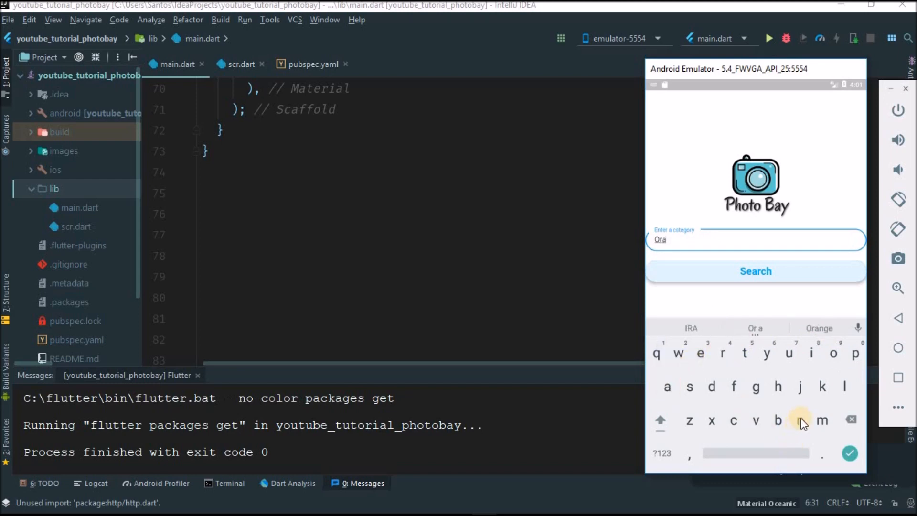
pyautogui.click(755, 353)
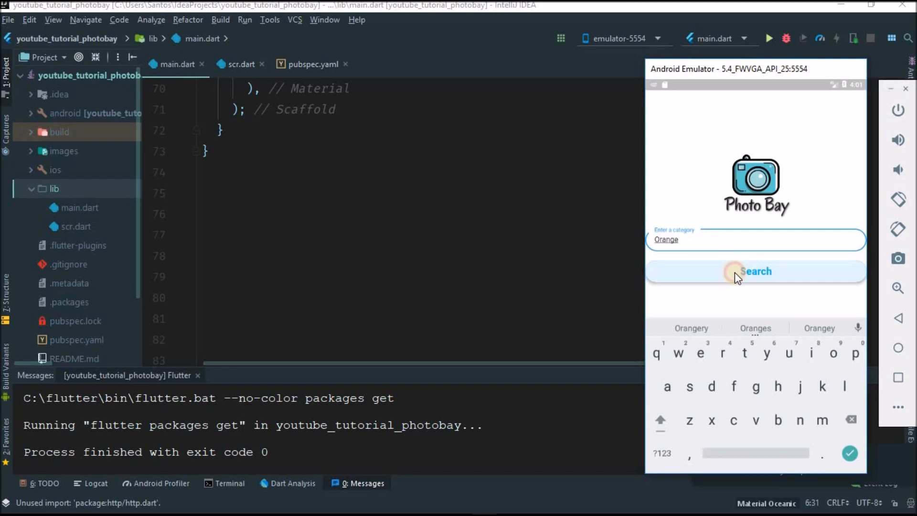
# Search for Orange photos and browse the orange rose results
pyautogui.click(755, 270)
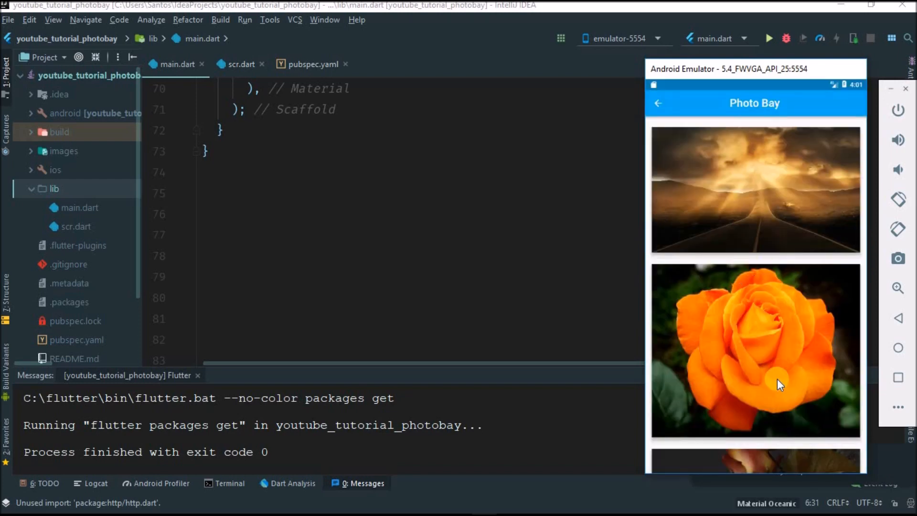
pyautogui.scroll(-3)
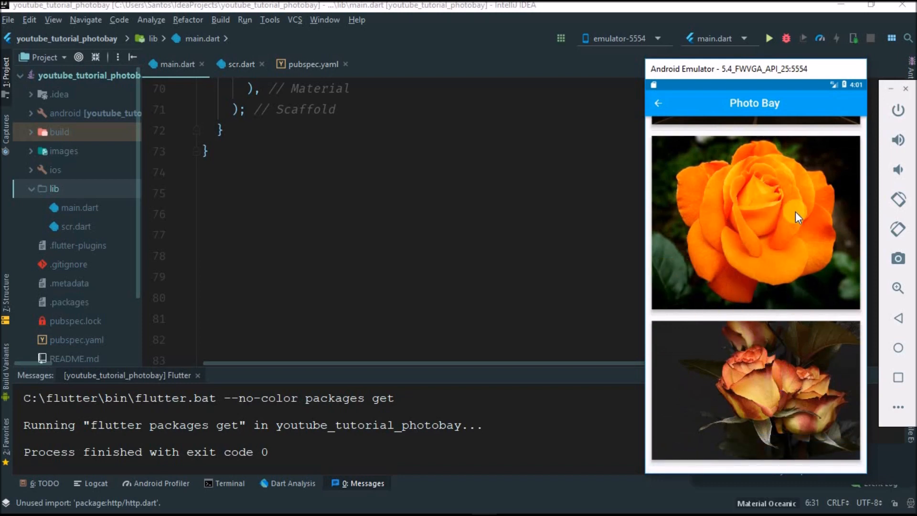
pyautogui.scroll(3)
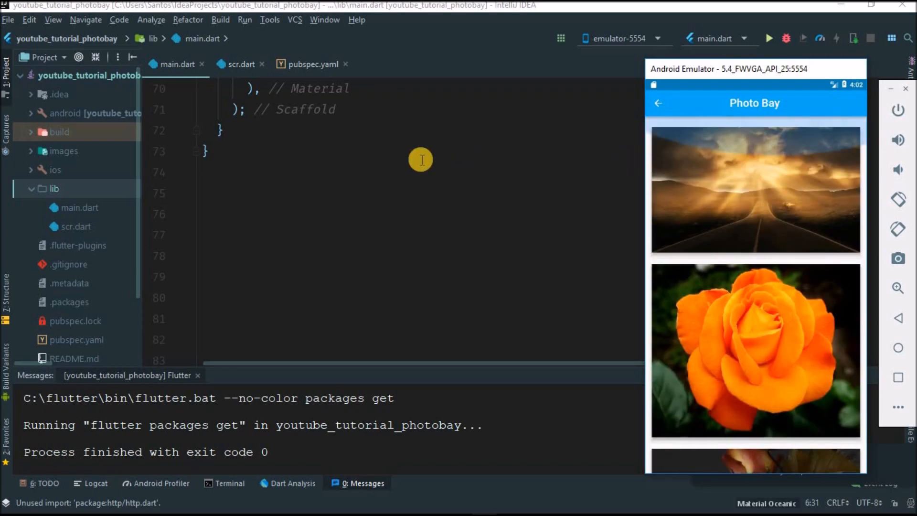
pyautogui.moveTo(256, 152)
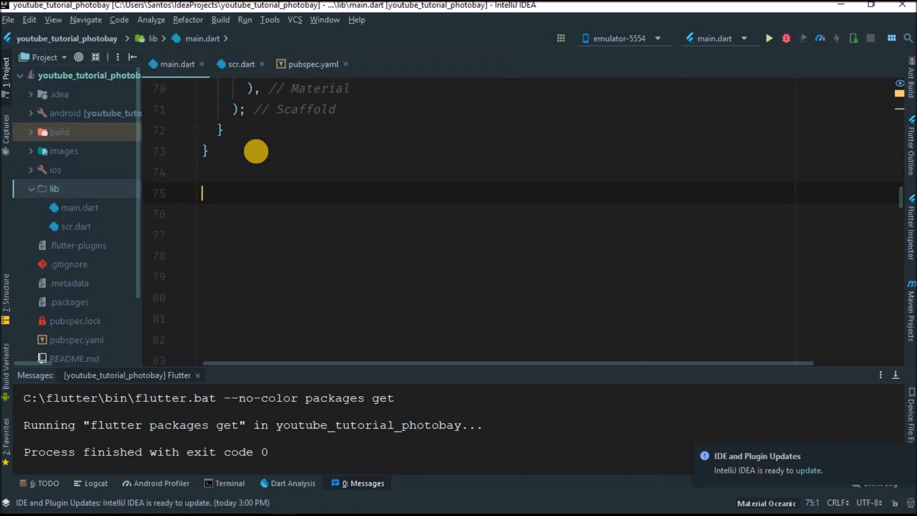
# Create a SecondPage StatefulWidget via the stf template whose build returns a Scaffold
pyautogui.write('stf')
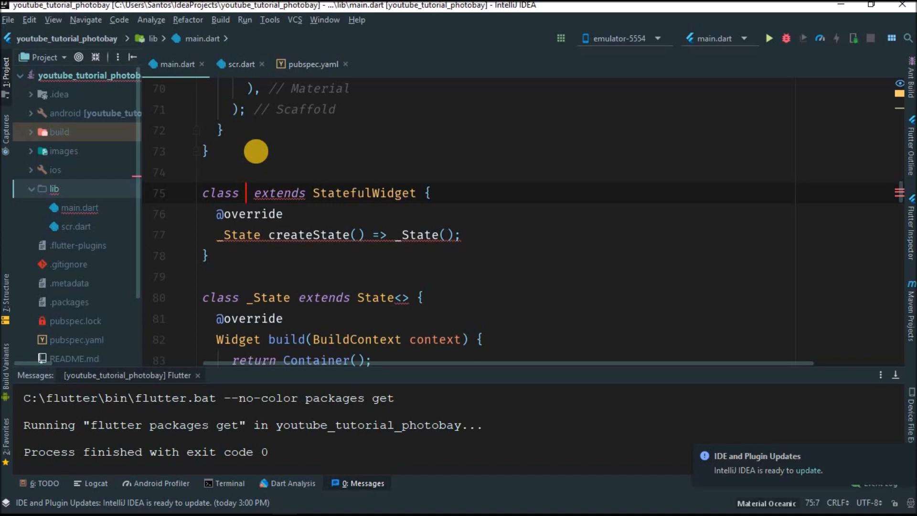
pyautogui.write('Second')
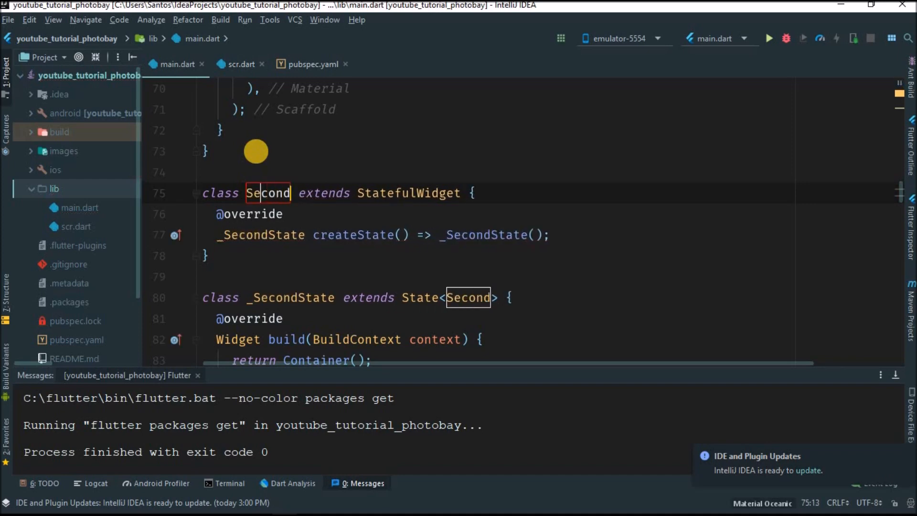
pyautogui.write('Page')
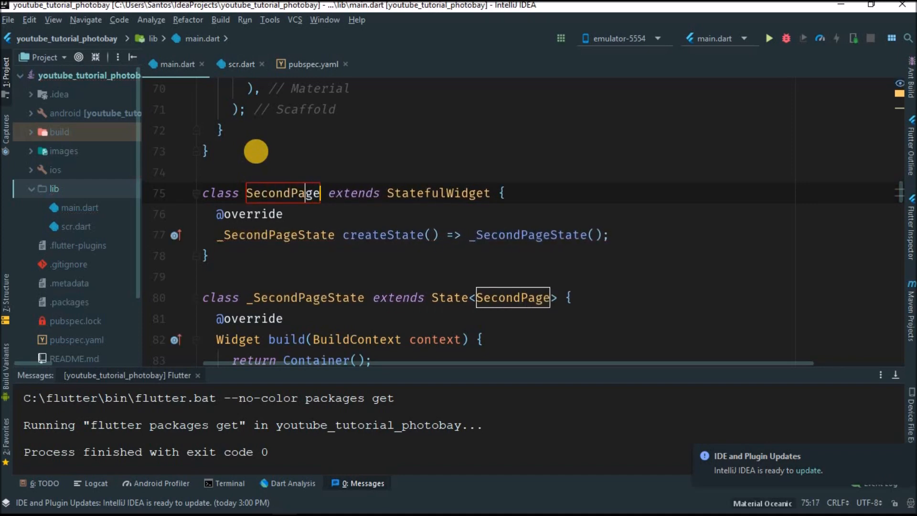
pyautogui.moveTo(665, 205)
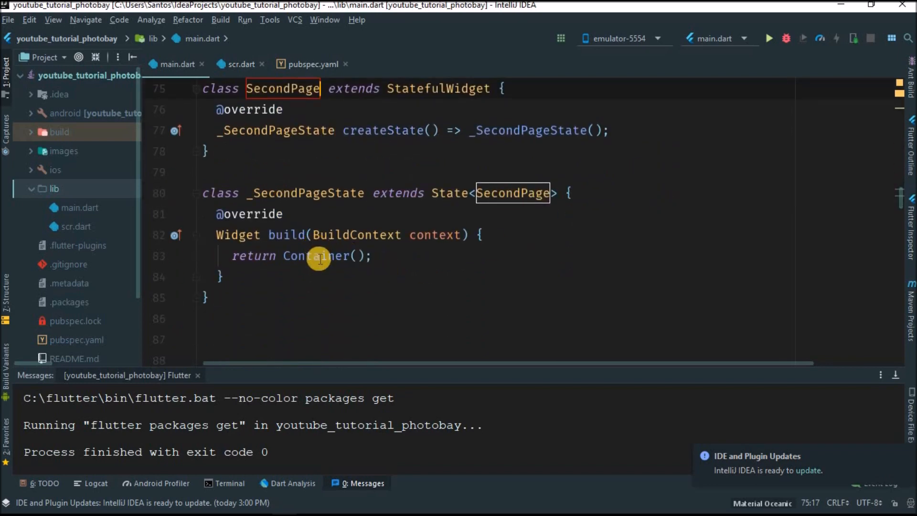
pyautogui.doubleClick(316, 256)
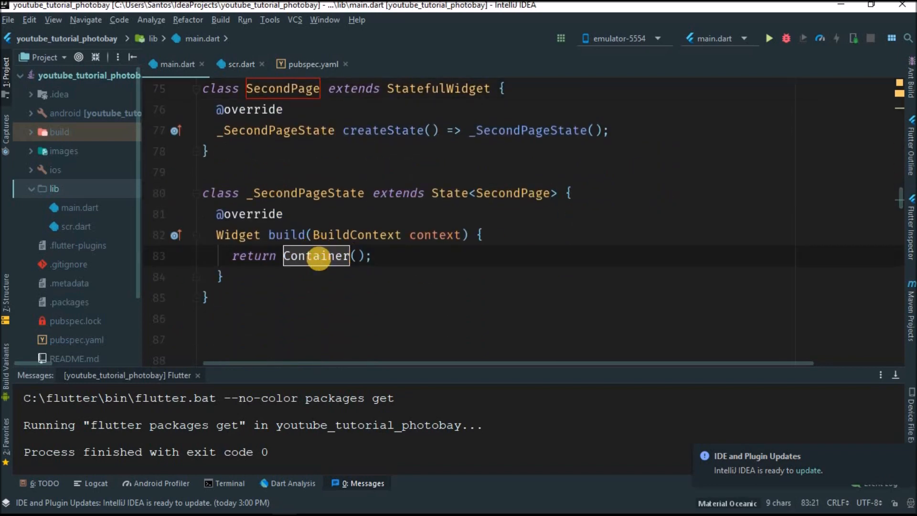
pyautogui.write('Scal')
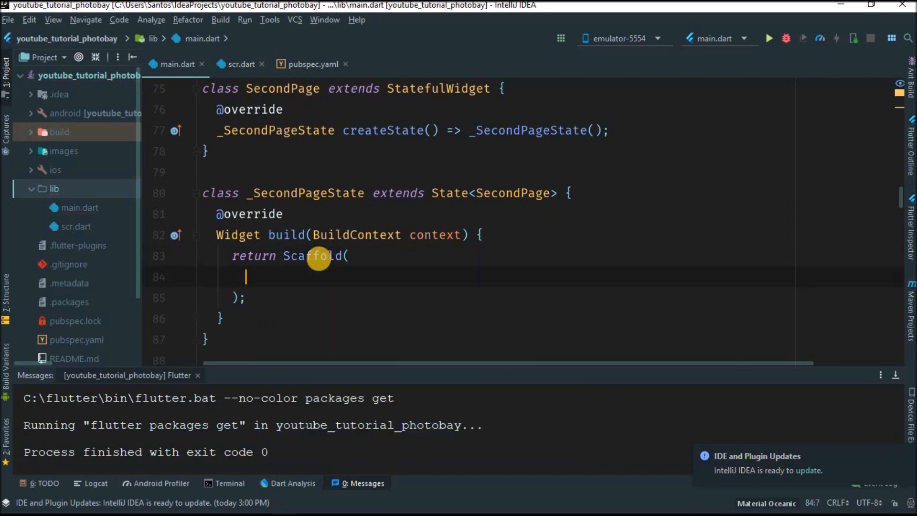
# Add an AppBar with backgroundColor Colors.blue to SecondPage's Scaffold
pyautogui.write('appBar: App,')
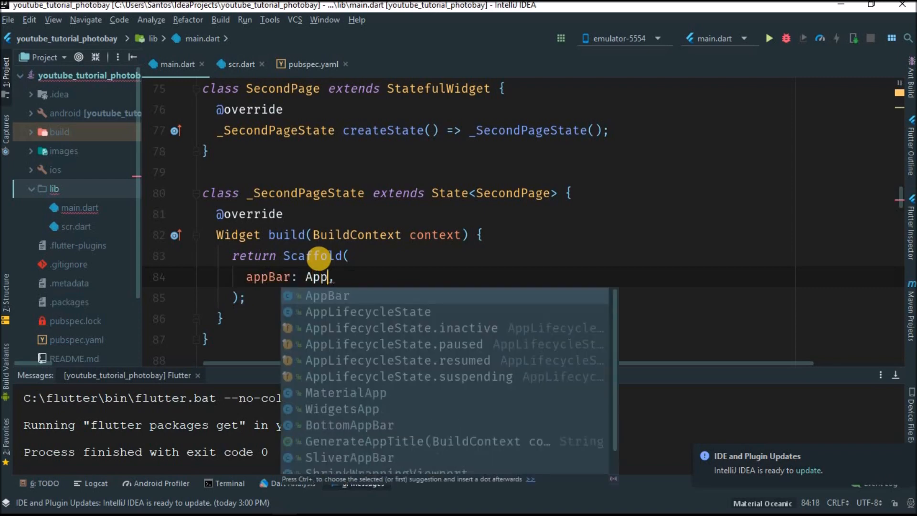
pyautogui.click(327, 295)
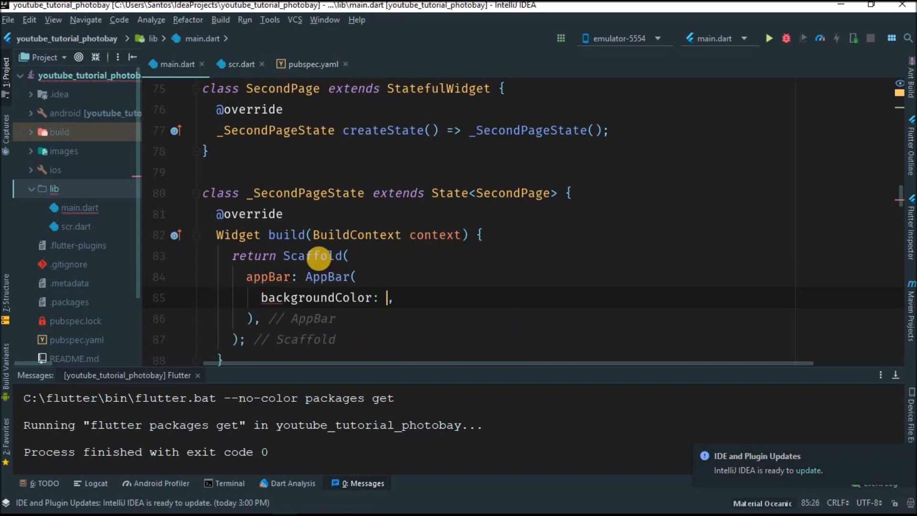
pyautogui.write('Col')
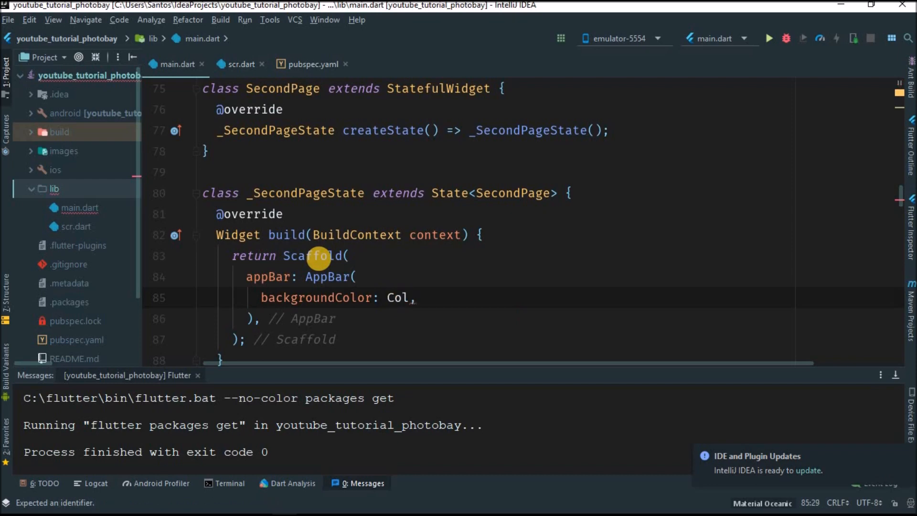
pyautogui.write('ors.')
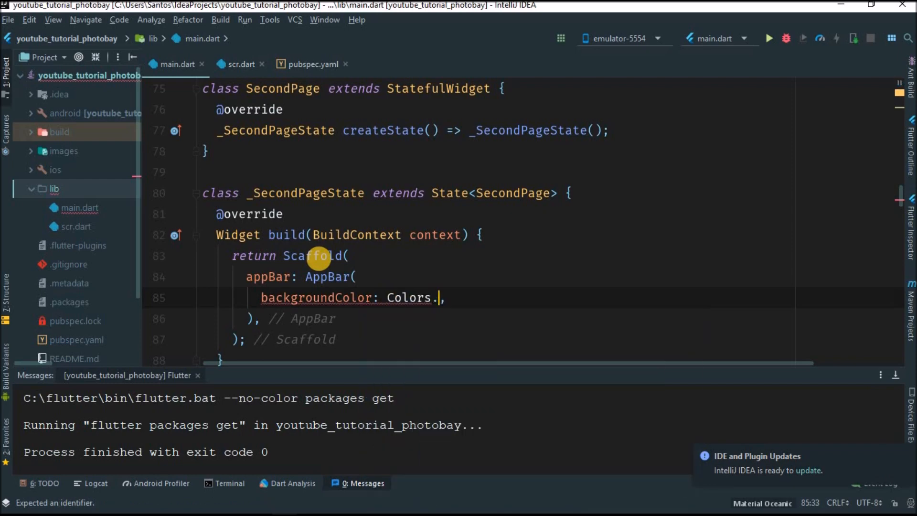
pyautogui.write('blue')
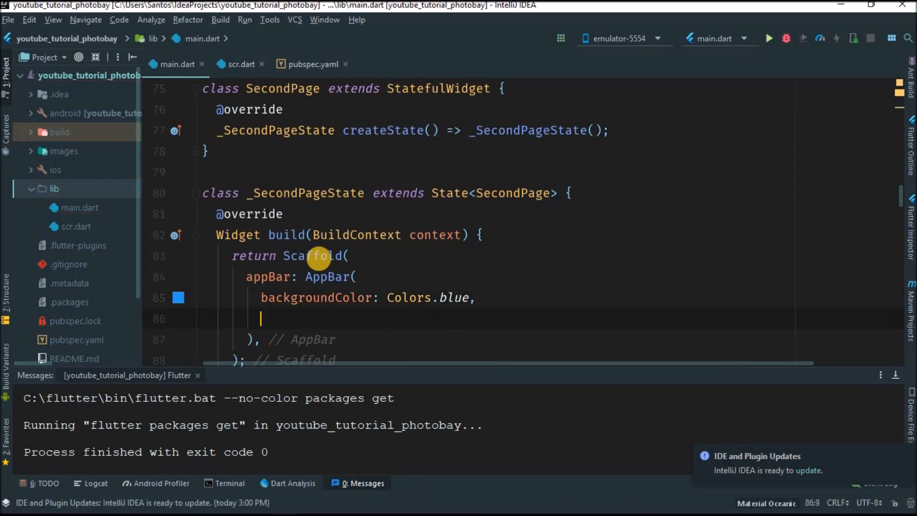
# Give the AppBar a title of Text('Photo Bay')
pyautogui.write('title: ,')
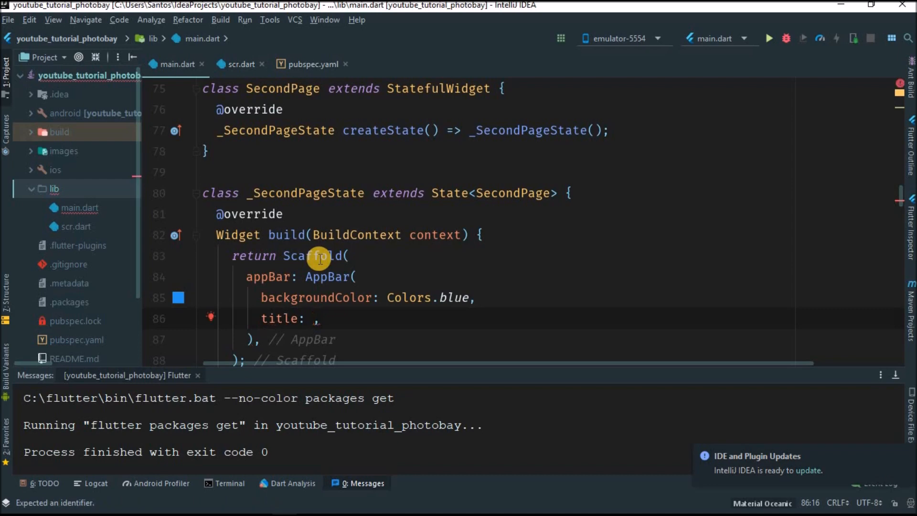
pyautogui.write('Text')
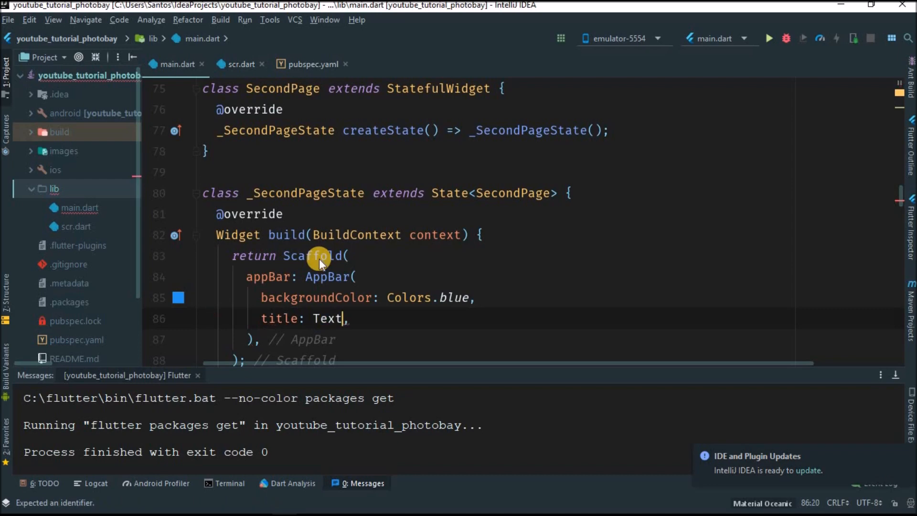
pyautogui.write('()')
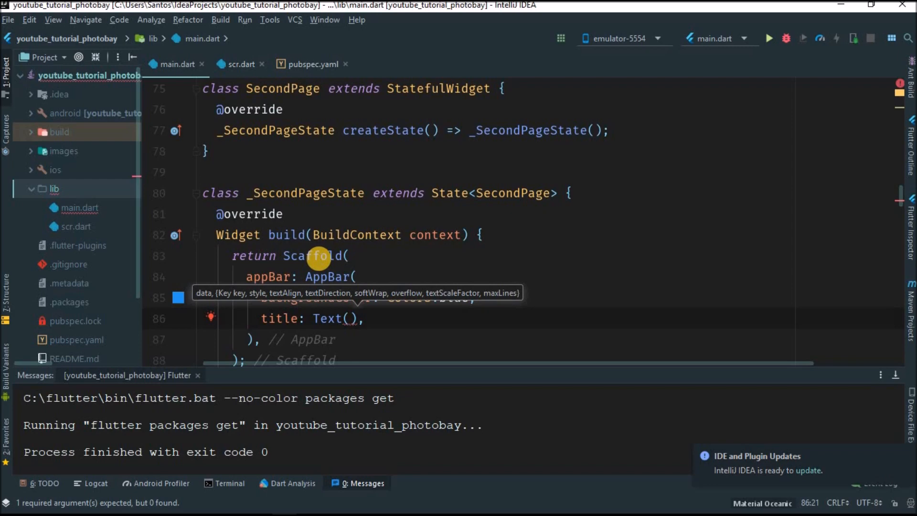
pyautogui.write("''")
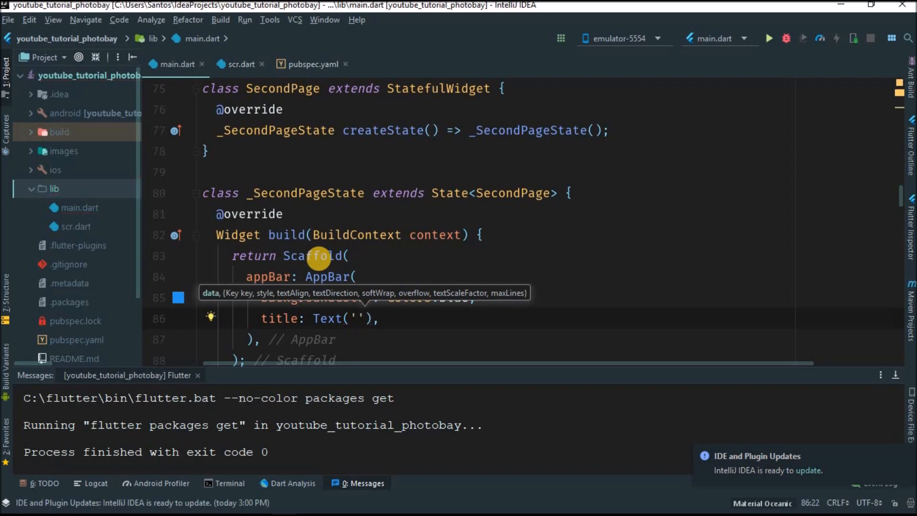
pyautogui.write('Phot')
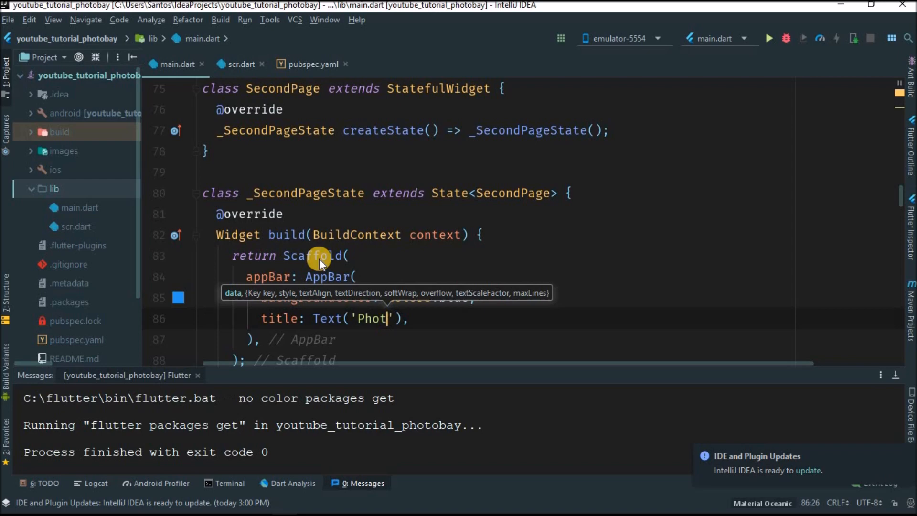
pyautogui.write('o')
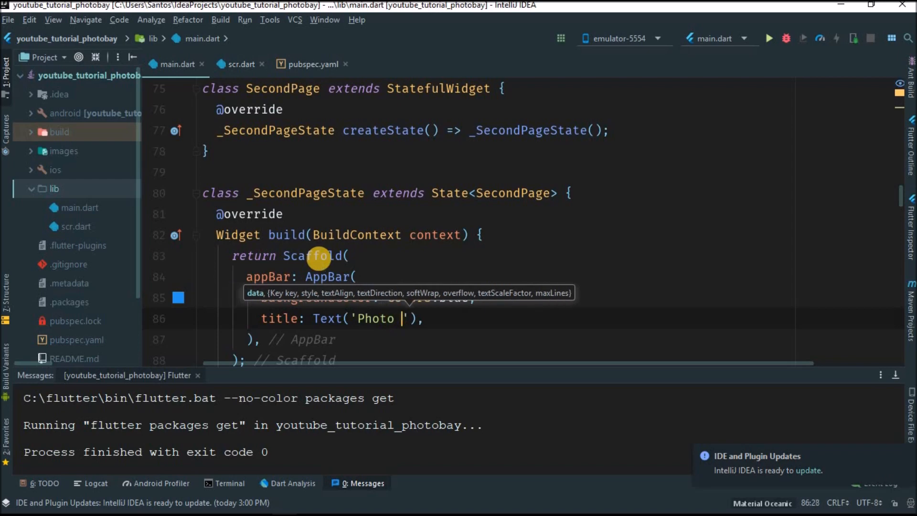
pyautogui.write('Bay')
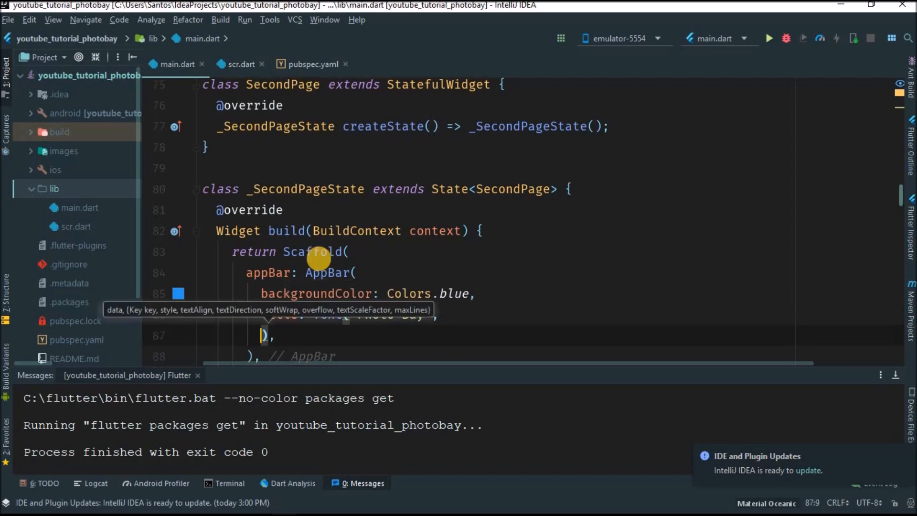
# Style the title with TextStyle(color: Colors.white)
pyautogui.write('style: ,')
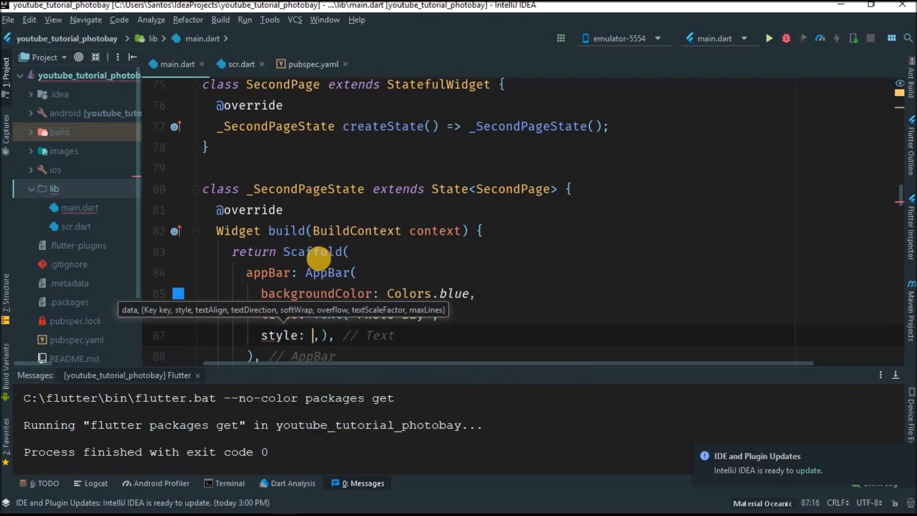
pyautogui.write('TextStyle(')
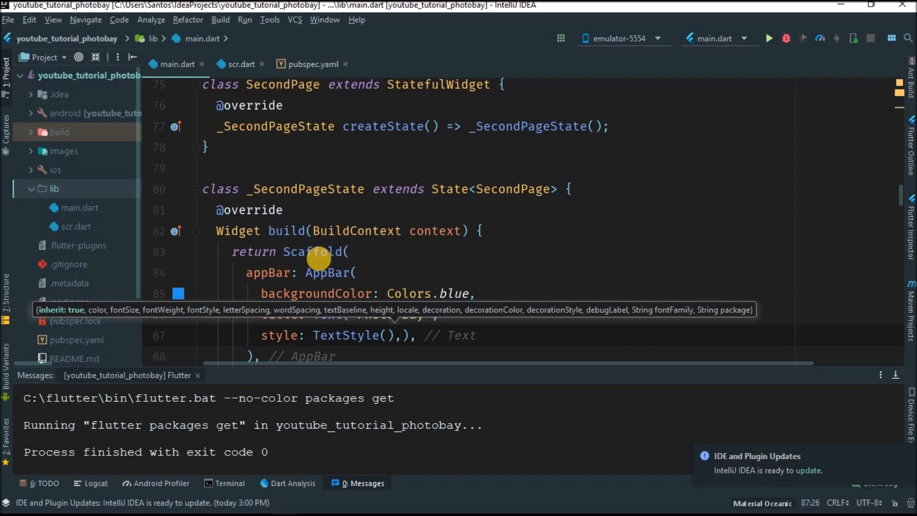
pyautogui.write('c')
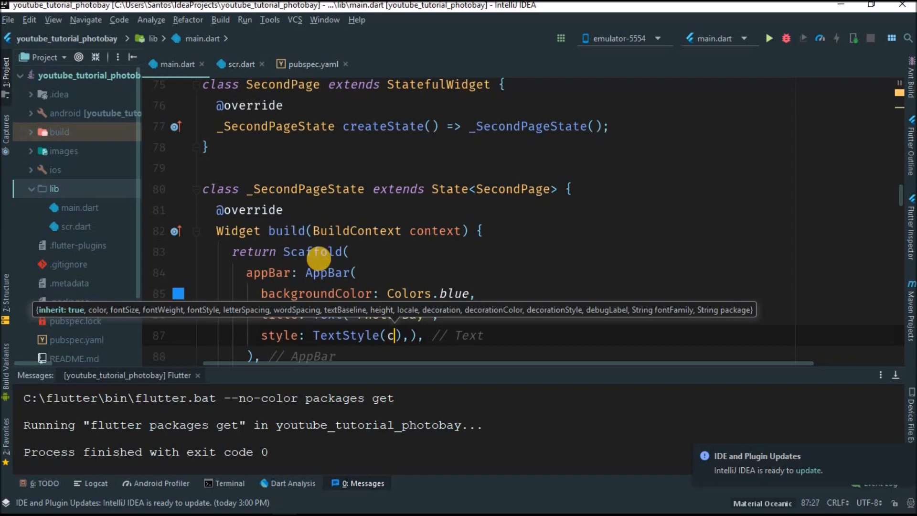
pyautogui.write('olor: Colors.white')
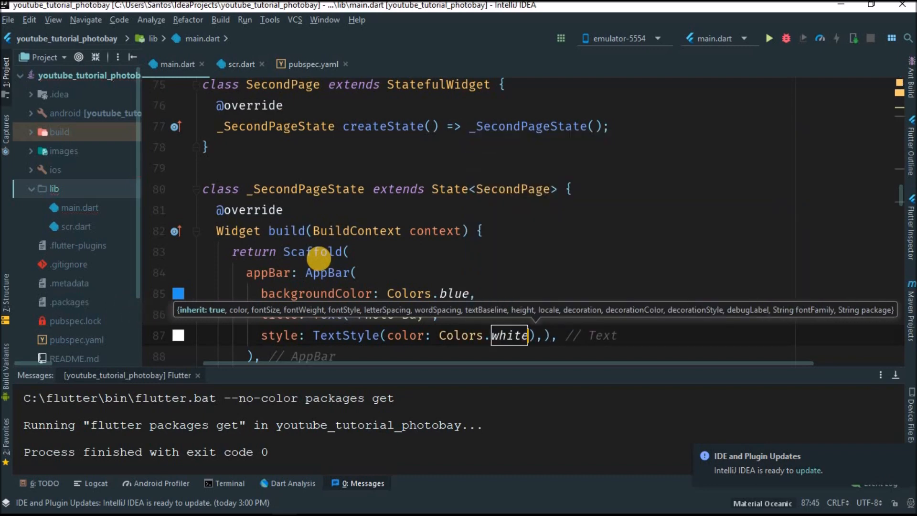
pyautogui.moveTo(546, 210)
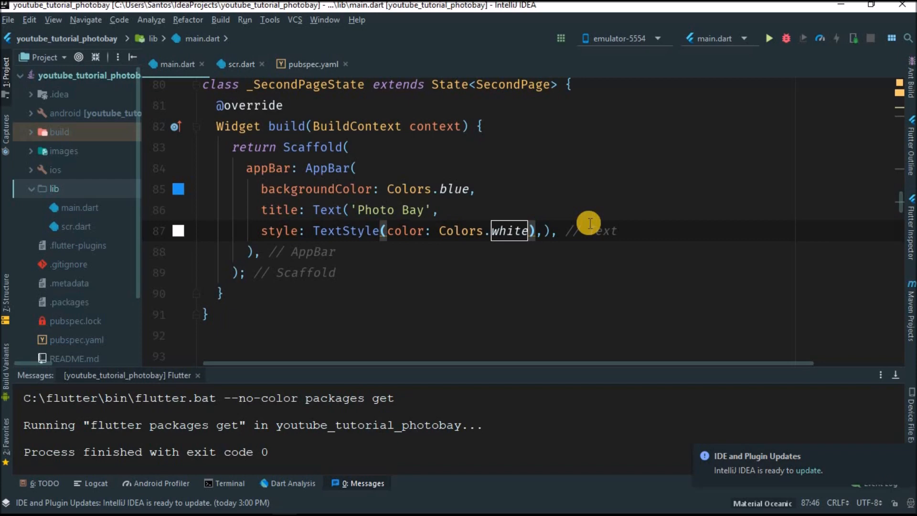
pyautogui.moveTo(689, 127)
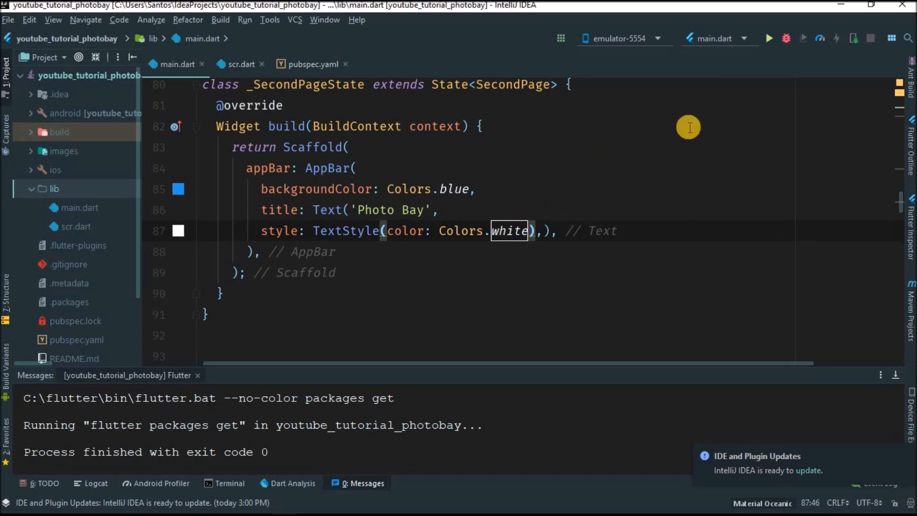
# Dismiss Chrome and Isolate Demo from the emulator's recents and return to its home screen
pyautogui.click(769, 38)
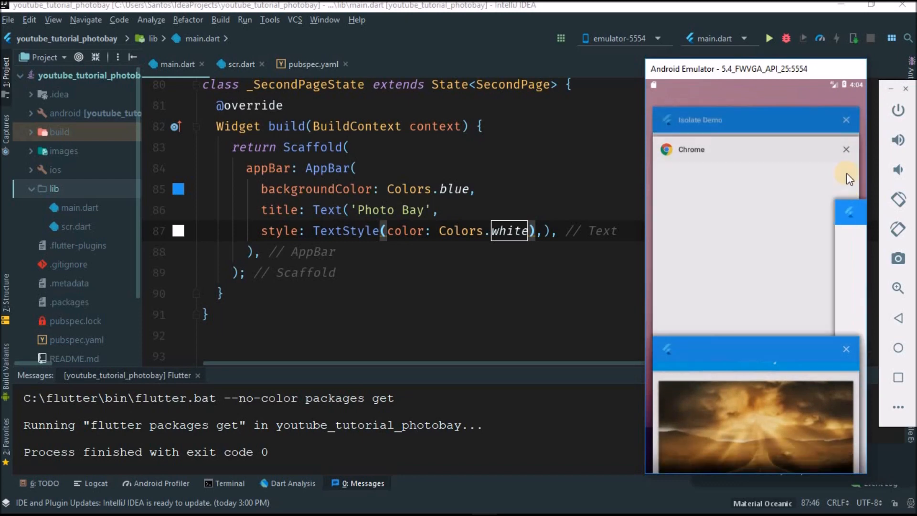
pyautogui.click(845, 149)
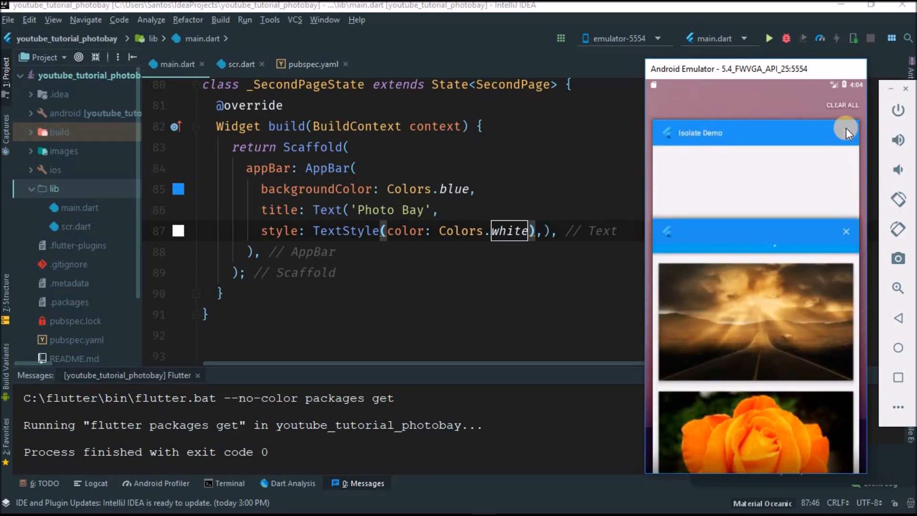
pyautogui.click(847, 129)
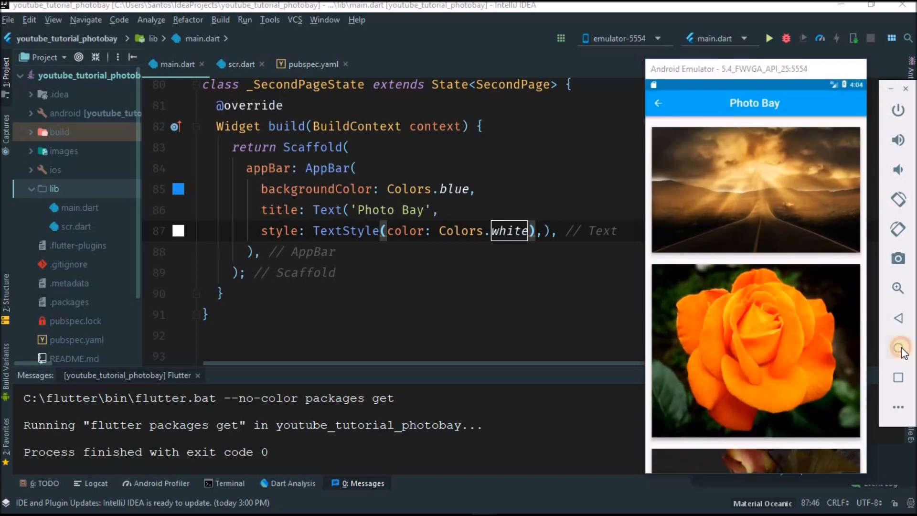
pyautogui.click(900, 348)
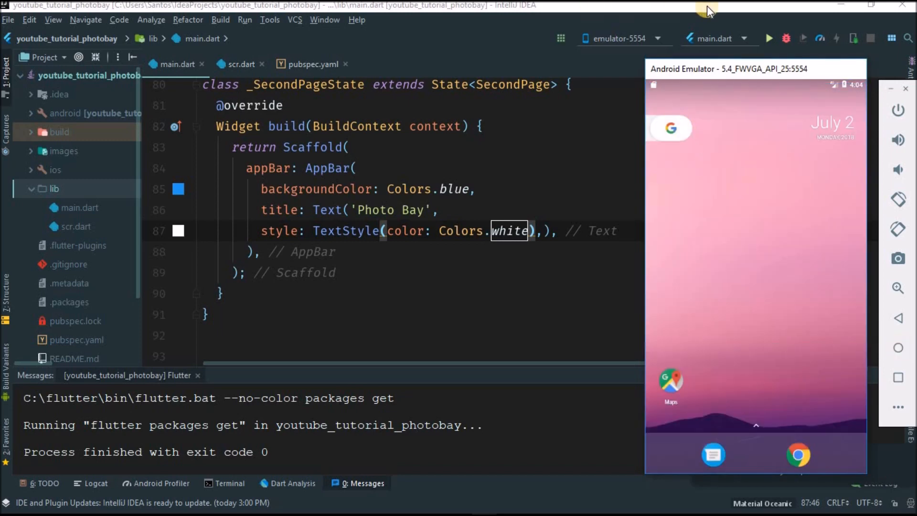
# Start a fresh run of main.dart on the emulator from IntelliJ
pyautogui.click(768, 38)
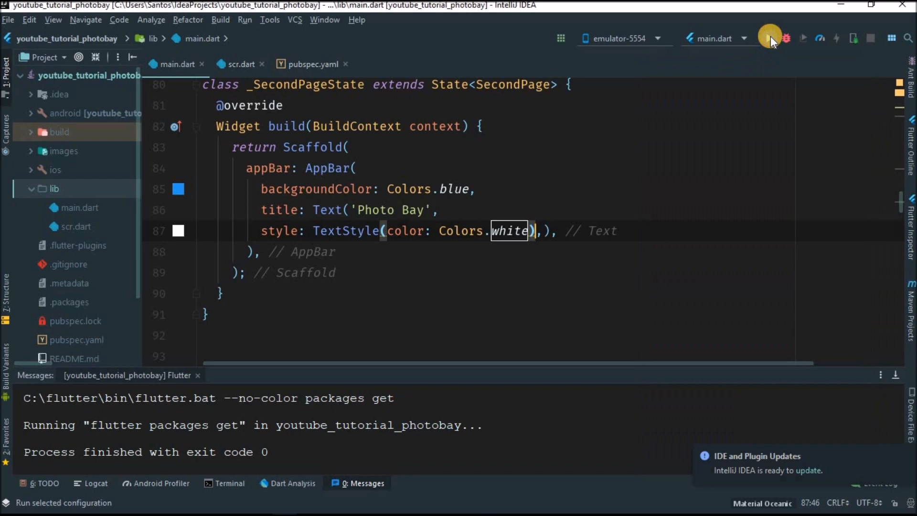
pyautogui.click(769, 39)
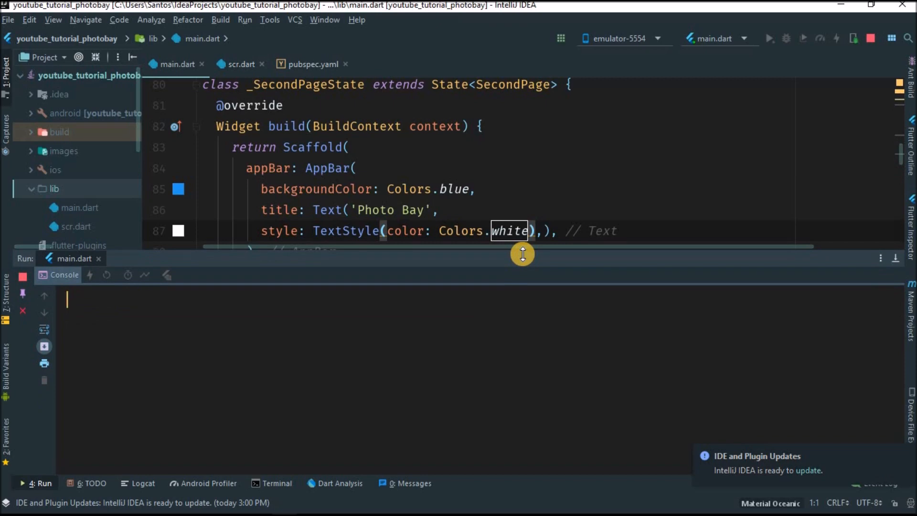
# Bring the emulator forward showing the freshly launched Photo Bay app
pyautogui.click(770, 38)
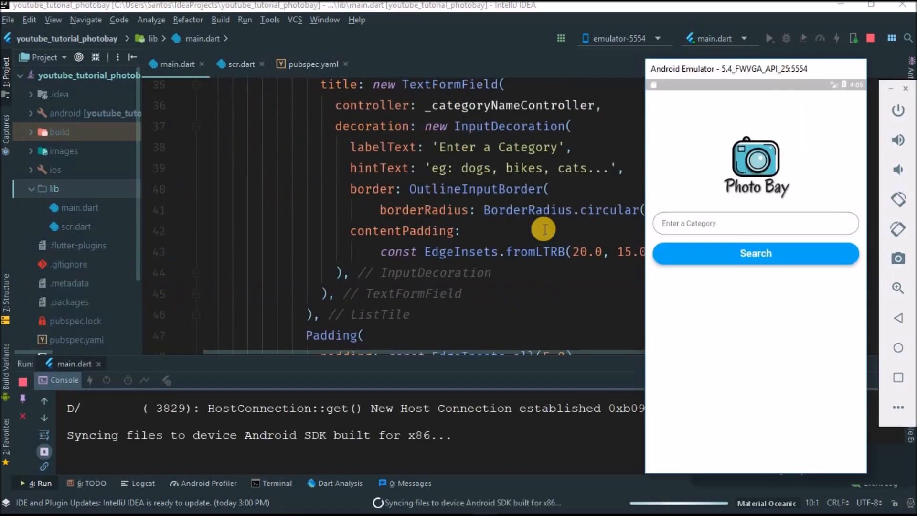
pyautogui.moveTo(521, 193)
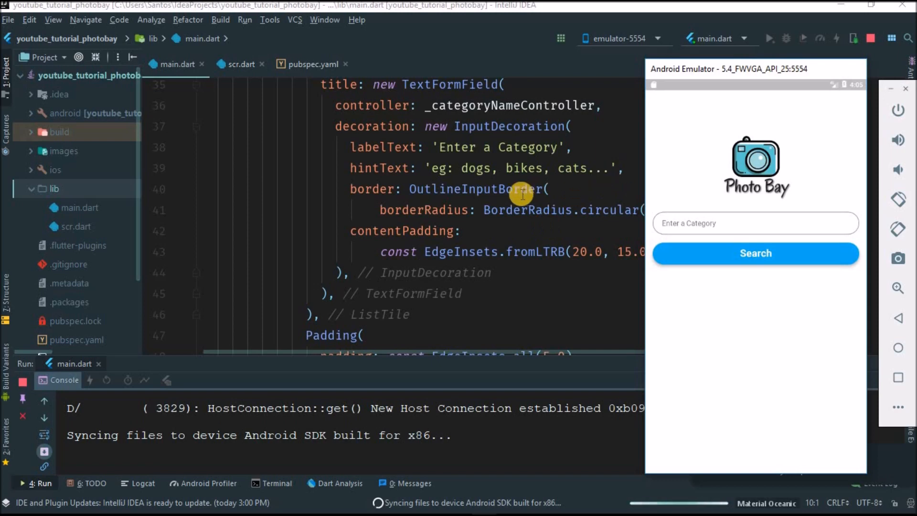
pyautogui.moveTo(833, 173)
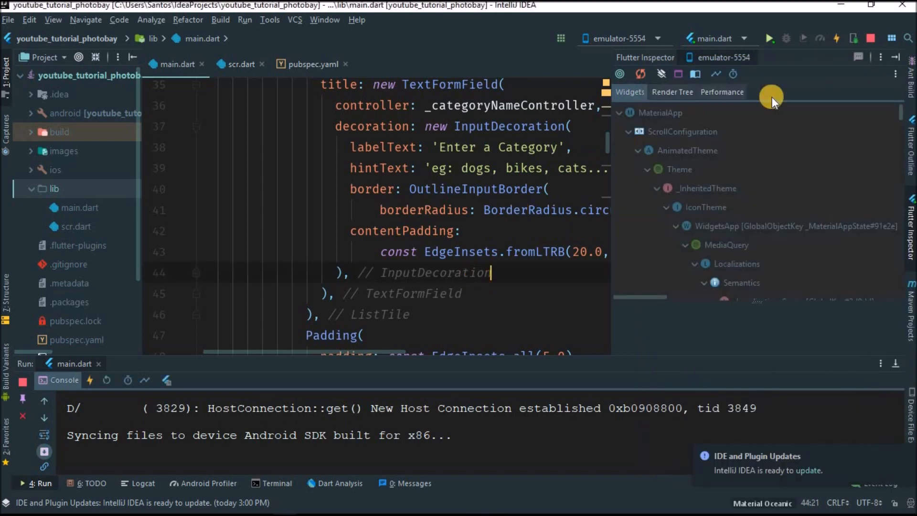
pyautogui.moveTo(898, 61)
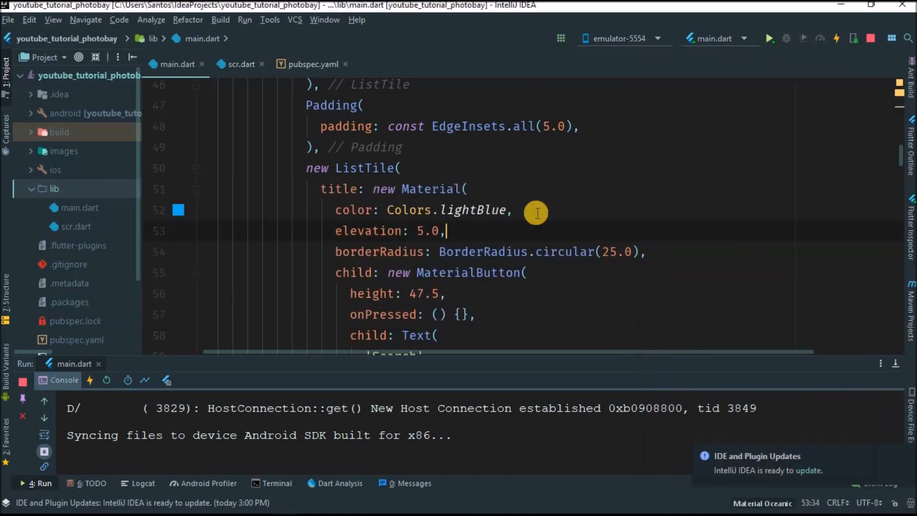
# Replace FirstPage() with SecondPage() as the app's home widget
pyautogui.scroll(3)
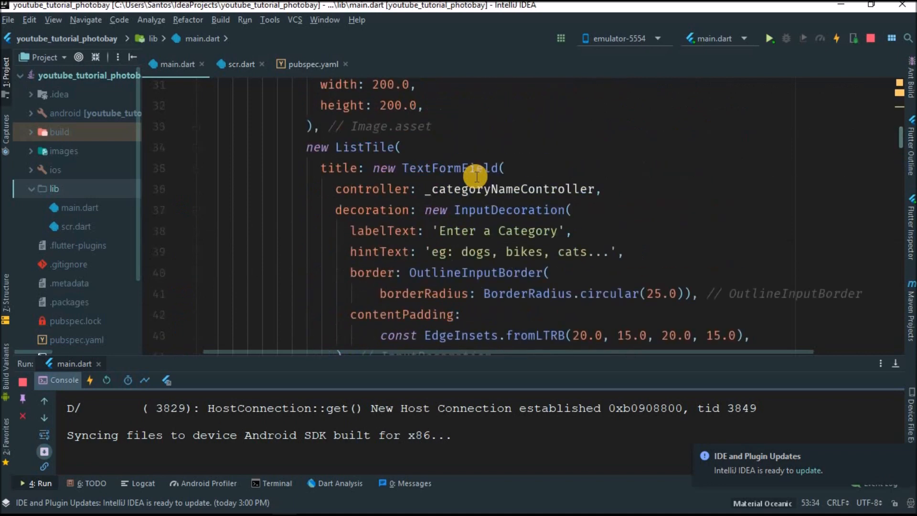
pyautogui.scroll(3)
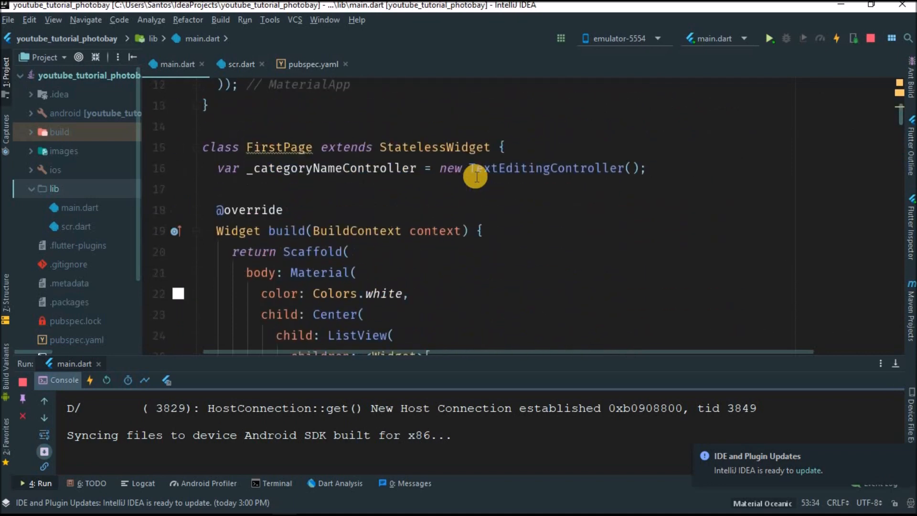
pyautogui.scroll(3)
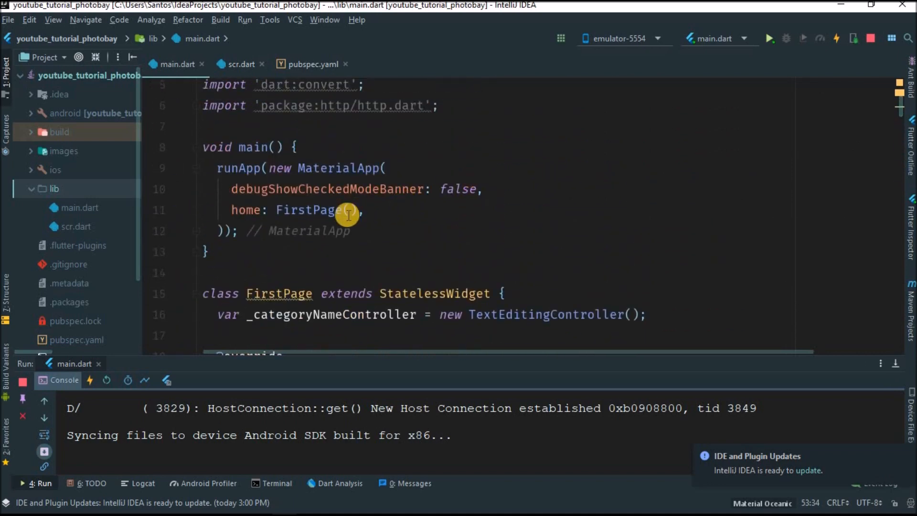
pyautogui.doubleClick(309, 210)
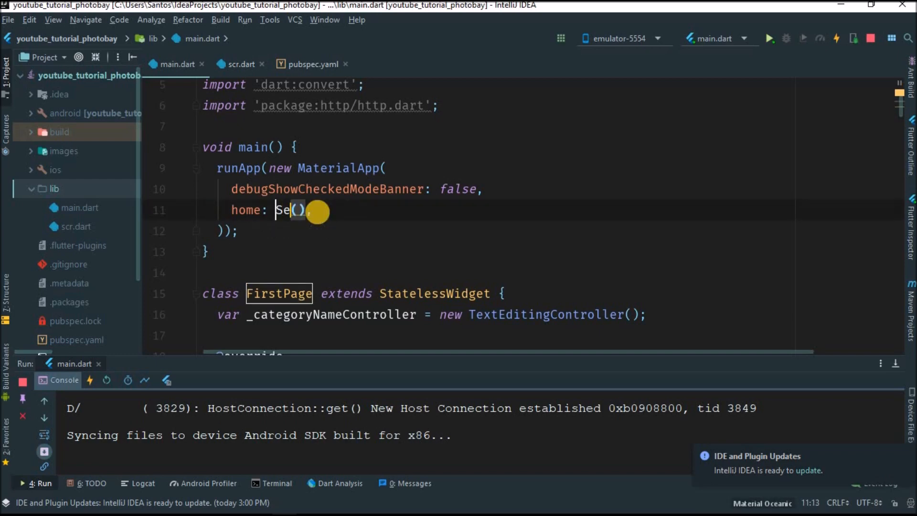
pyautogui.write('Se')
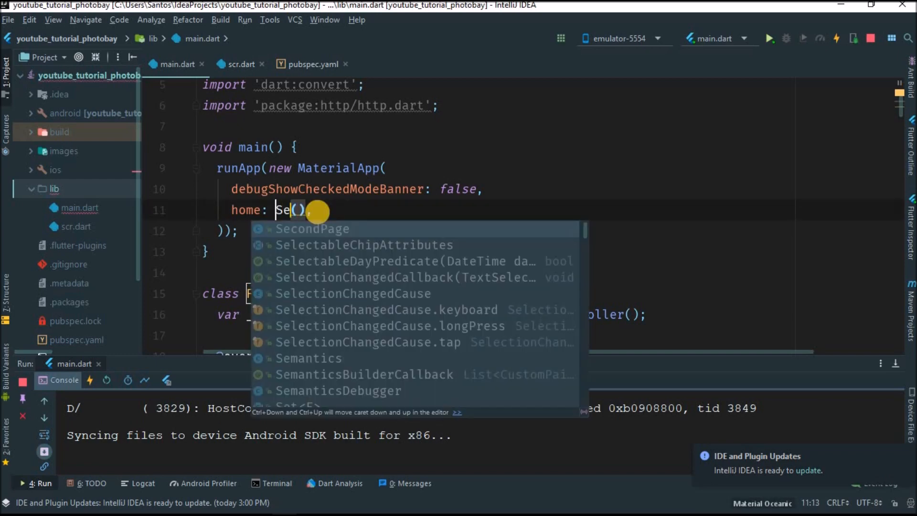
pyautogui.click(313, 229)
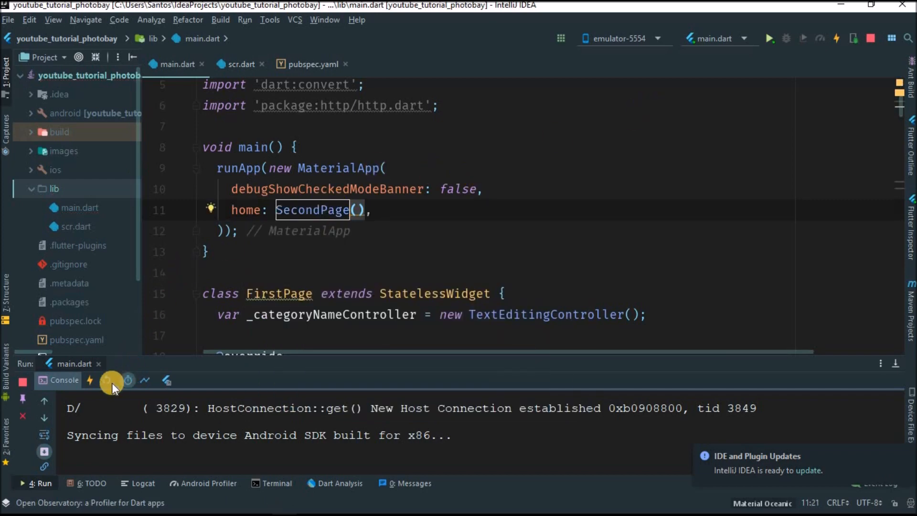
# Hot restart the running app to apply the new home screen
pyautogui.click(111, 381)
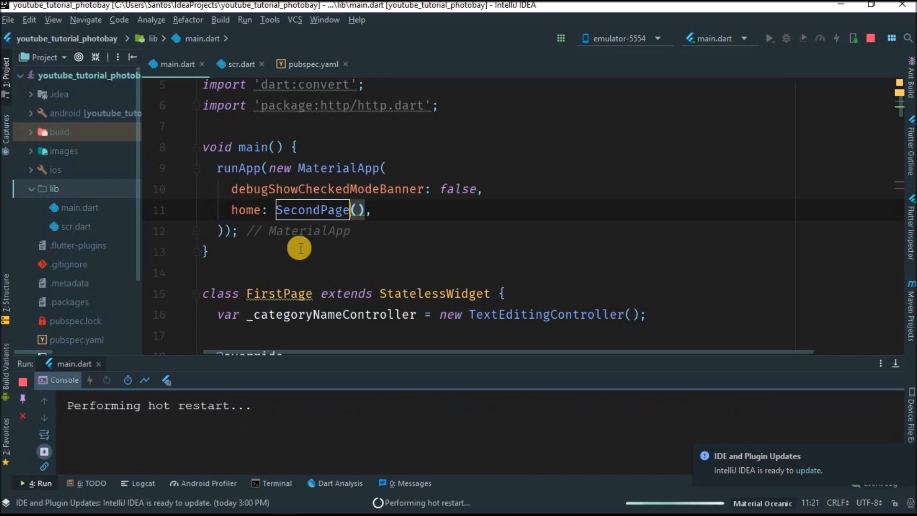
pyautogui.scroll(-3)
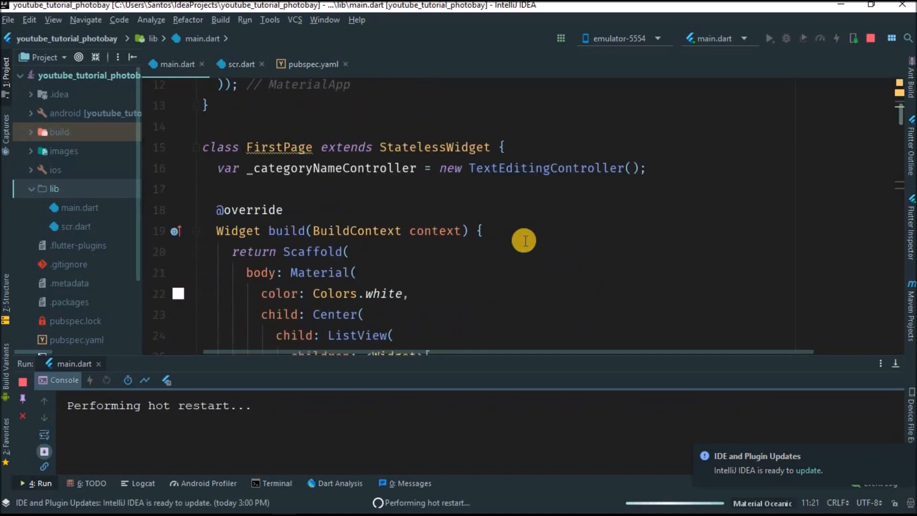
pyautogui.scroll(-3)
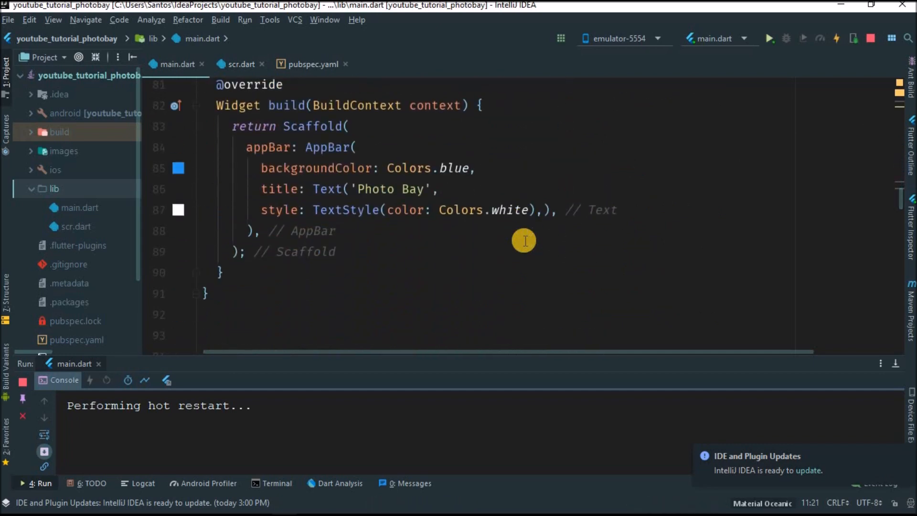
# Add centerTitle: true to SecondPage's AppBar
pyautogui.press('alt+tab')
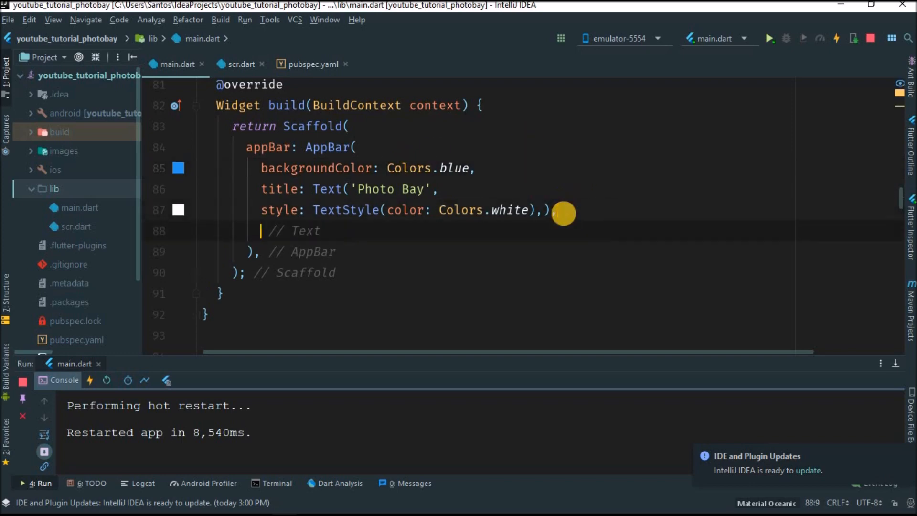
pyautogui.write('ri')
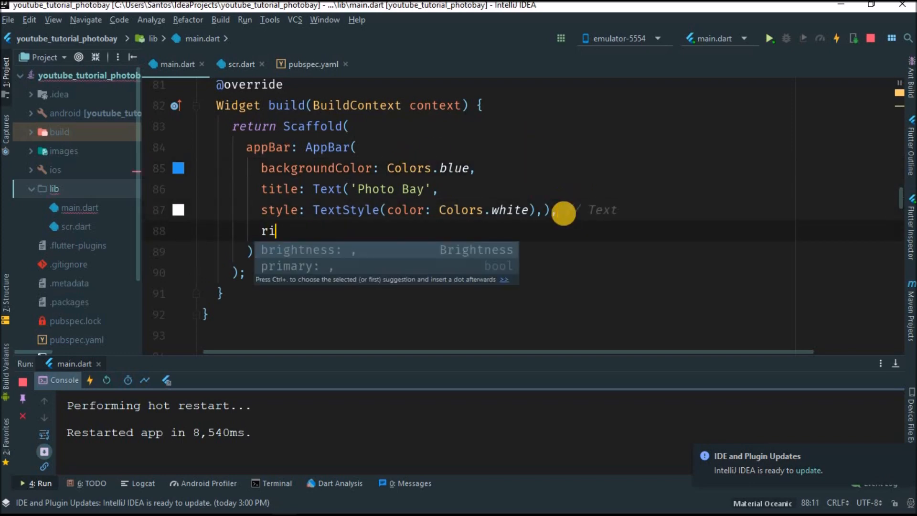
pyautogui.write('ti')
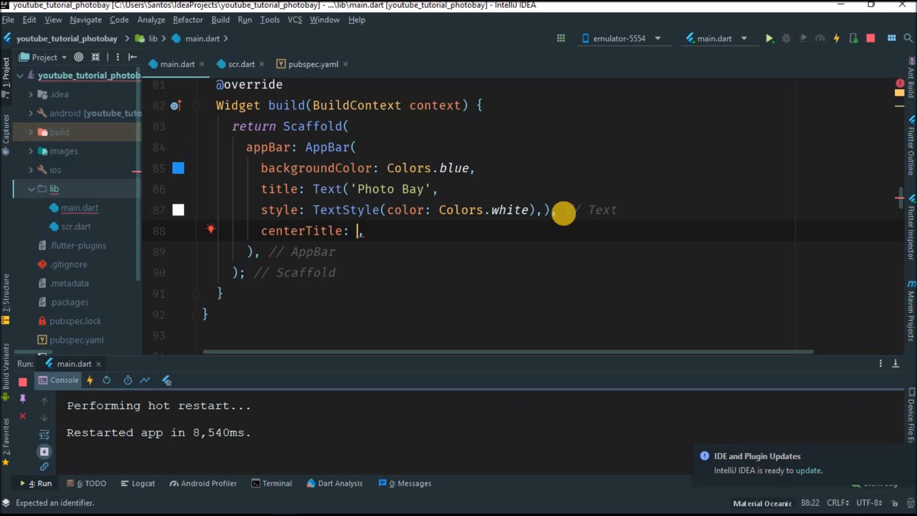
pyautogui.write('true')
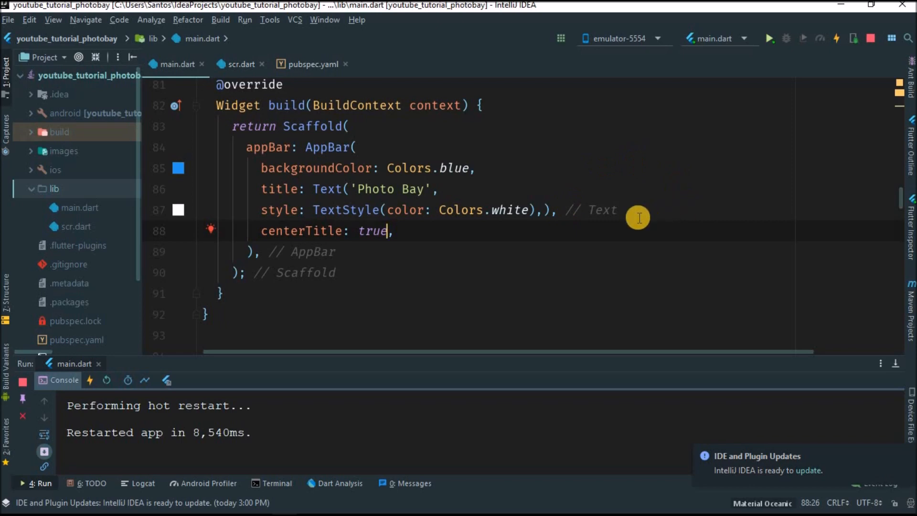
pyautogui.moveTo(401, 221)
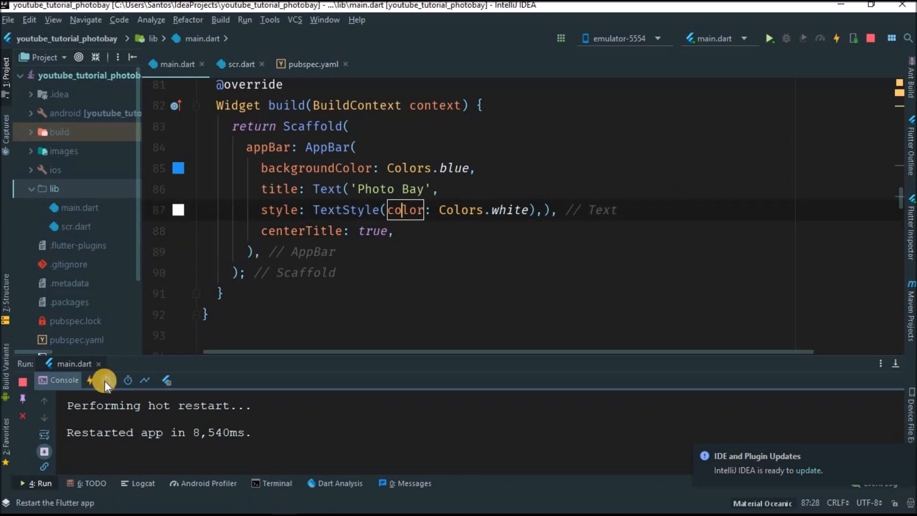
# Hot restart the app so the emulator shows the centered white Photo Bay title
pyautogui.click(90, 380)
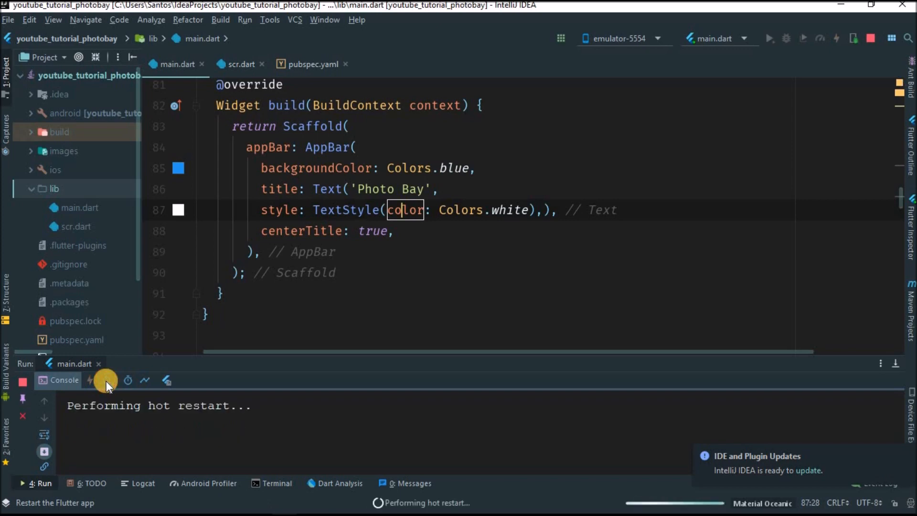
pyautogui.moveTo(322, 273)
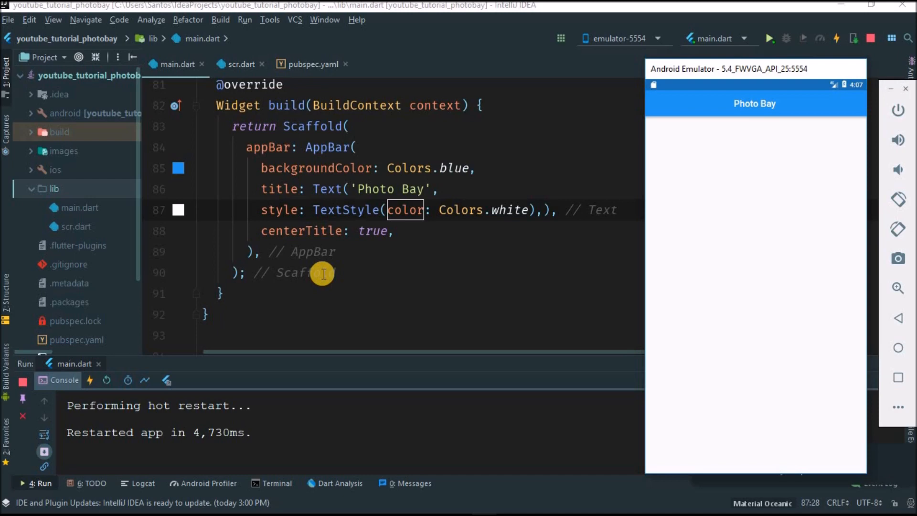
pyautogui.moveTo(353, 244)
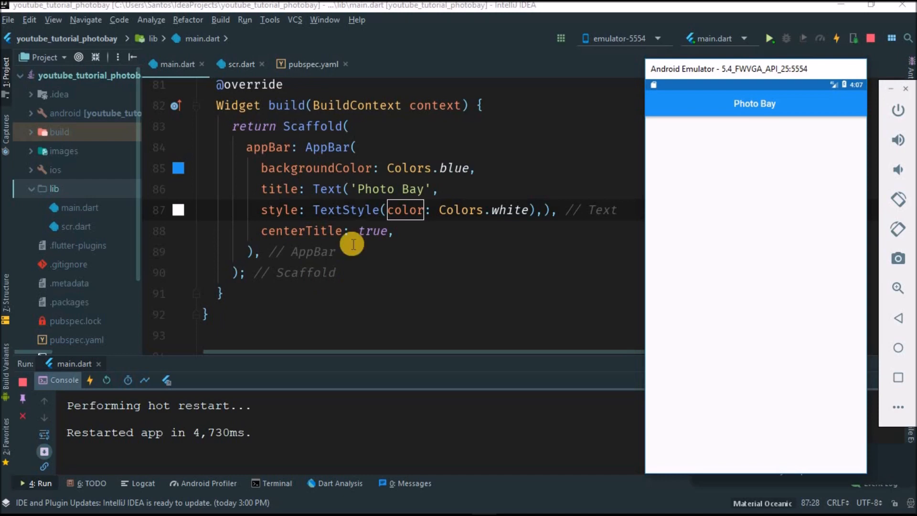
pyautogui.moveTo(241, 244)
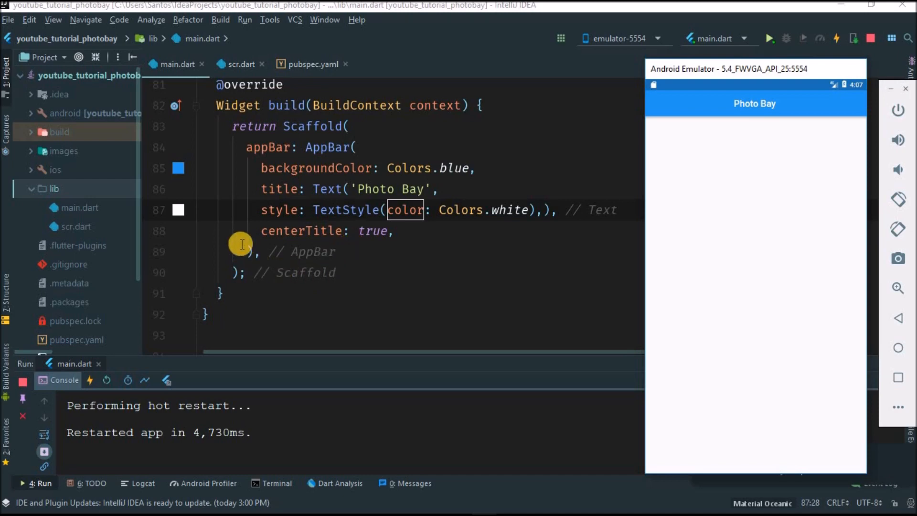
pyautogui.moveTo(436, 180)
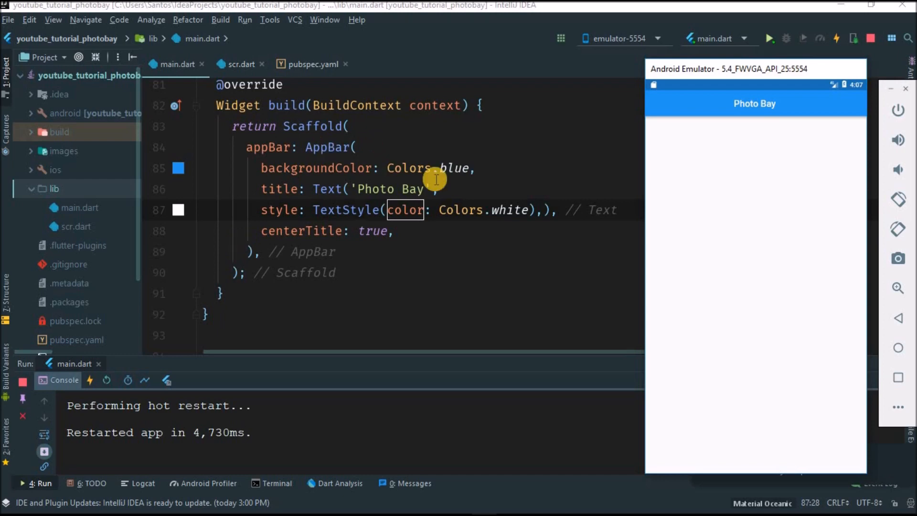
pyautogui.moveTo(228, 175)
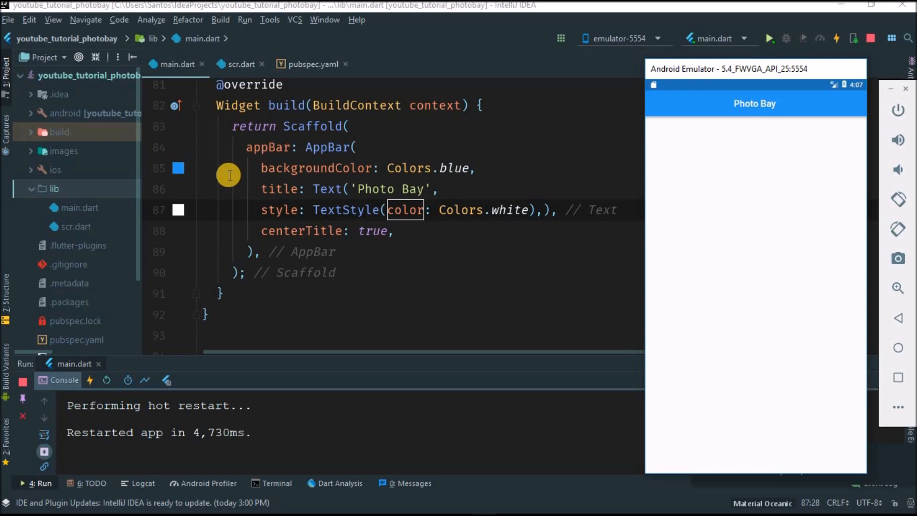
pyautogui.moveTo(70, 161)
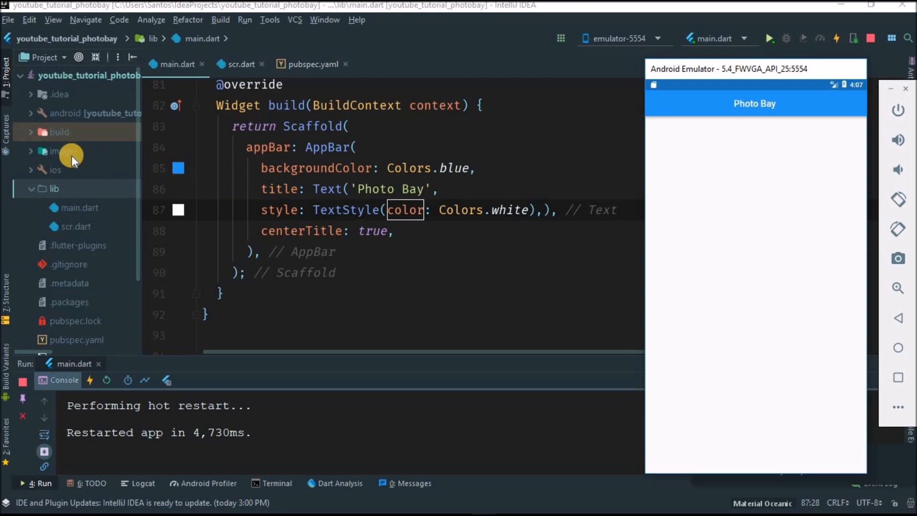